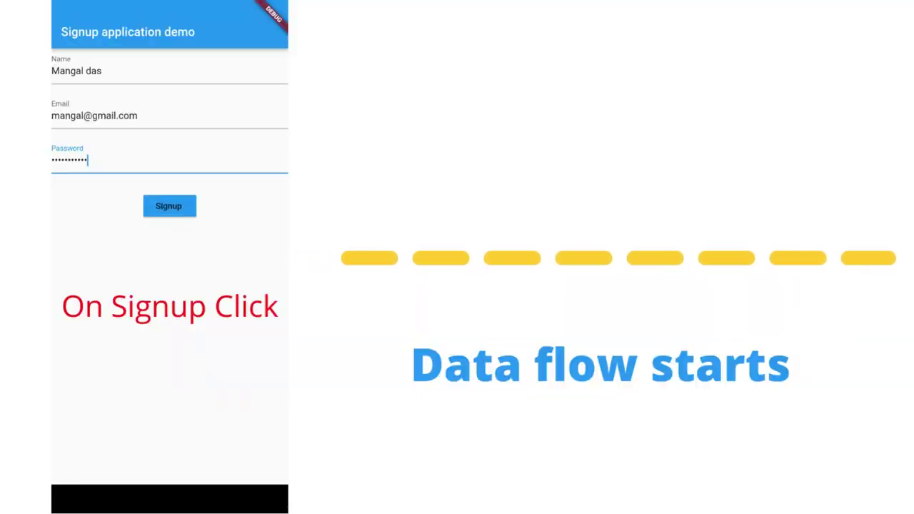
Submit the signup form with the entered name, email and password
{"action": "left_click", "coordinate": [169, 206]}
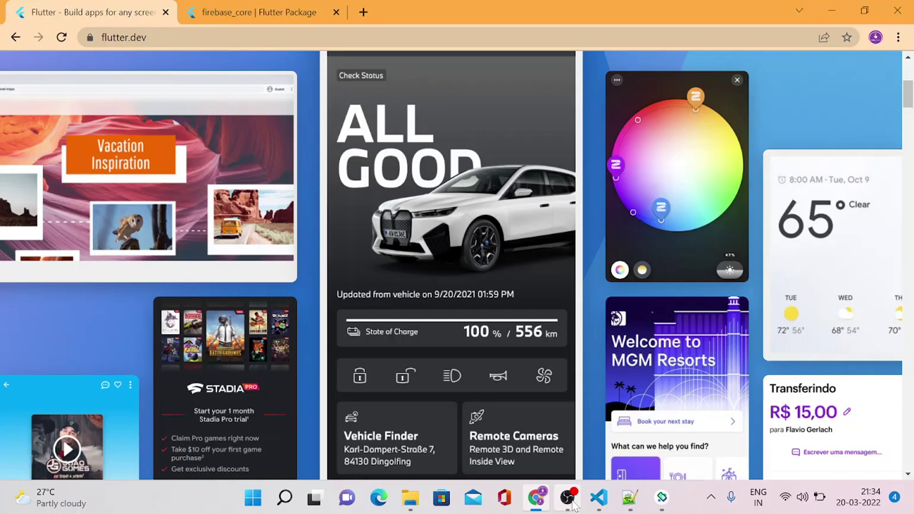
{"action": "mouse_move", "coordinate": [596, 497]}
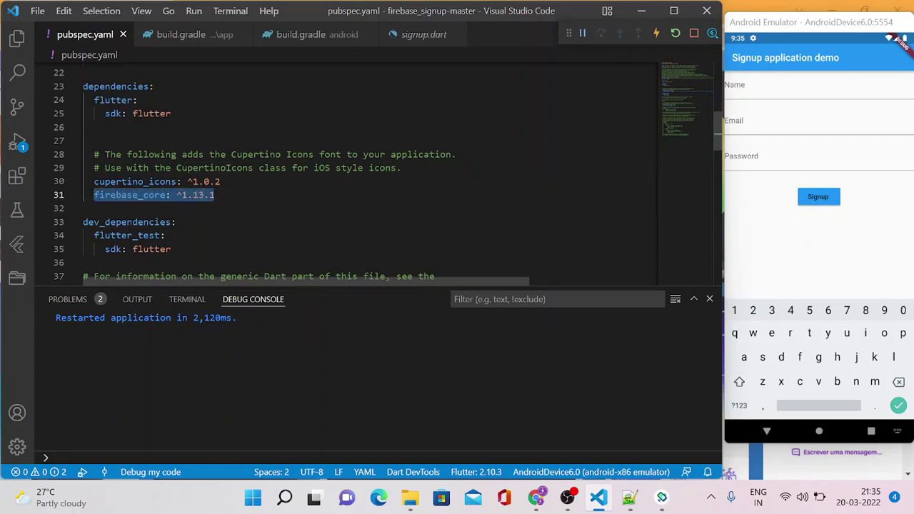
{"action": "mouse_move", "coordinate": [535, 497]}
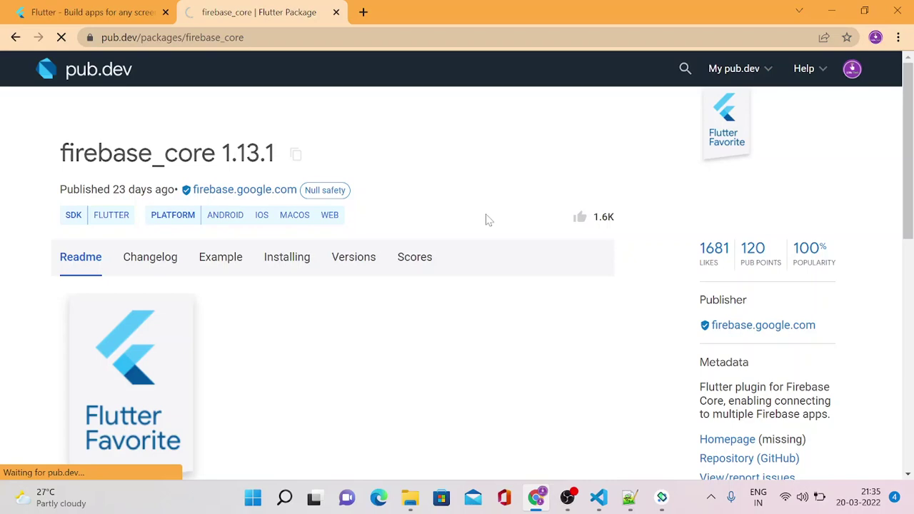
Copy the firebase_core ^1.13.1 dependency line from the pub.dev Installing instructions
{"action": "left_click", "coordinate": [285, 257]}
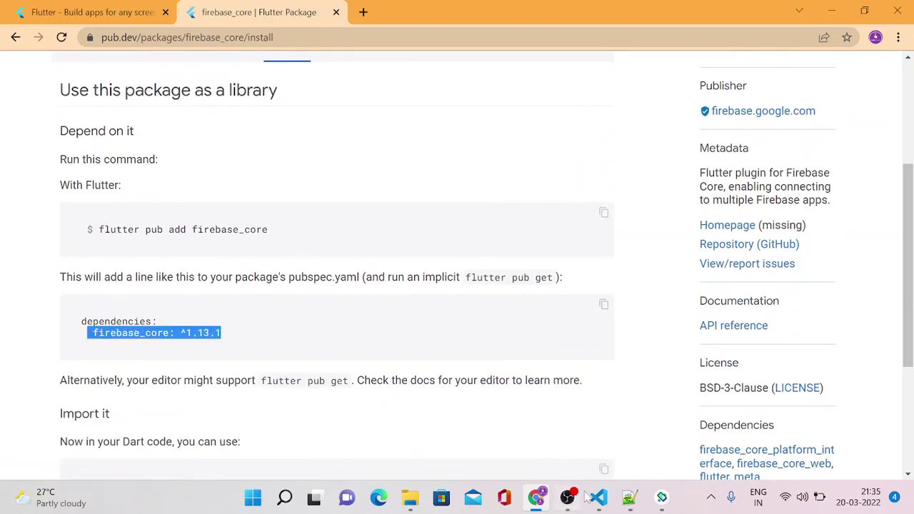
{"action": "left_click", "coordinate": [598, 497]}
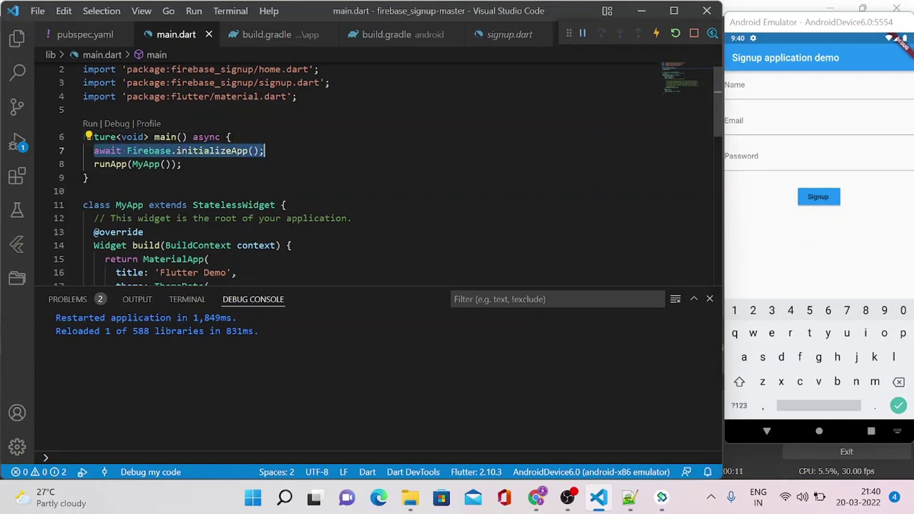
Review the await Firebase.initializeApp() line in main.dart and return to the firebase_core install page
{"action": "left_click", "coordinate": [262, 150]}
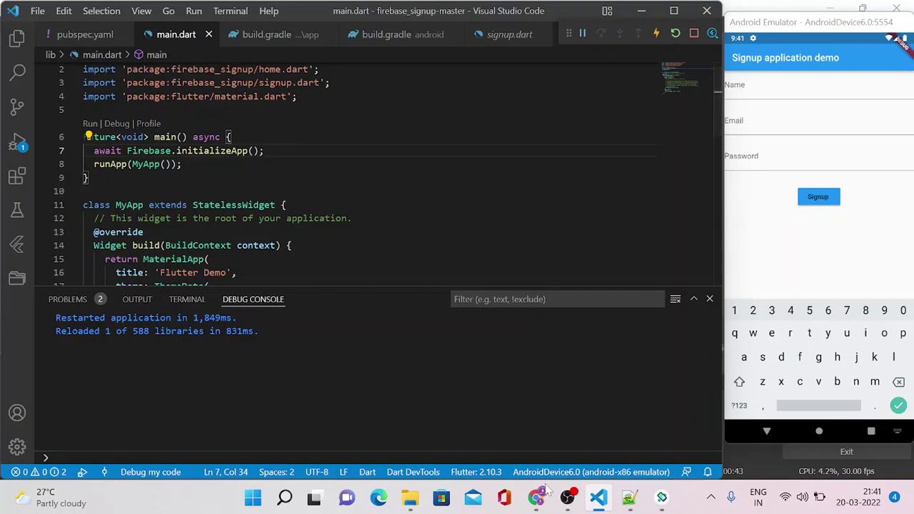
{"action": "left_click", "coordinate": [537, 497]}
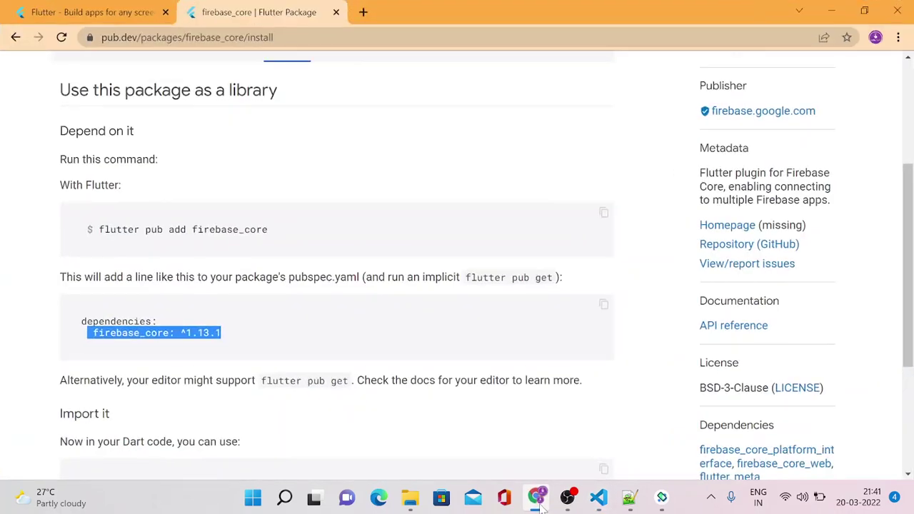
Start a new Firebase console project named firebasesetup
{"action": "left_click", "coordinate": [363, 12]}
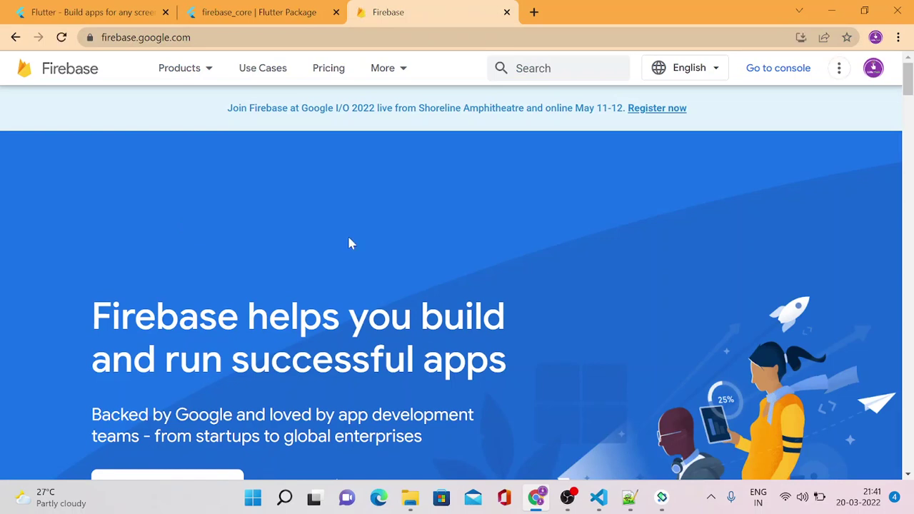
{"action": "mouse_move", "coordinate": [685, 240]}
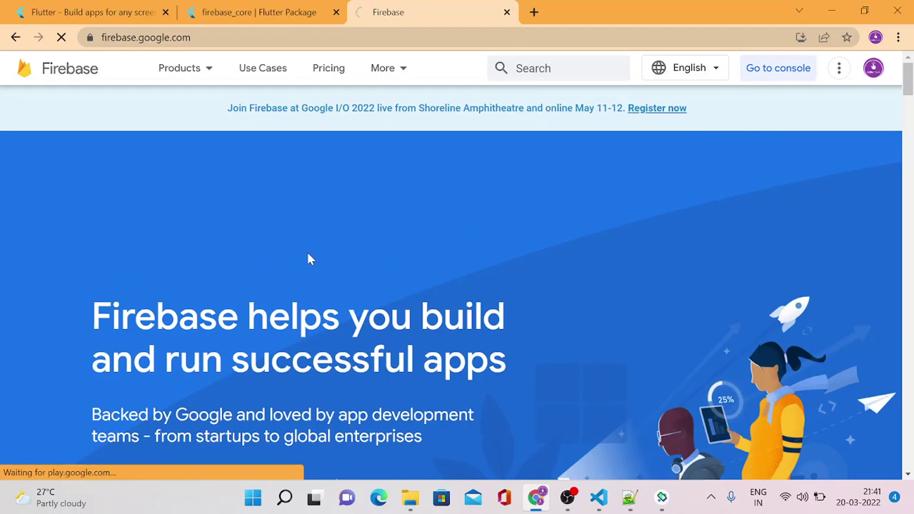
{"action": "left_click", "coordinate": [776, 69]}
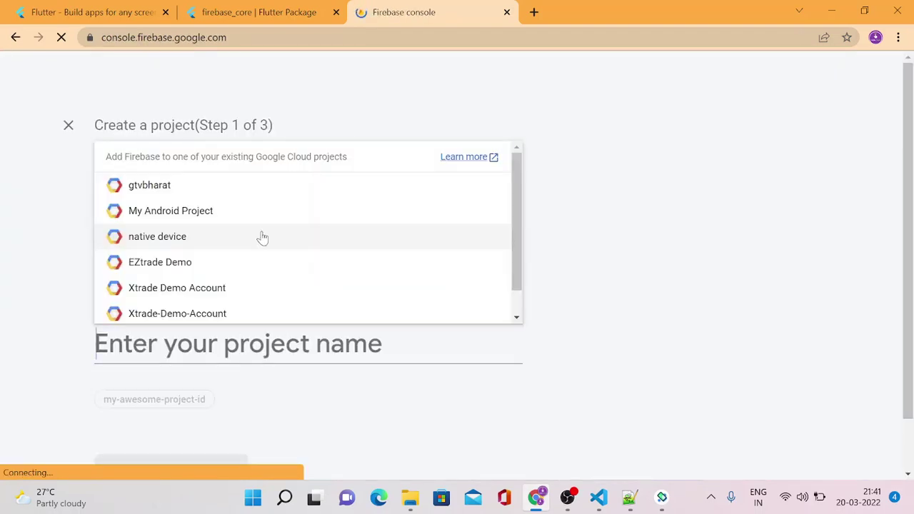
{"action": "type", "text": "fireba"}
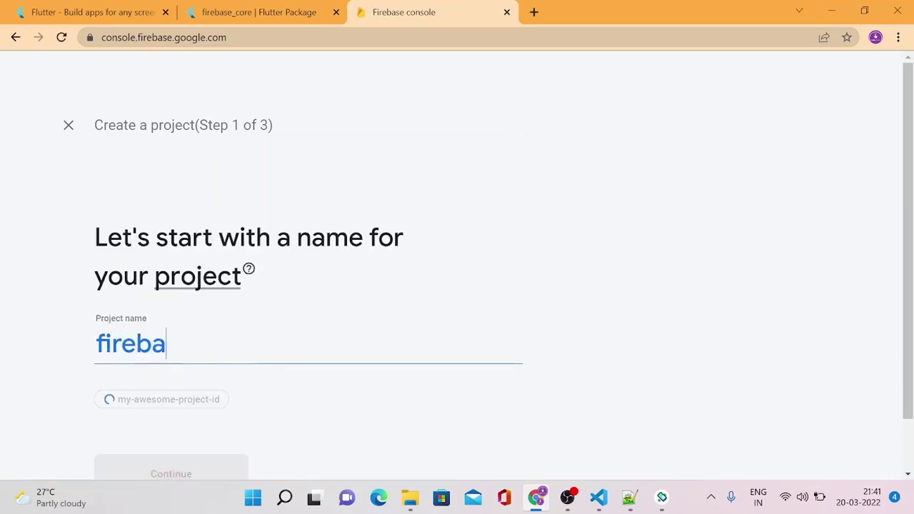
{"action": "type", "text": "se_"}
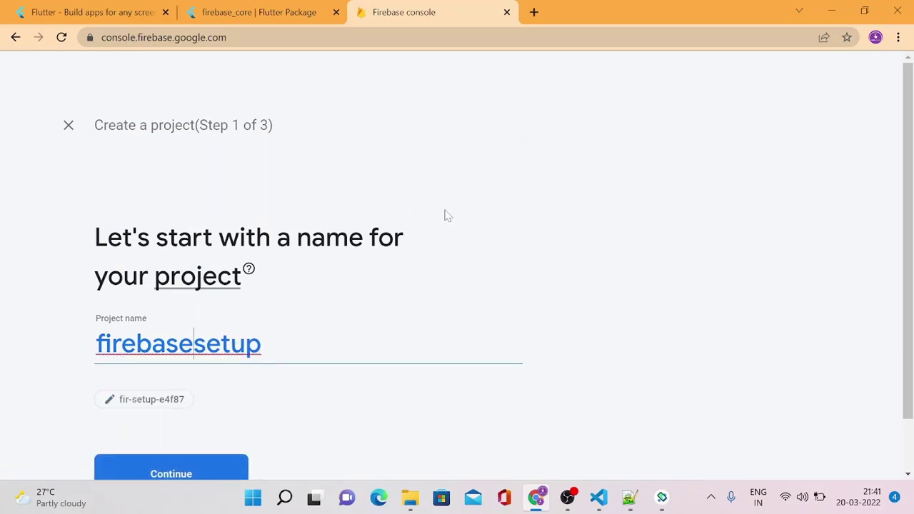
{"action": "left_click", "coordinate": [172, 474]}
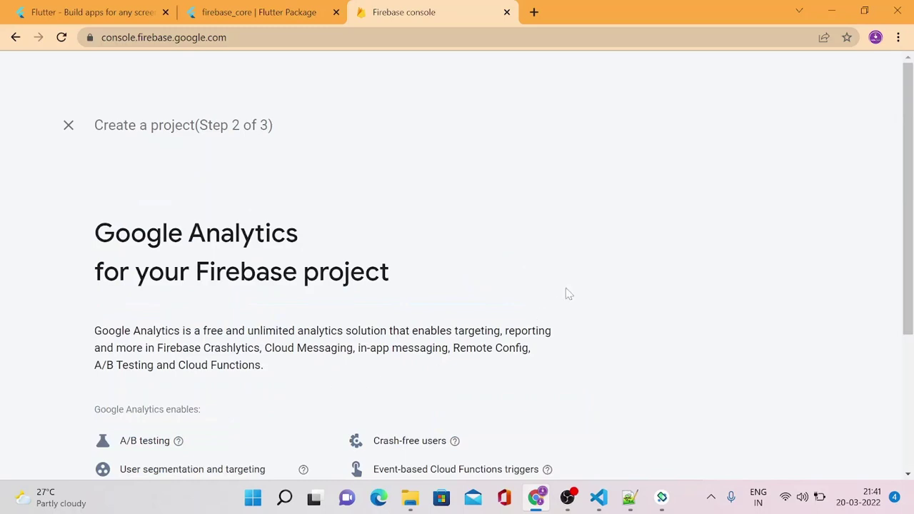
Keep Google Analytics enabled on the Default Account for Firebase and create the project
{"action": "scroll", "scroll_direction": "down", "scroll_amount": 3}
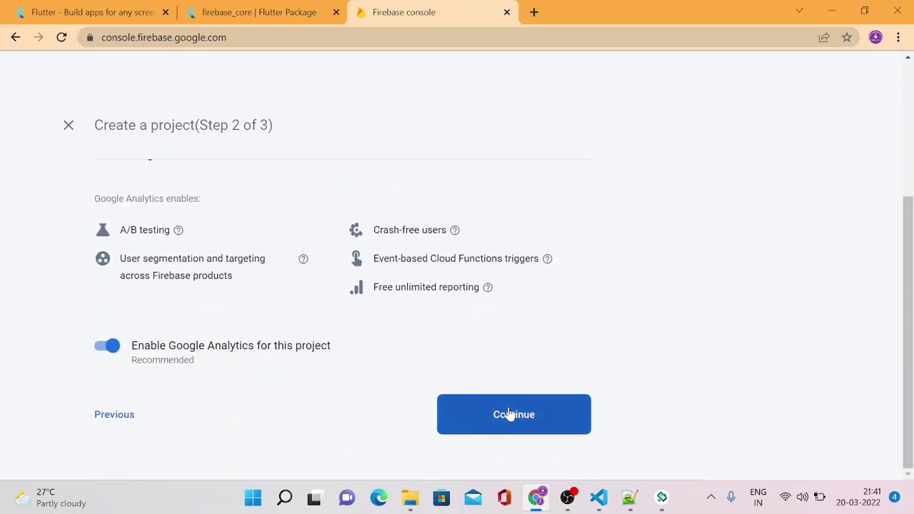
{"action": "left_click", "coordinate": [514, 414]}
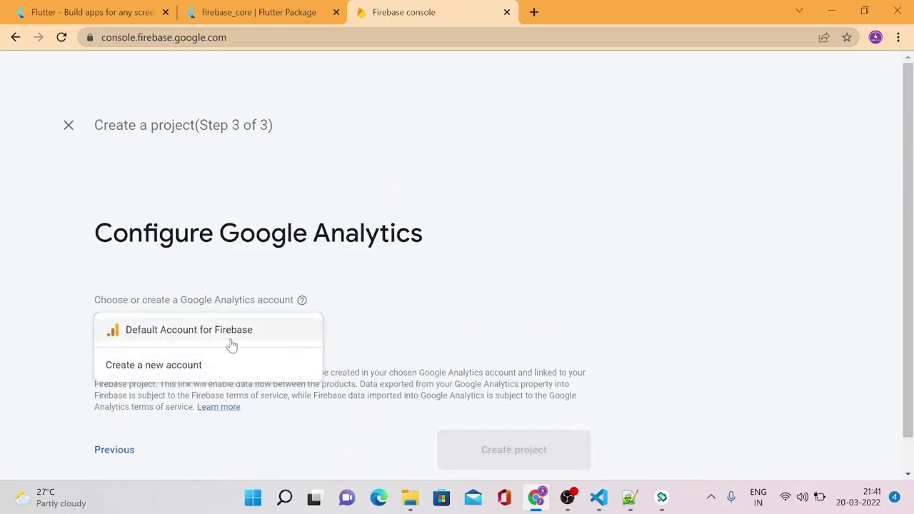
{"action": "mouse_move", "coordinate": [189, 365]}
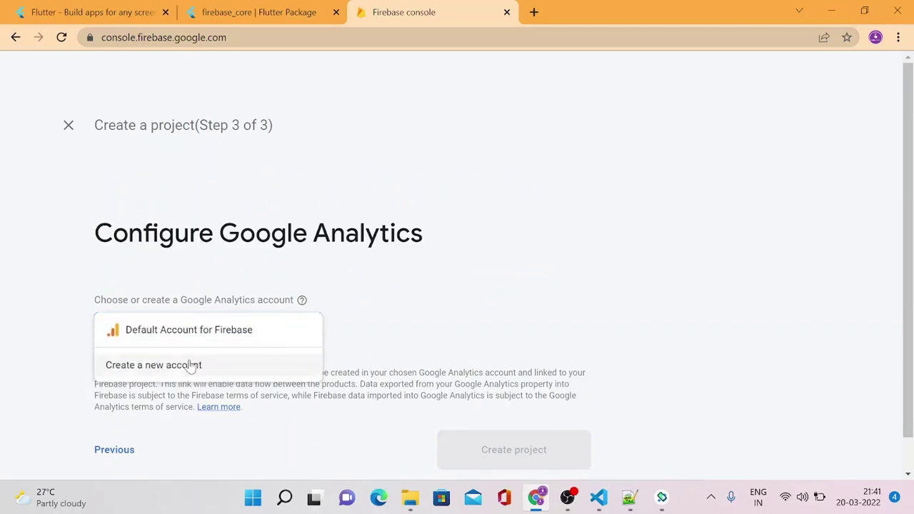
{"action": "left_click", "coordinate": [188, 329]}
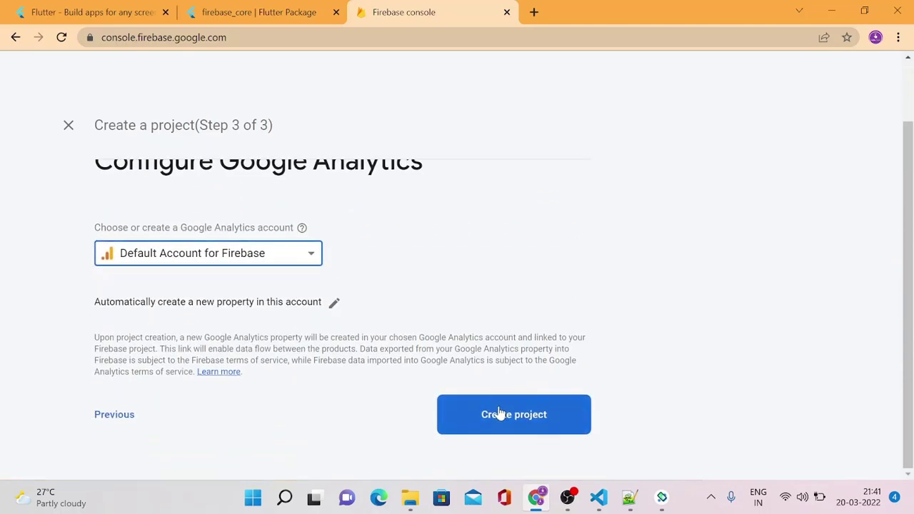
{"action": "left_click", "coordinate": [513, 414]}
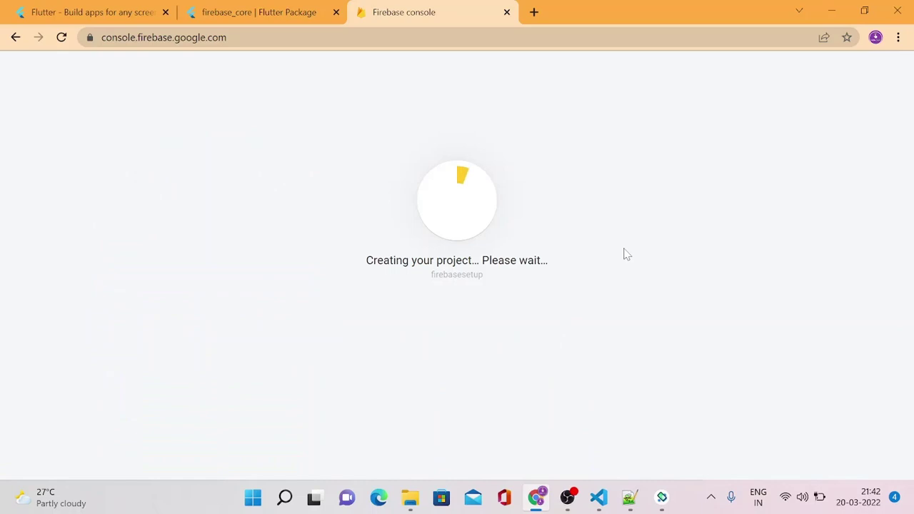
{"action": "mouse_move", "coordinate": [591, 441]}
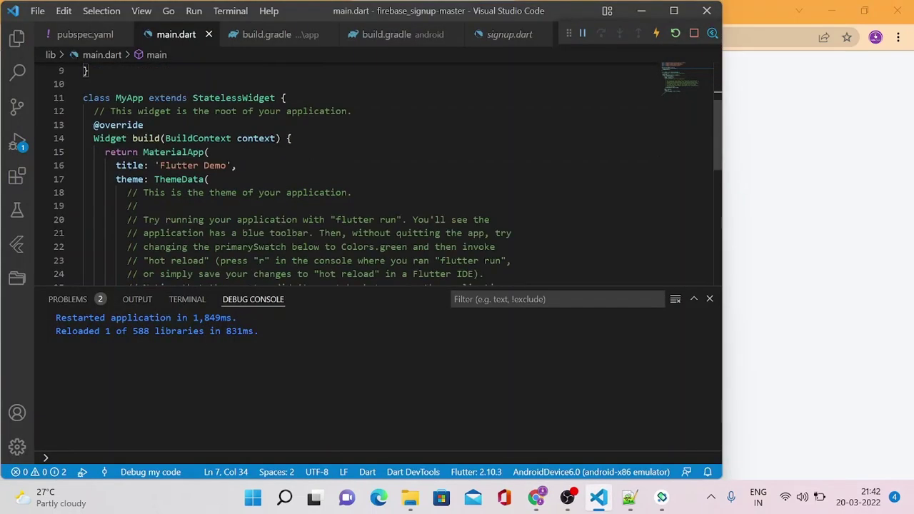
Find the applicationId com.example.firebase_signup in android/app/build.gradle and return to Firebase
{"action": "left_click", "coordinate": [86, 35]}
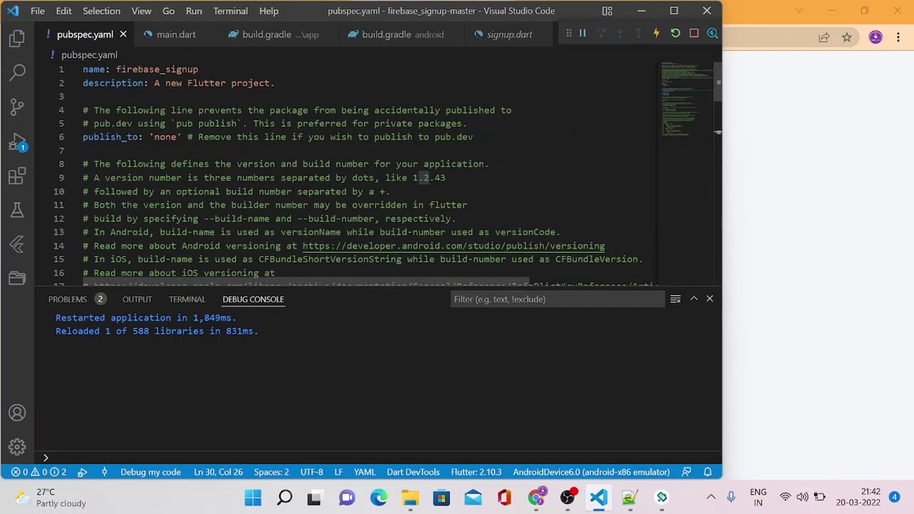
{"action": "scroll", "scroll_direction": "down", "scroll_amount": 3}
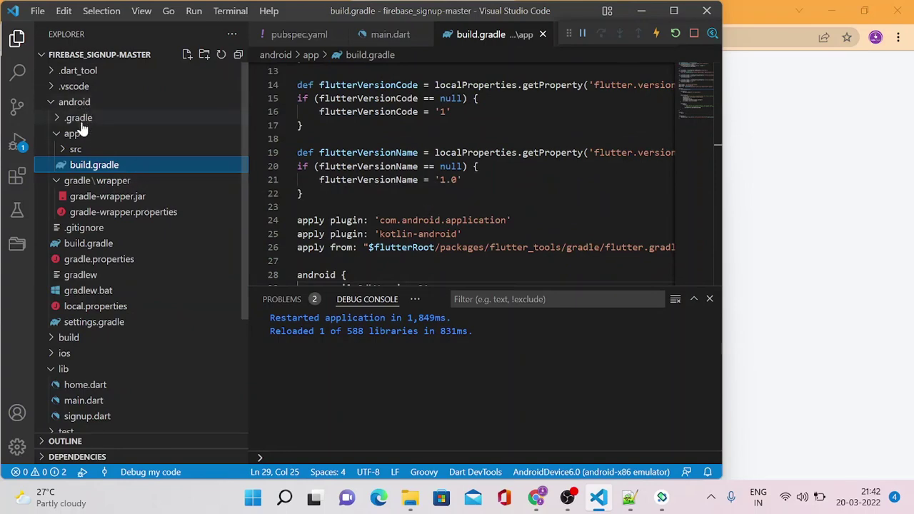
{"action": "scroll", "scroll_direction": "down", "scroll_amount": 3}
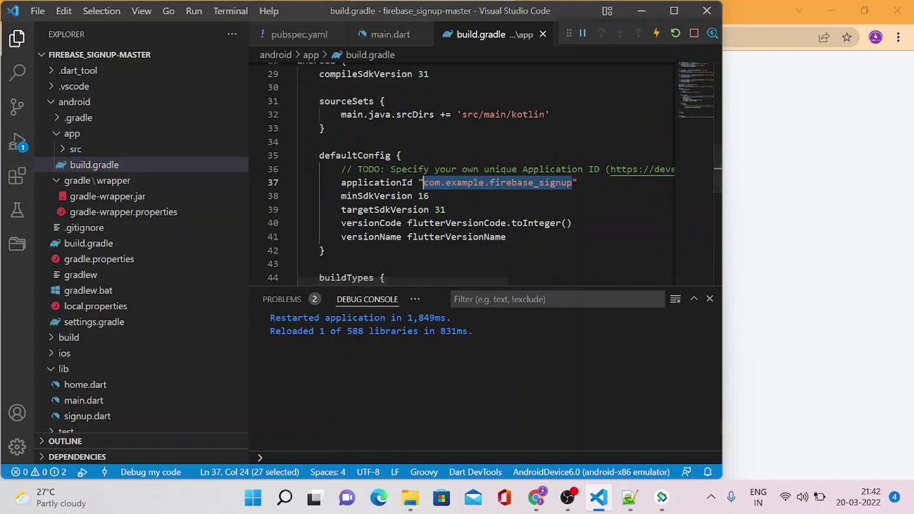
{"action": "left_click", "coordinate": [534, 497]}
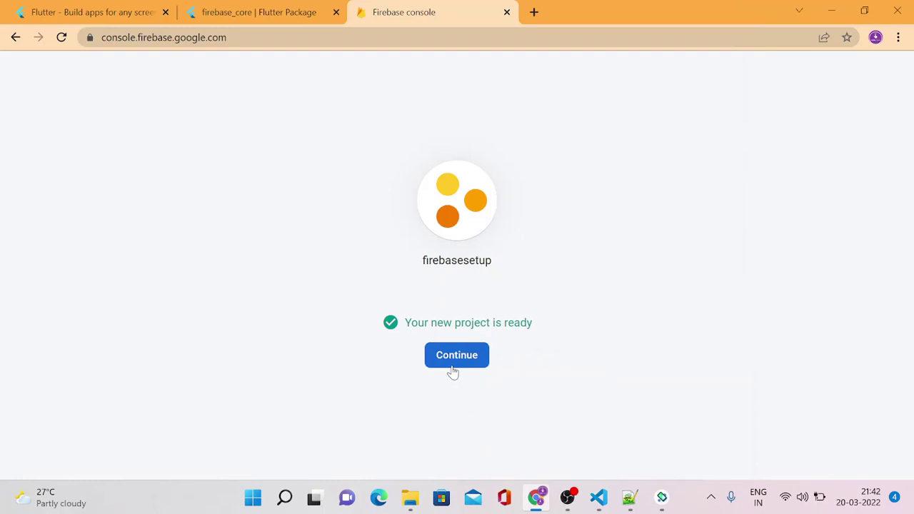
Add an Android app to the project with package name com.example.firebase_signup
{"action": "left_click", "coordinate": [457, 354]}
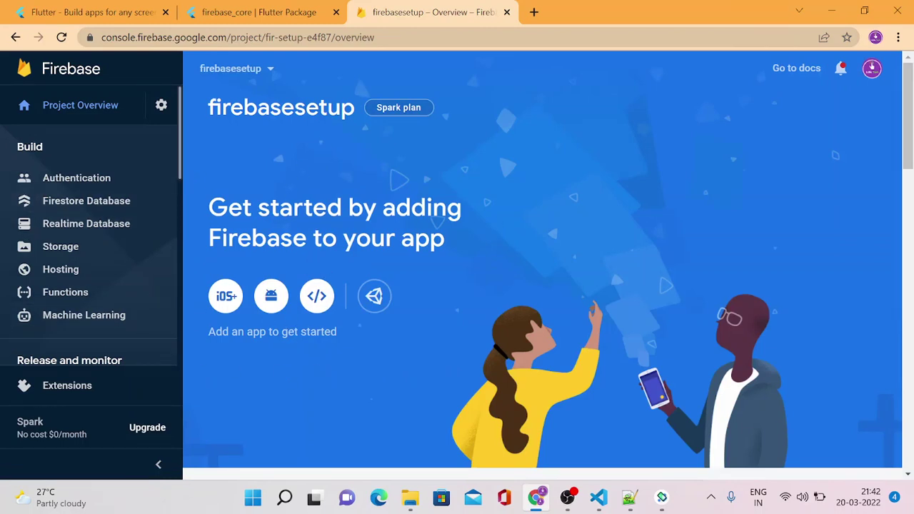
{"action": "mouse_move", "coordinate": [272, 296]}
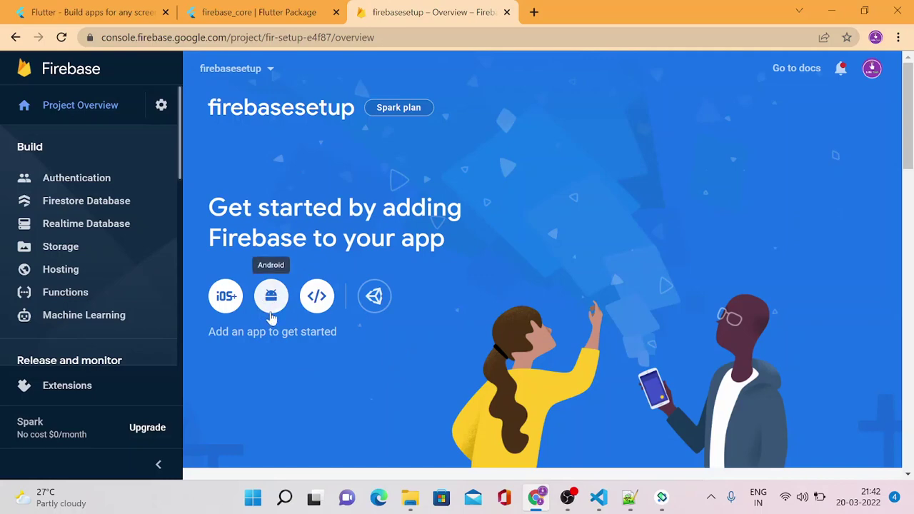
{"action": "left_click", "coordinate": [271, 295]}
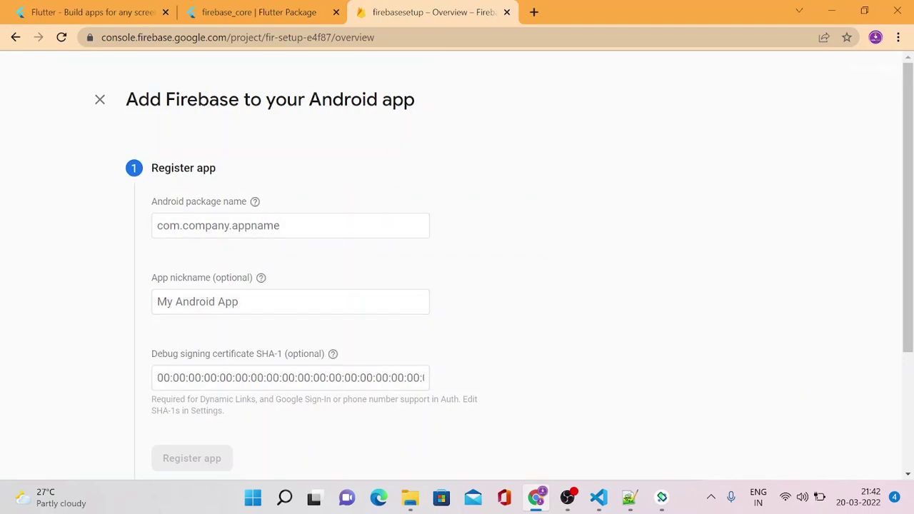
{"action": "left_click", "coordinate": [290, 226]}
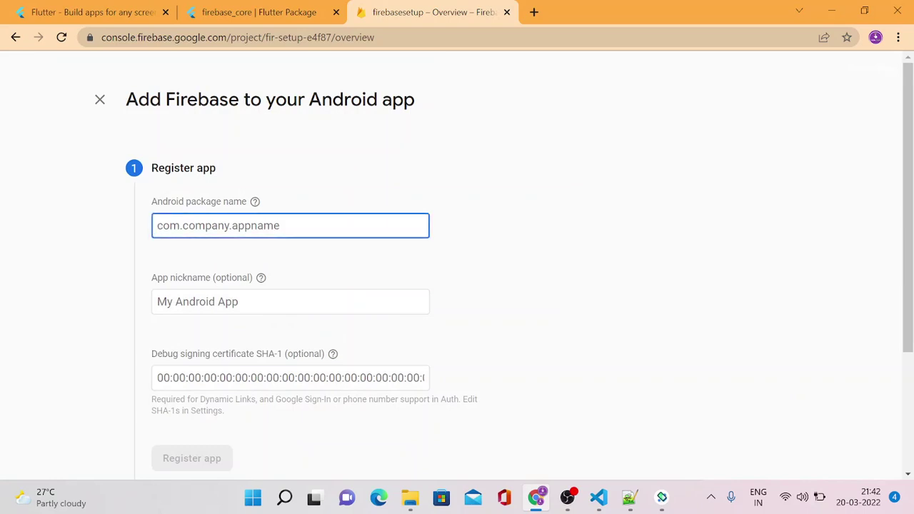
{"action": "type", "text": "com.example.firebase_signup"}
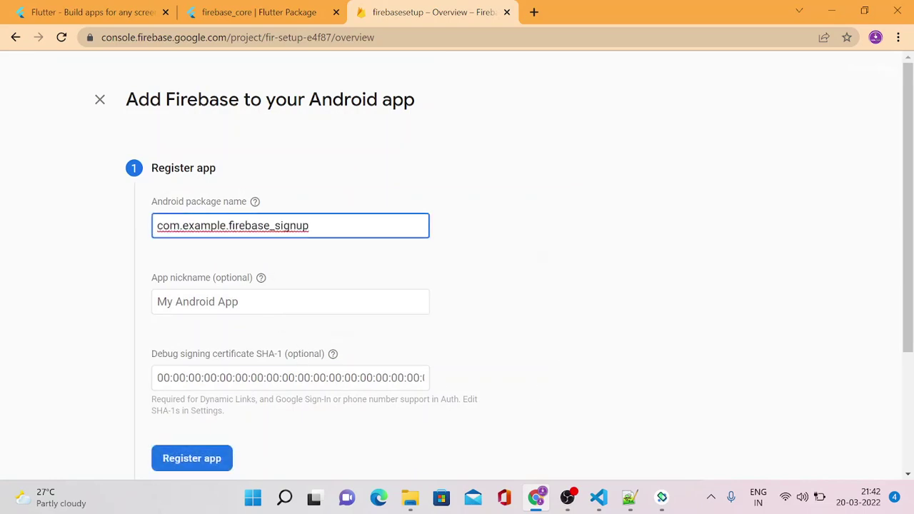
Nickname the app Firebase app and register it
{"action": "type", "text": "Fire"}
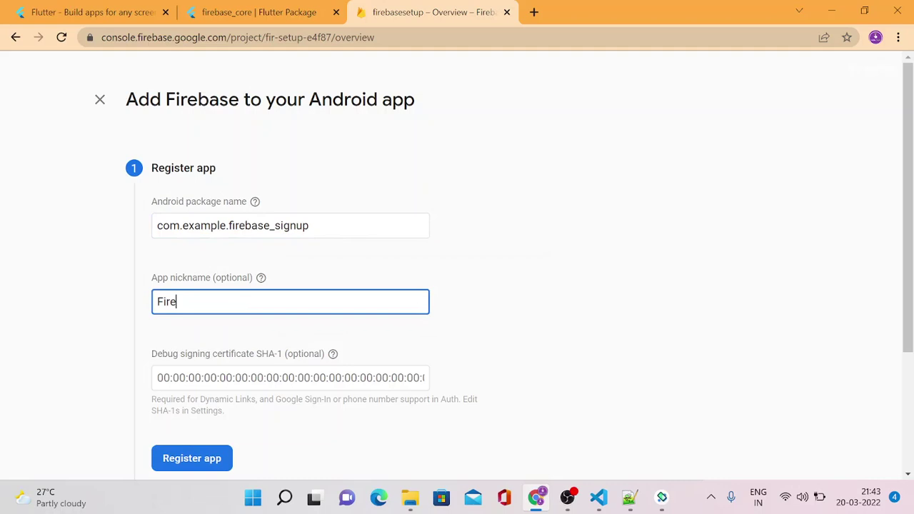
{"action": "type", "text": "base app"}
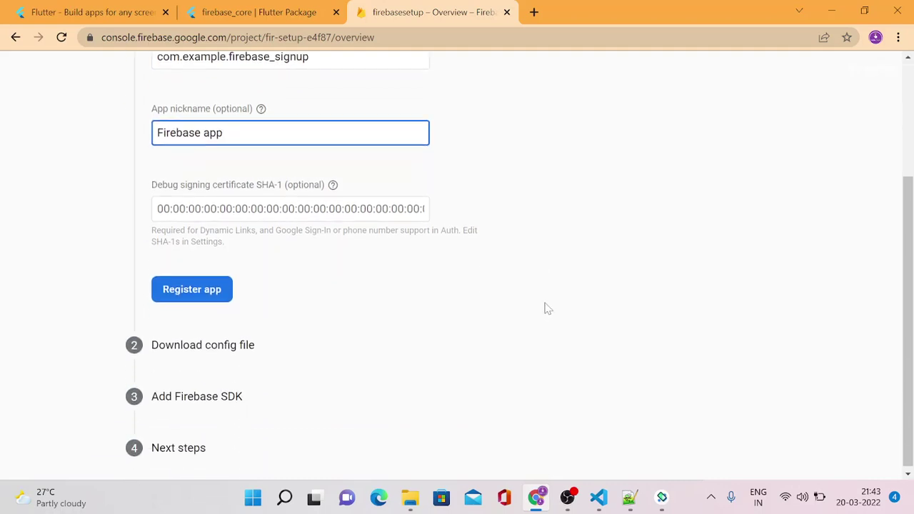
{"action": "left_click", "coordinate": [192, 288]}
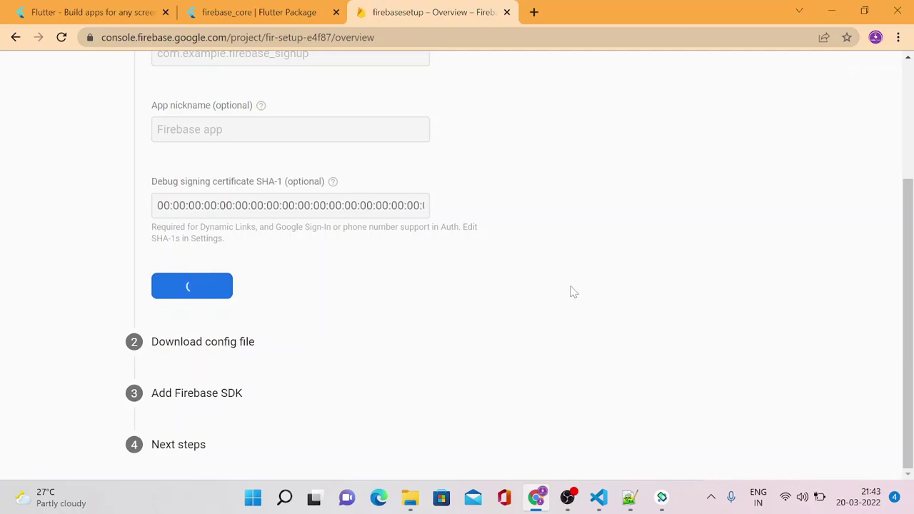
Download the google-services.json config file and show it in the Downloads folder
{"action": "left_click", "coordinate": [191, 286]}
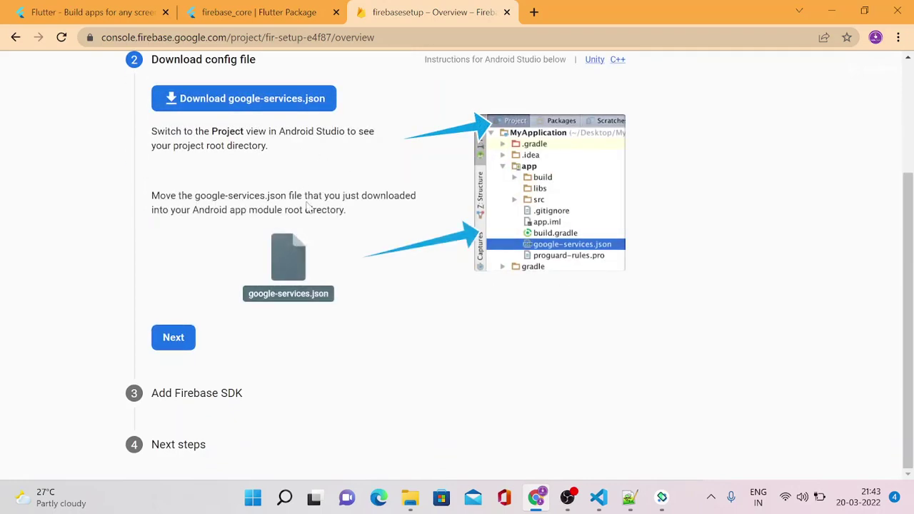
{"action": "mouse_move", "coordinate": [360, 221]}
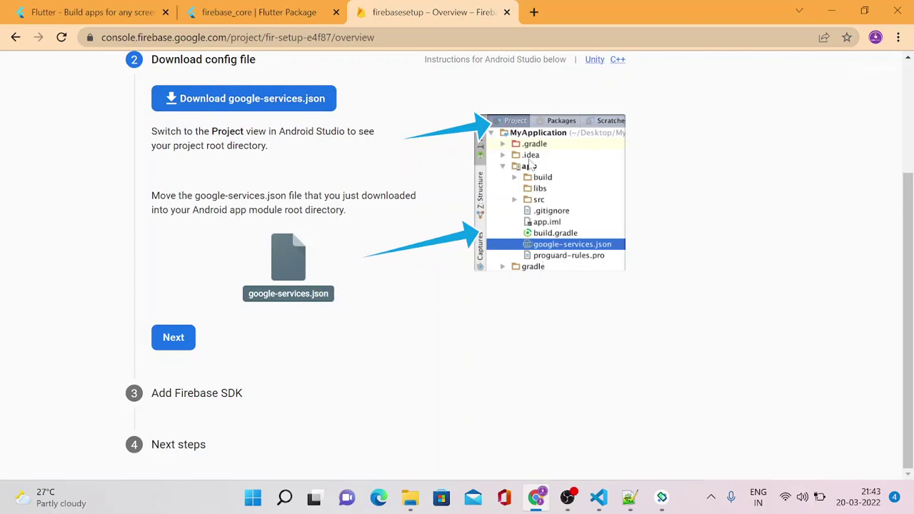
{"action": "mouse_move", "coordinate": [542, 242]}
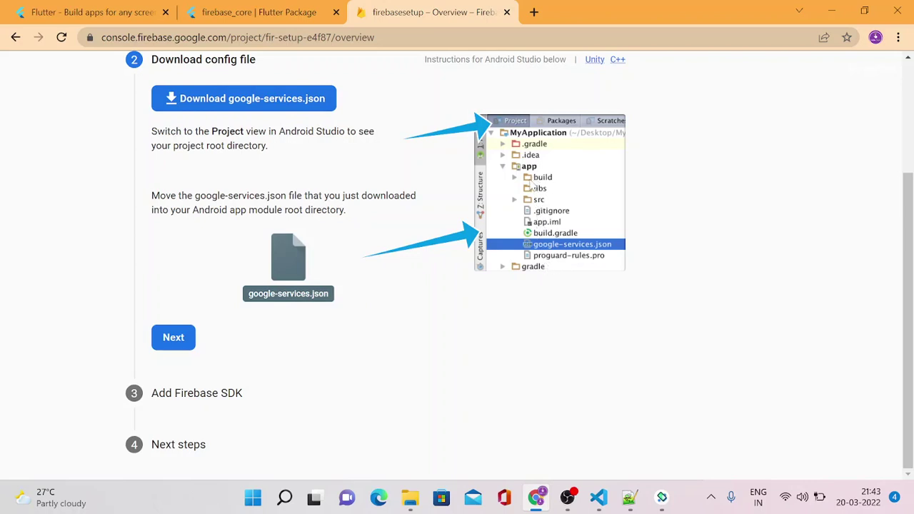
{"action": "mouse_move", "coordinate": [214, 127]}
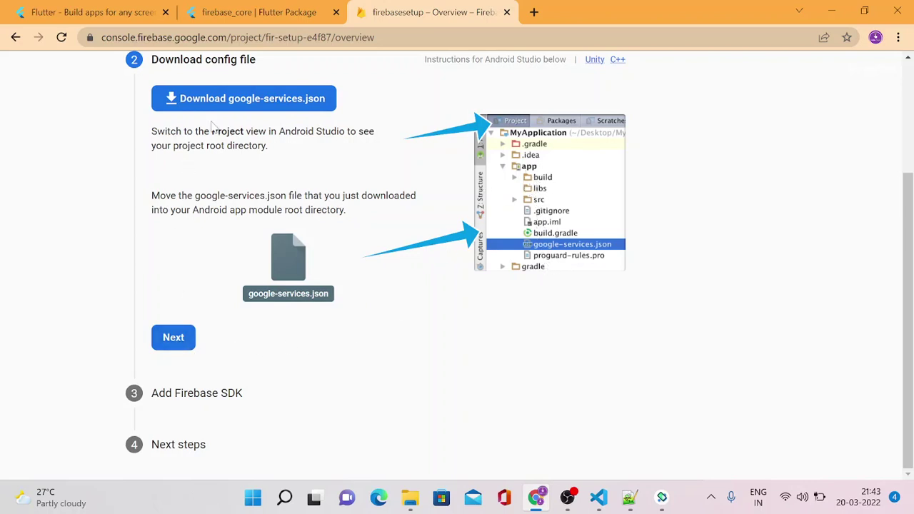
{"action": "left_click", "coordinate": [243, 98]}
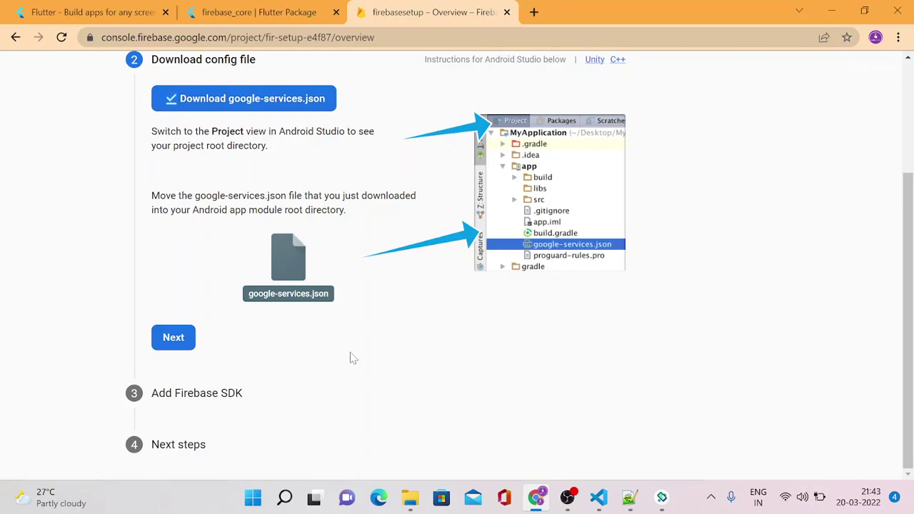
{"action": "left_click", "coordinate": [243, 97]}
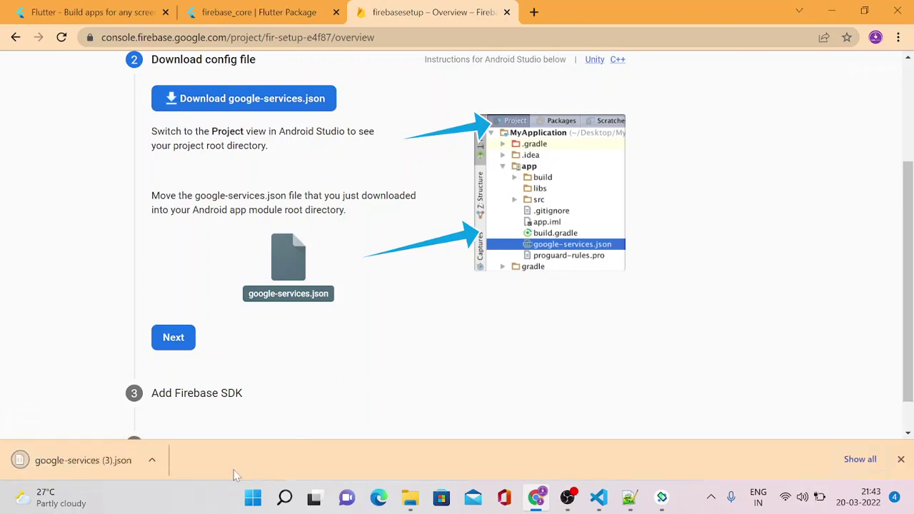
{"action": "left_click", "coordinate": [151, 460]}
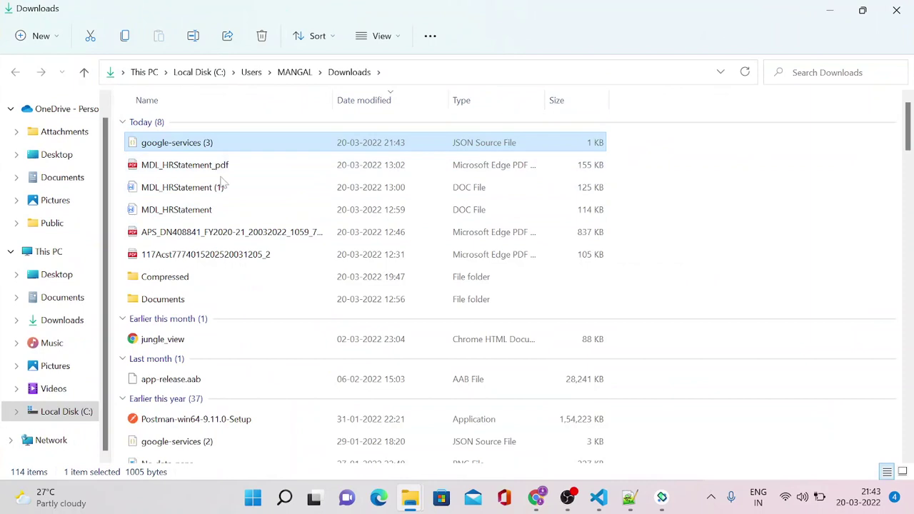
Move the downloaded config file into the project's android/app folder in VS Code
{"action": "left_click", "coordinate": [598, 497]}
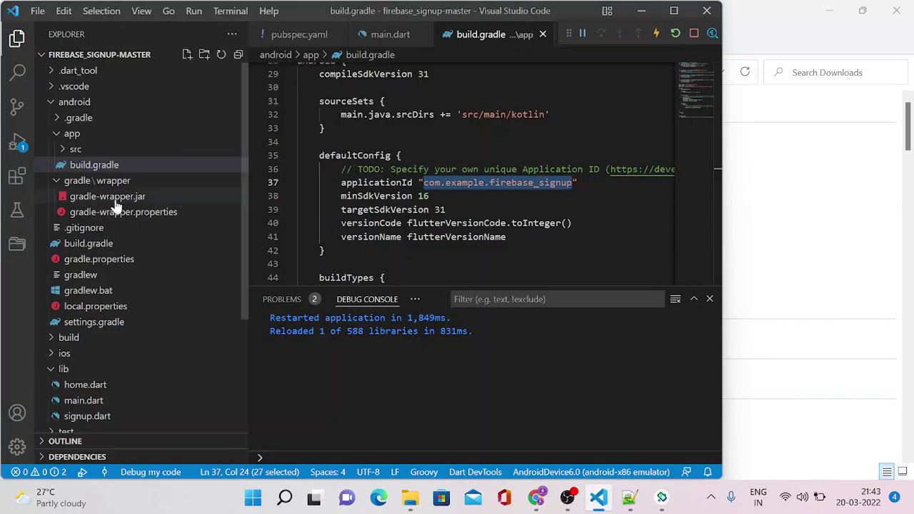
{"action": "left_click", "coordinate": [72, 135]}
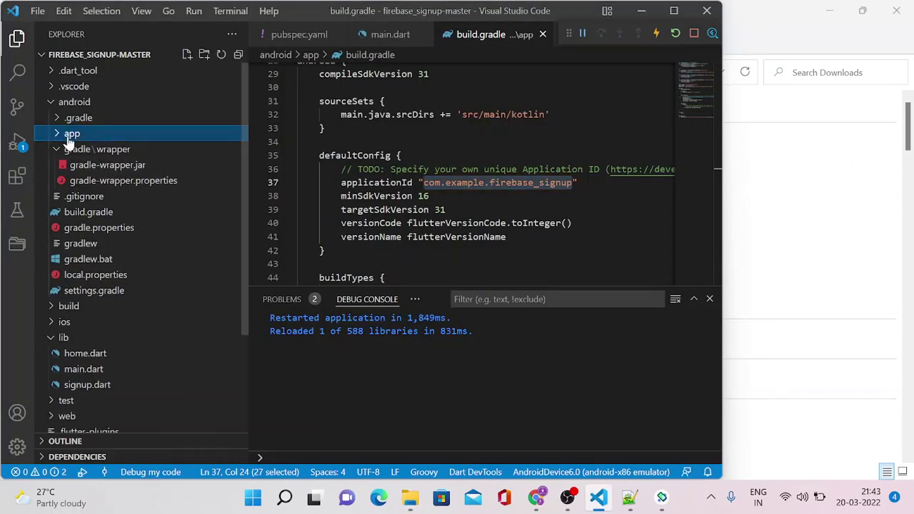
{"action": "left_click", "coordinate": [72, 134]}
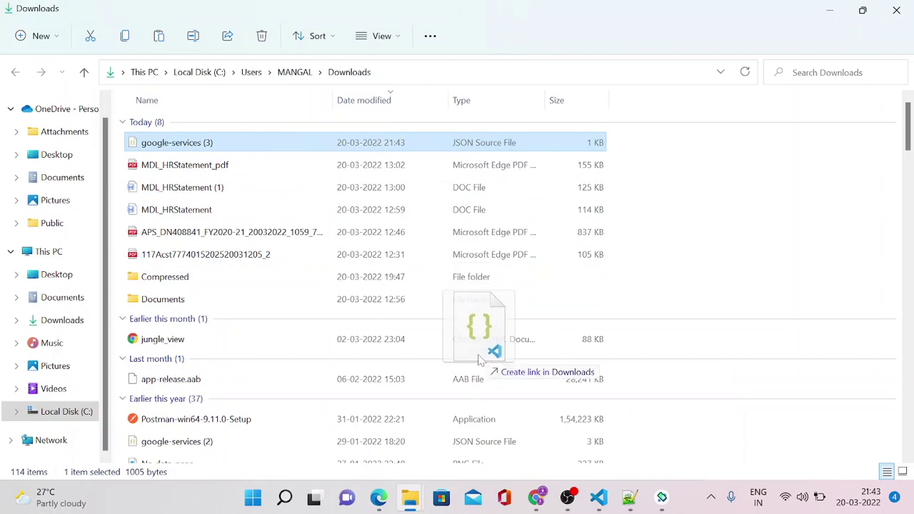
{"action": "left_click", "coordinate": [598, 497]}
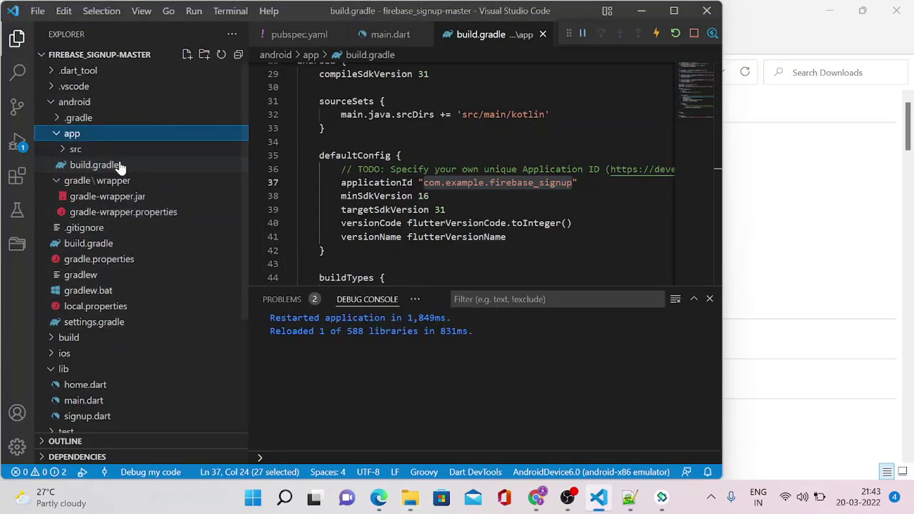
{"action": "left_click", "coordinate": [119, 180]}
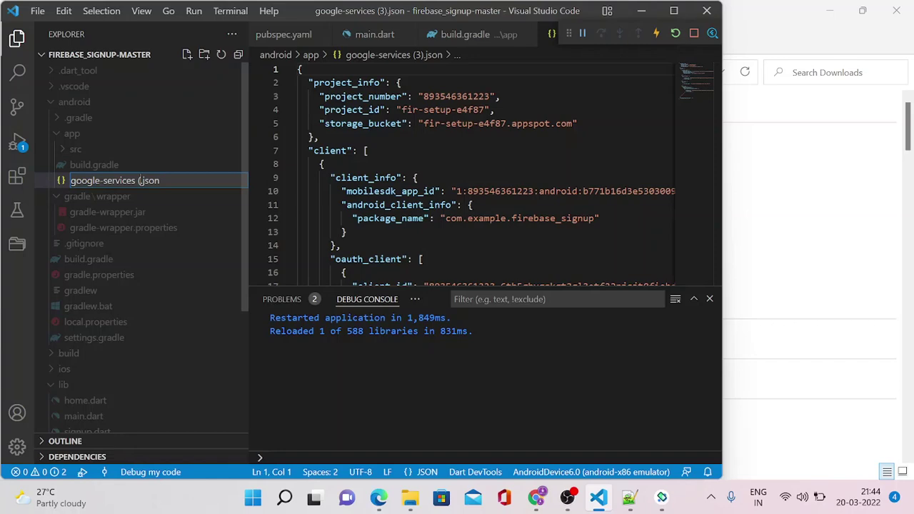
Rename the file to google-services.json and verify its package_name is com.example.firebase_signup
{"action": "left_click", "coordinate": [111, 180]}
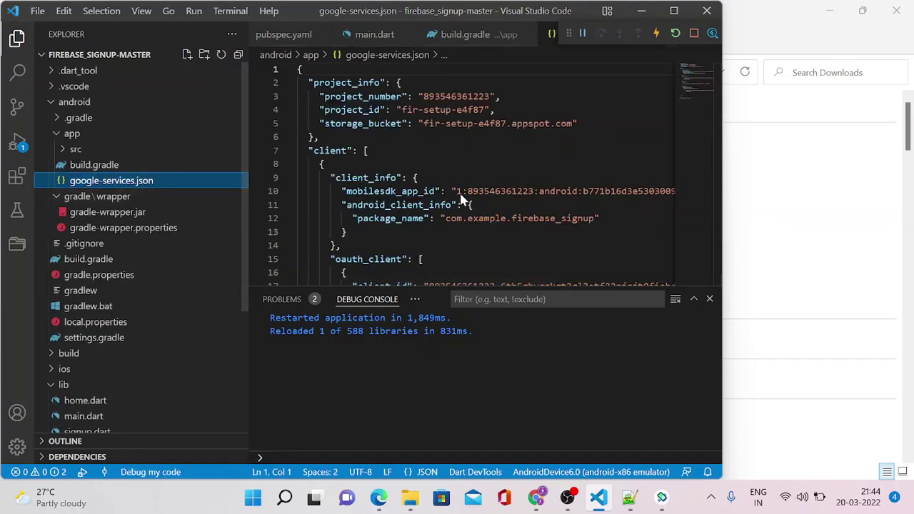
{"action": "scroll", "scroll_direction": "down", "scroll_amount": 3}
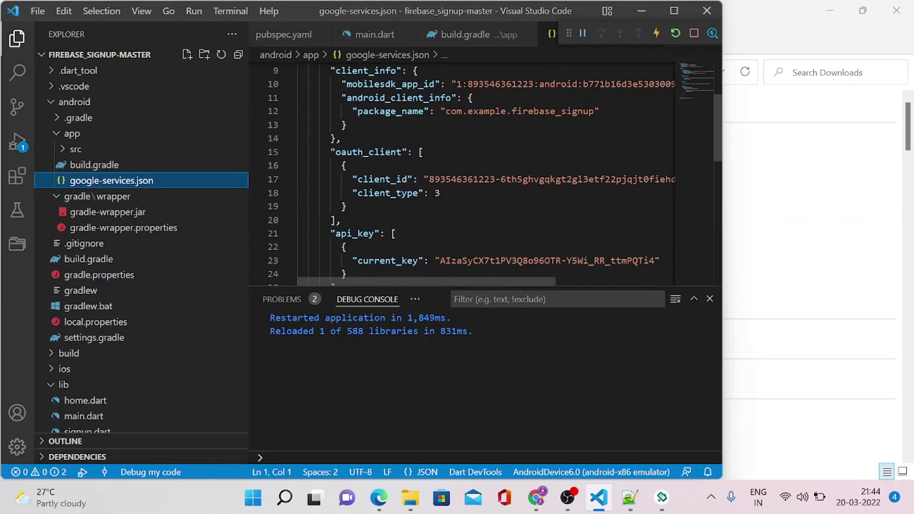
{"action": "double_click", "coordinate": [519, 111]}
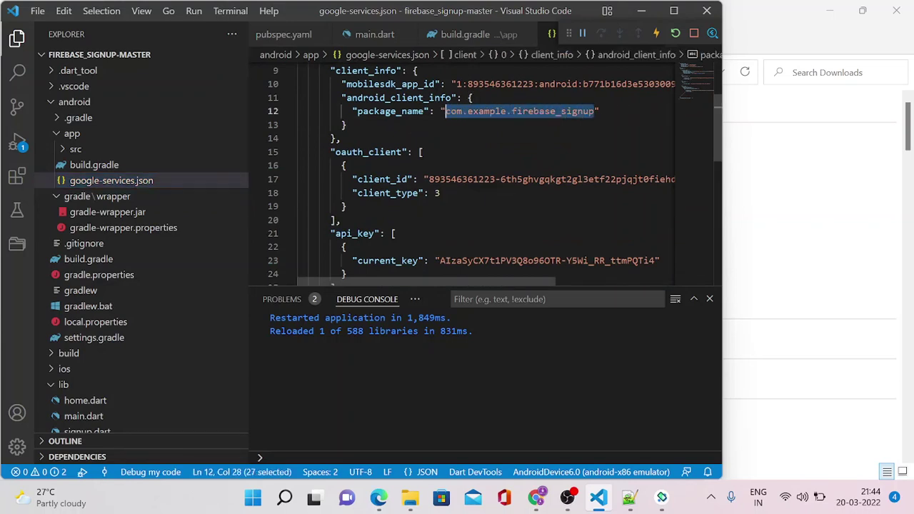
{"action": "mouse_move", "coordinate": [534, 496]}
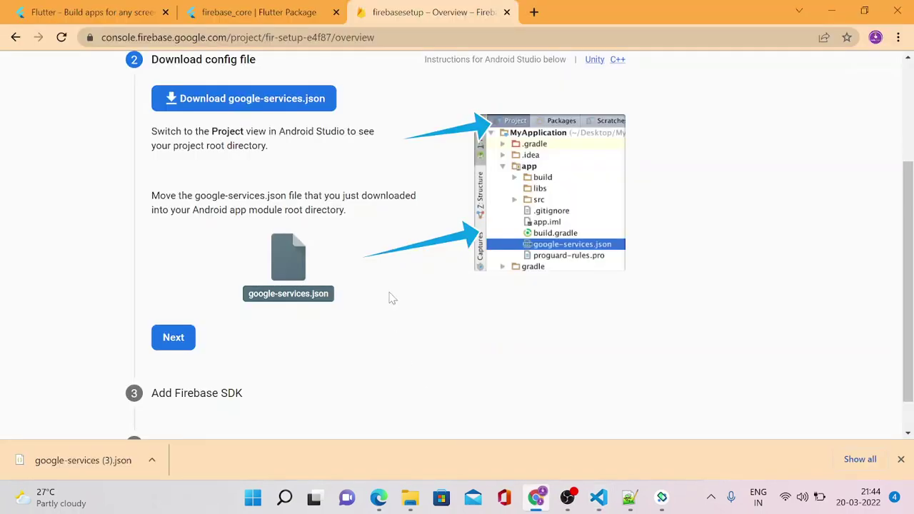
{"action": "mouse_move", "coordinate": [202, 340]}
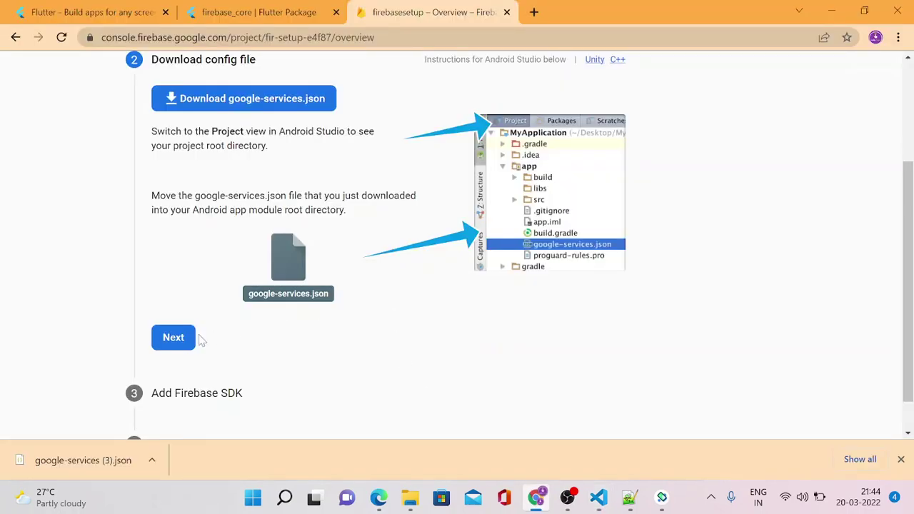
Add classpath 'com.google.gms:google-services:4.3.10' to the project-level build.gradle dependencies
{"action": "left_click", "coordinate": [172, 337]}
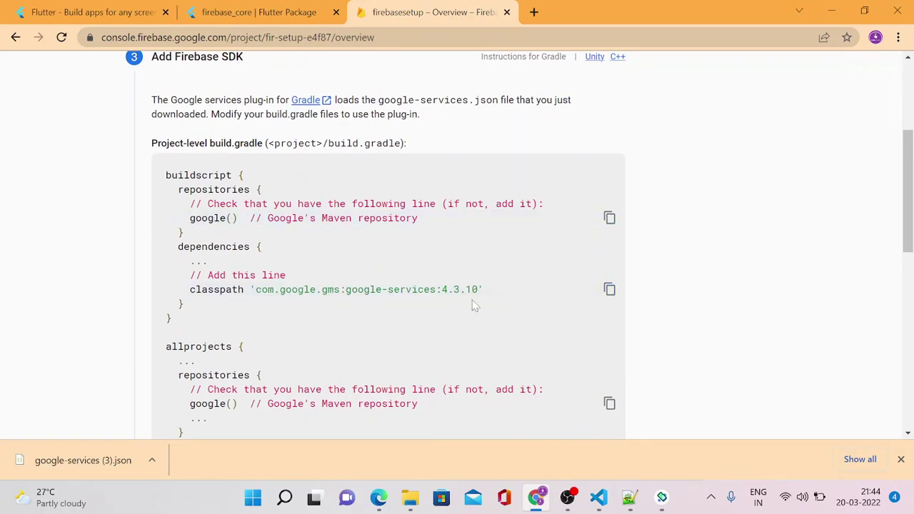
{"action": "left_click", "coordinate": [608, 288]}
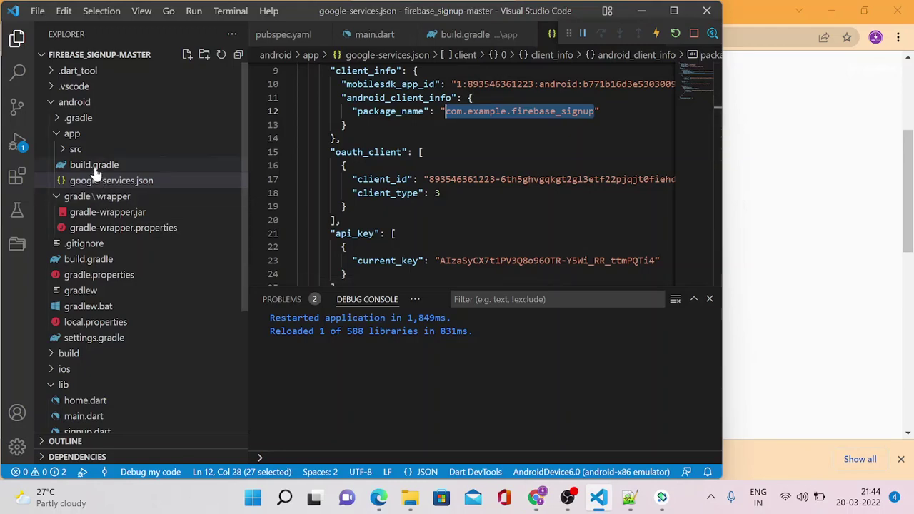
{"action": "mouse_move", "coordinate": [94, 166]}
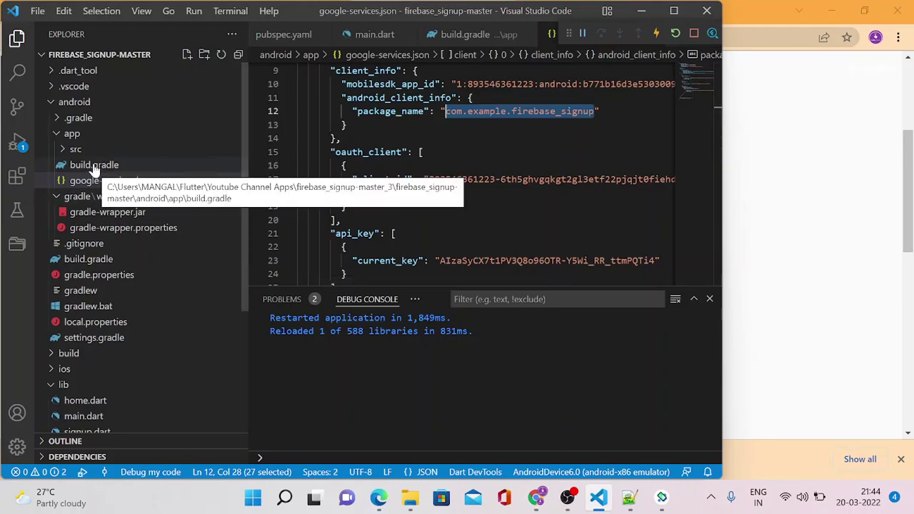
{"action": "left_click", "coordinate": [94, 164]}
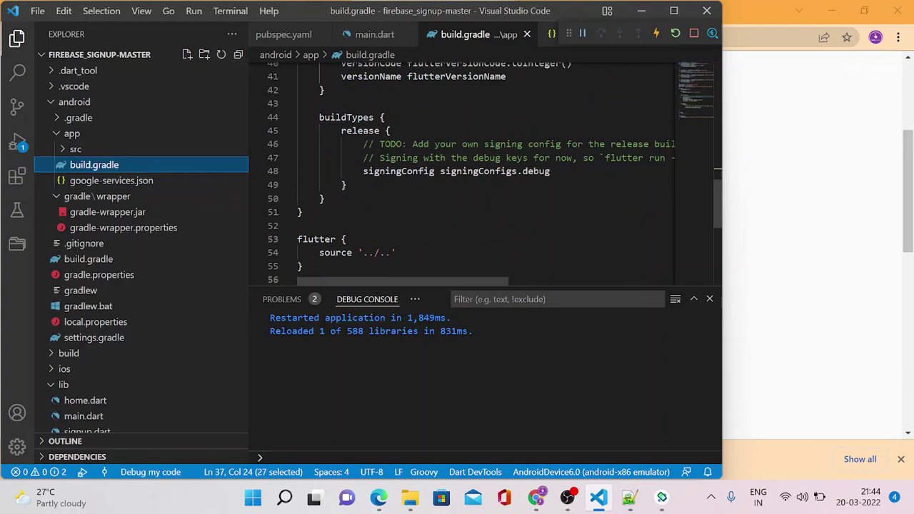
{"action": "scroll", "scroll_direction": "down", "scroll_amount": 3}
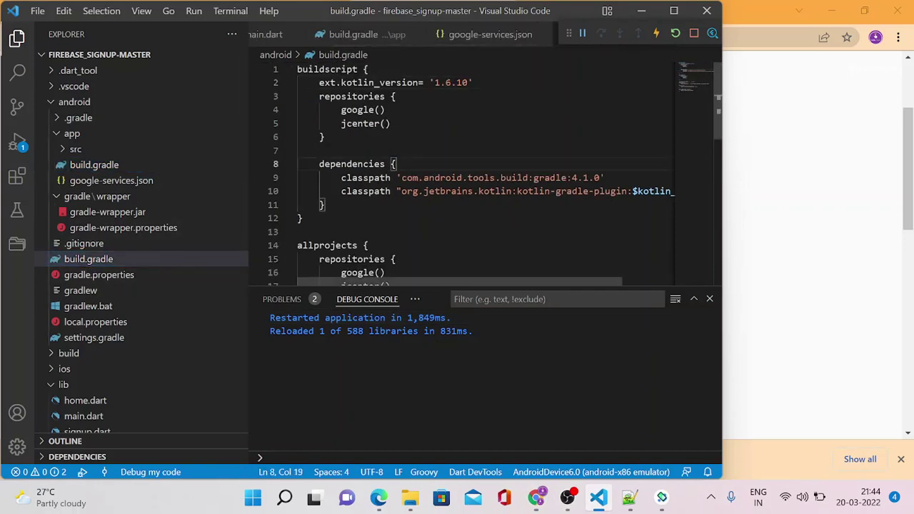
{"action": "type", "text": "classpath 'com.google.gms:google-services:4.3.10'"}
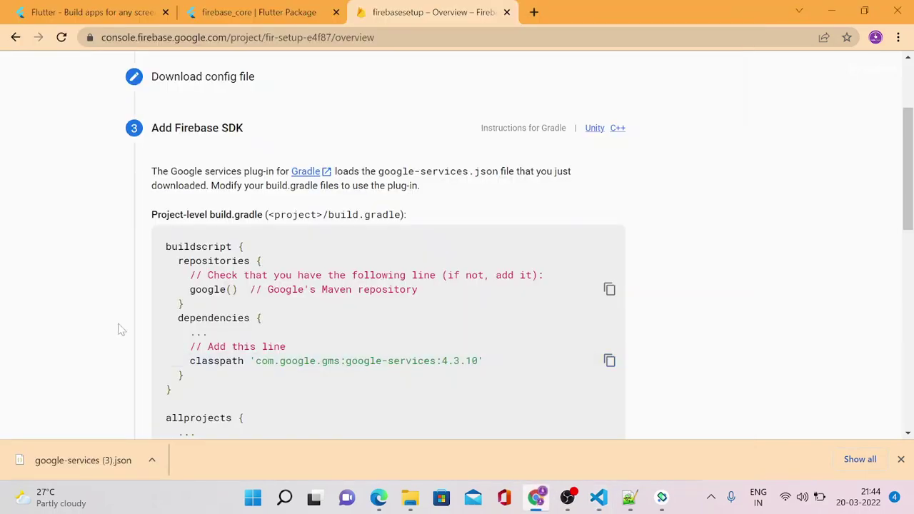
Copy the google() repository line and check it against build.gradle in VS Code
{"action": "scroll", "scroll_direction": "down", "scroll_amount": 3}
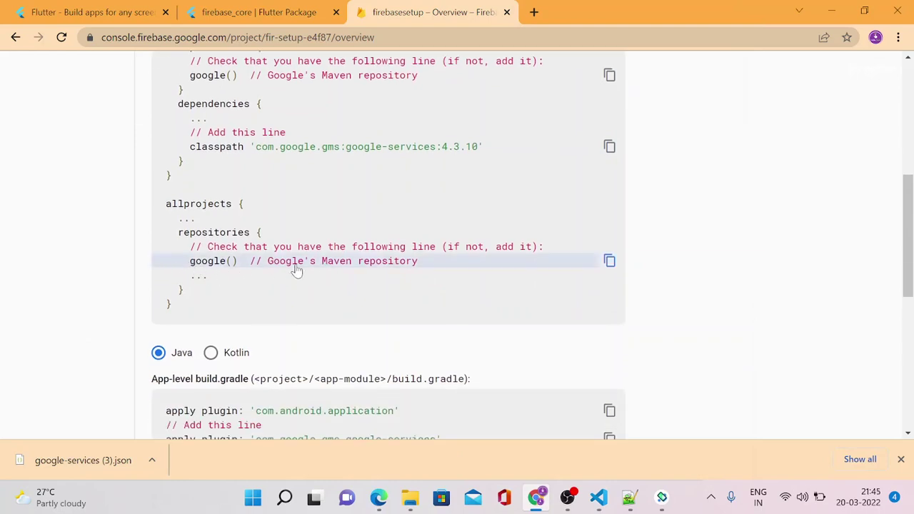
{"action": "left_click", "coordinate": [608, 260]}
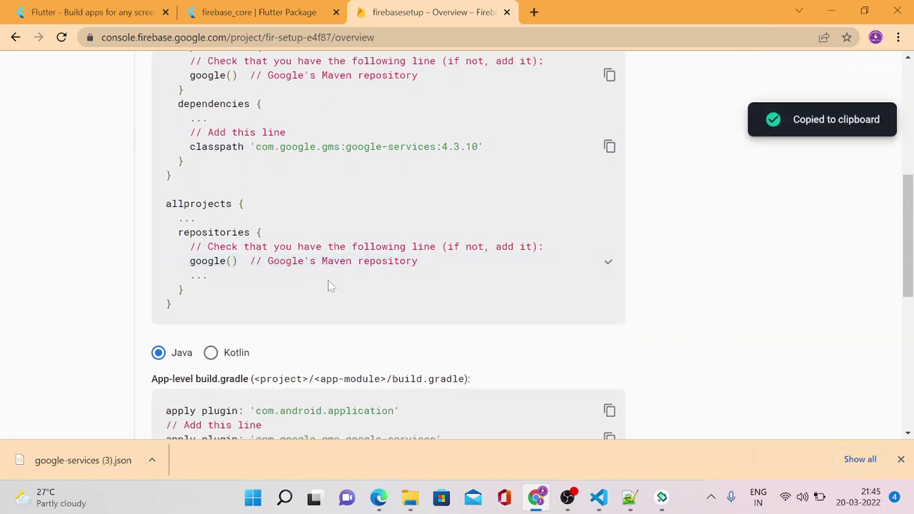
{"action": "left_click", "coordinate": [598, 497]}
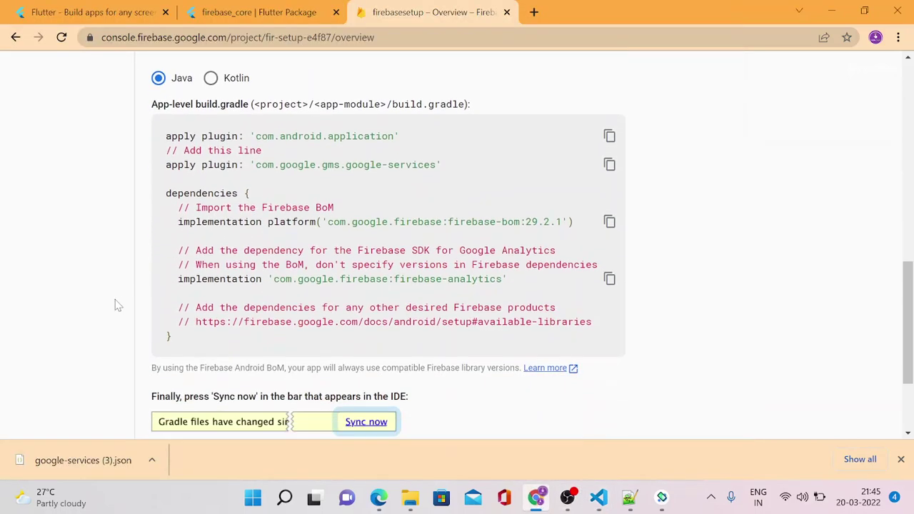
{"action": "scroll", "scroll_direction": "down", "scroll_amount": 3}
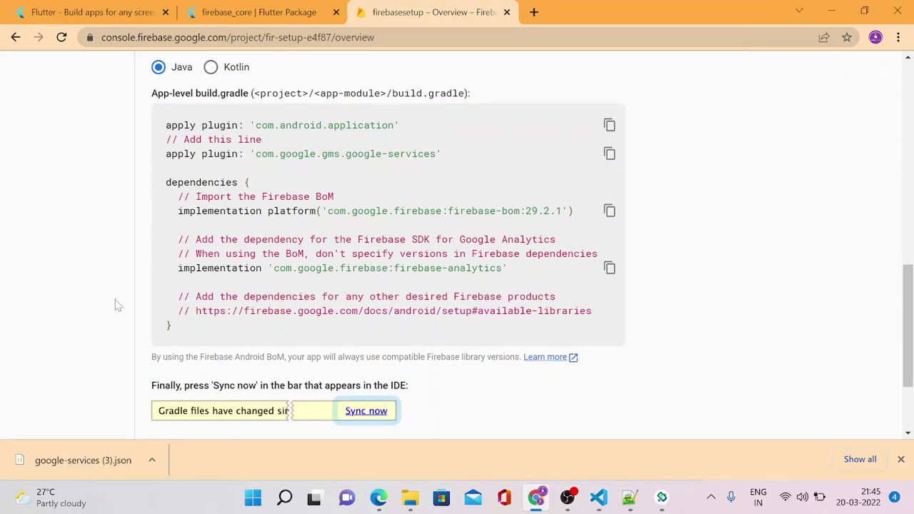
{"action": "mouse_move", "coordinate": [284, 170]}
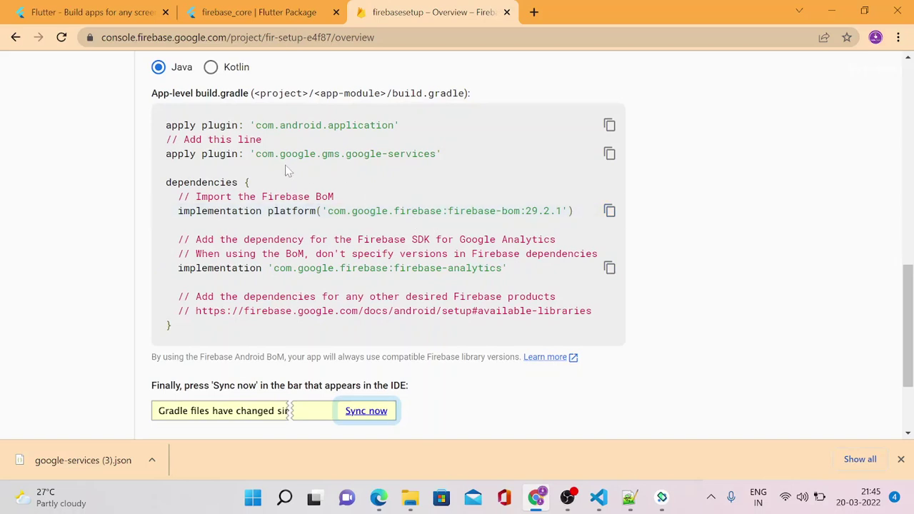
Copy the apply plugin 'com.android.application' snippet and return to android/app/build.gradle
{"action": "scroll", "scroll_direction": "down", "scroll_amount": 3}
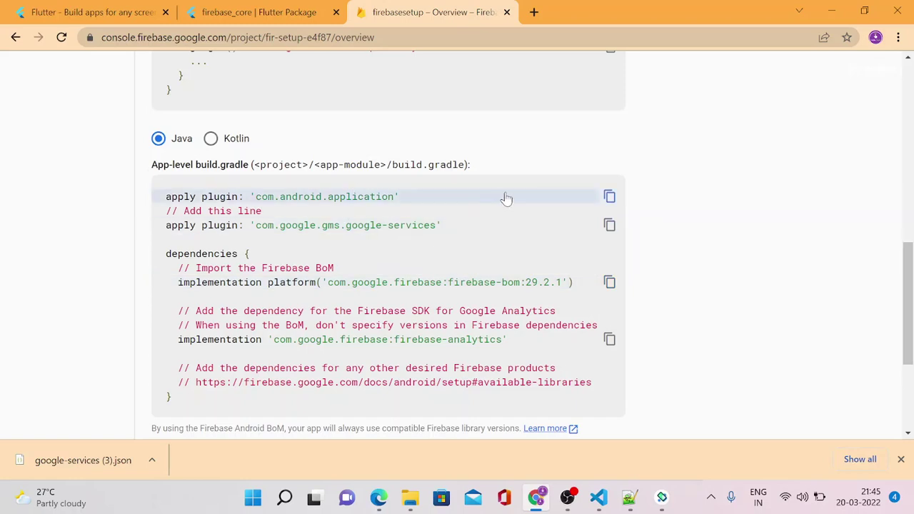
{"action": "left_click", "coordinate": [608, 197]}
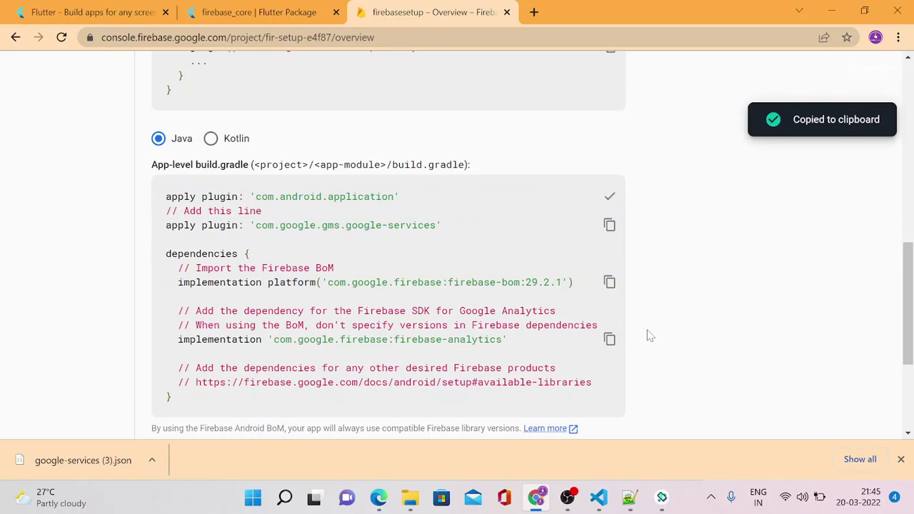
{"action": "left_click", "coordinate": [598, 497]}
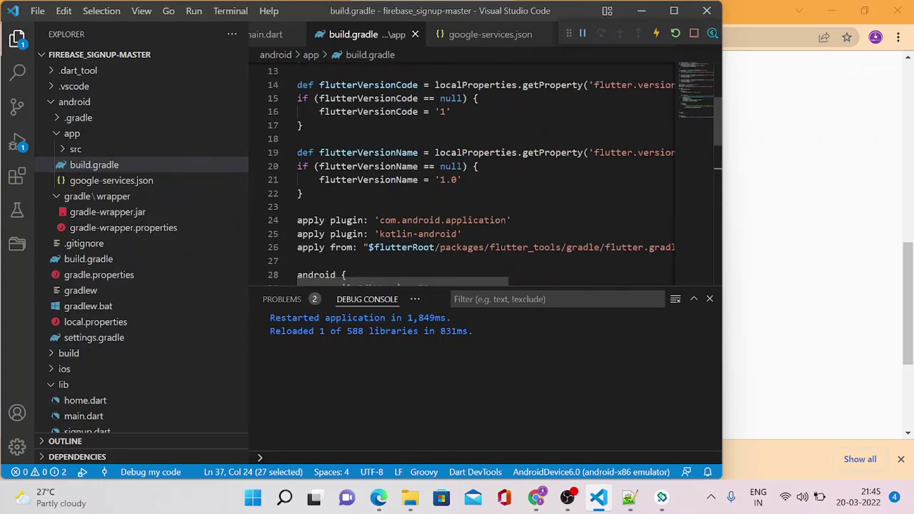
Apply the 'com.google.gms.google-services' plugin in the app-level build.gradle
{"action": "left_click", "coordinate": [533, 497]}
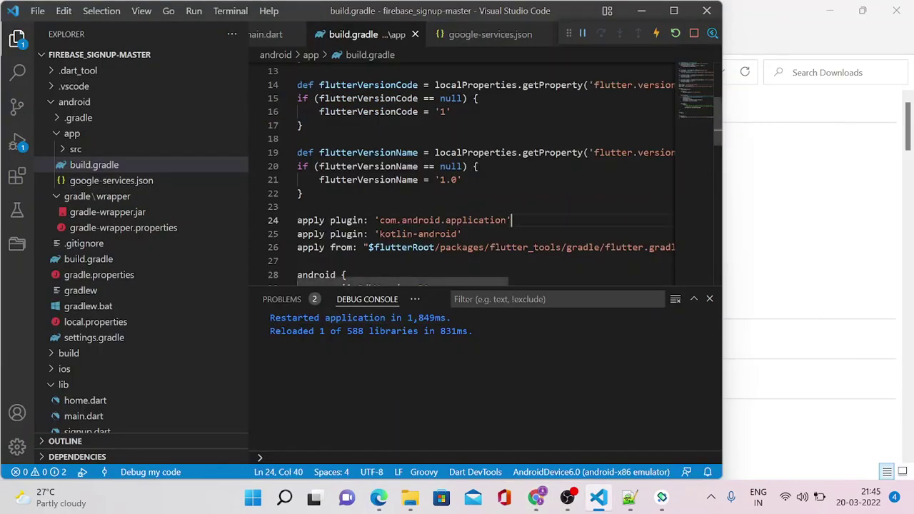
{"action": "left_click_drag", "start_coordinate": [328, 220], "coordinate": [511, 220]}
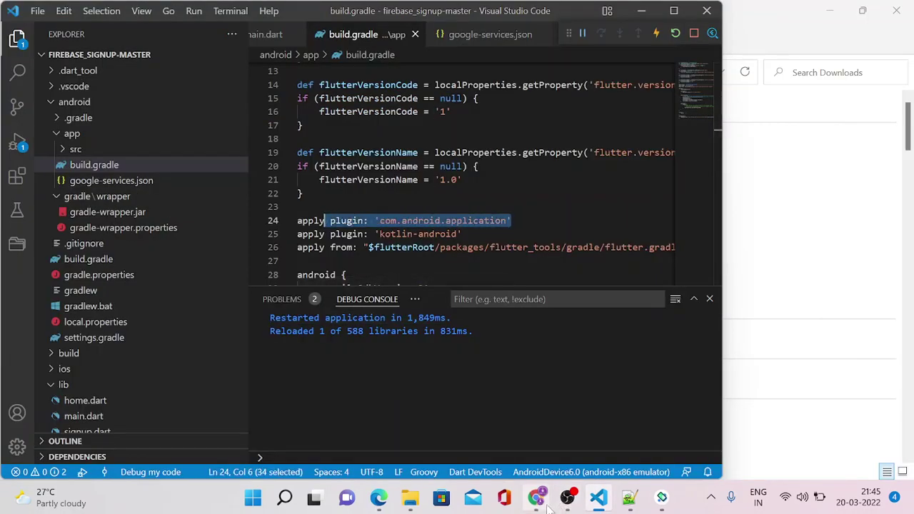
{"action": "left_click", "coordinate": [537, 496]}
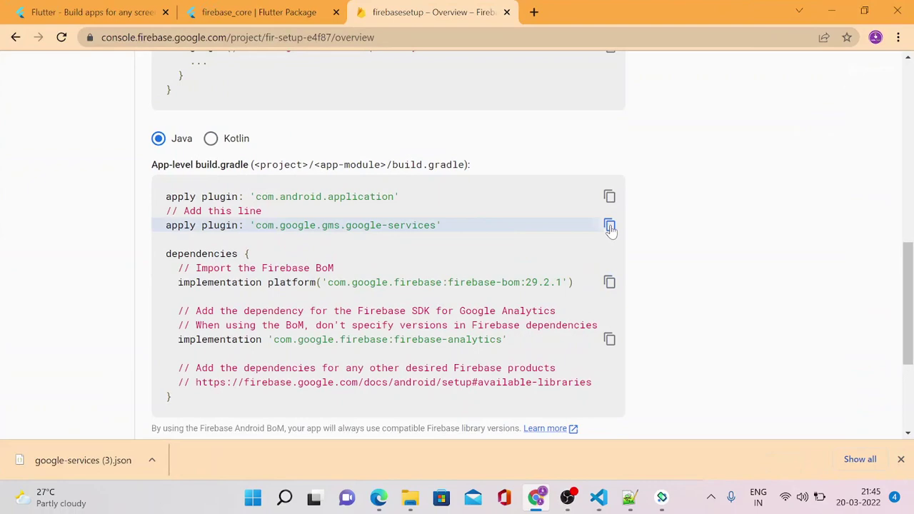
{"action": "left_click", "coordinate": [598, 497]}
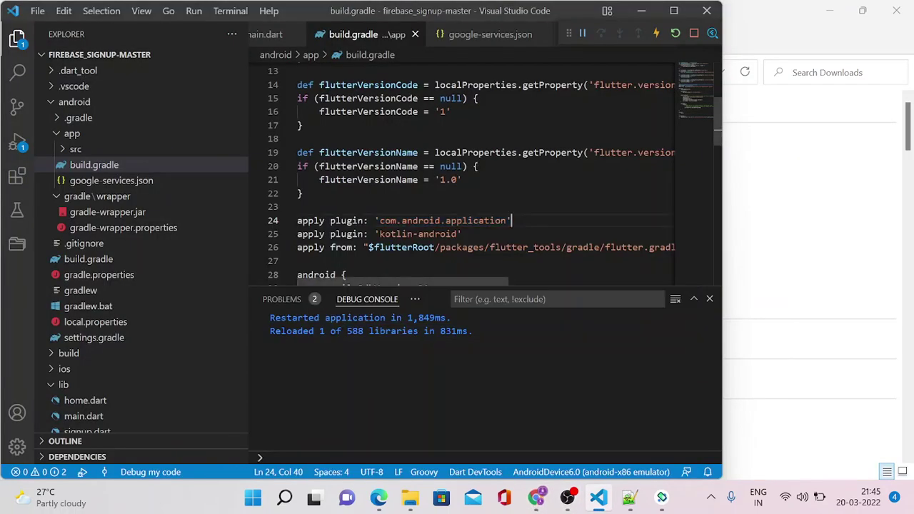
{"action": "type", "text": "apply plugin: 'com.google.gms.google-services'"}
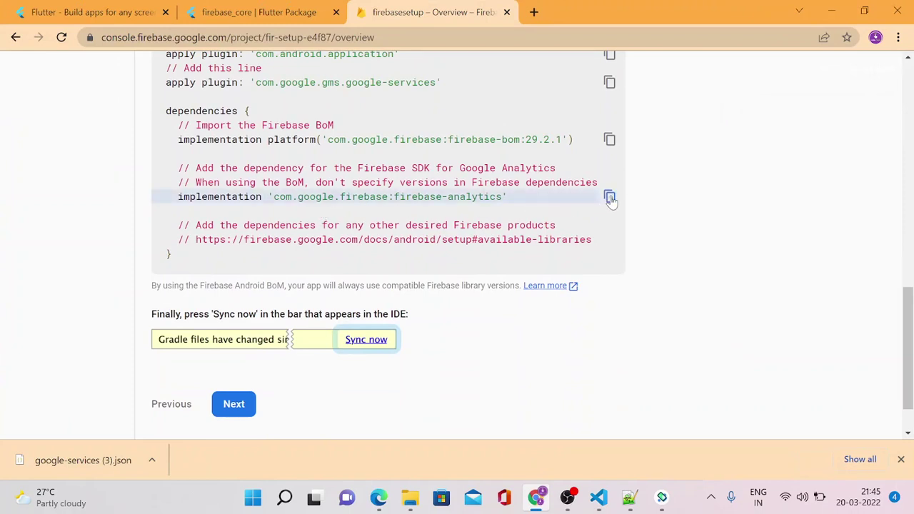
Add the firebase-analytics and firebase-bom:29.2.1 platform implementation lines to the dependencies block
{"action": "left_click", "coordinate": [597, 497]}
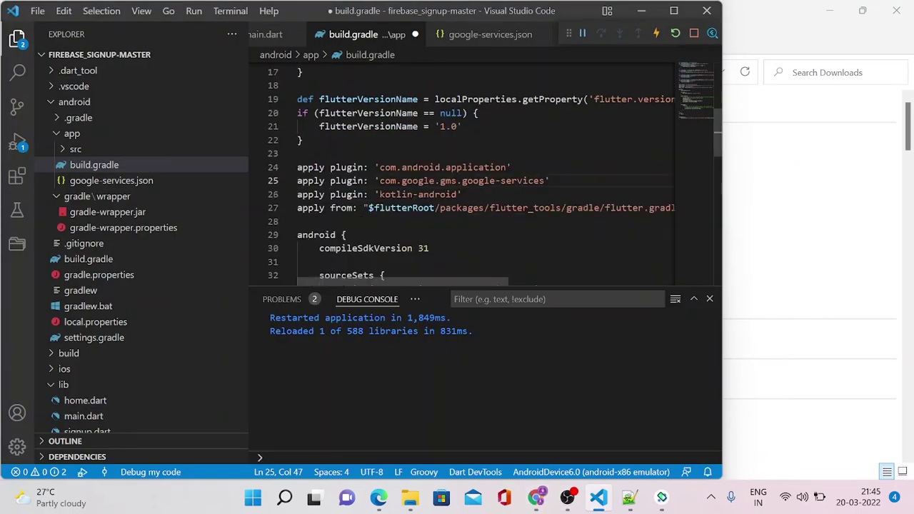
{"action": "scroll", "scroll_direction": "down", "scroll_amount": 3}
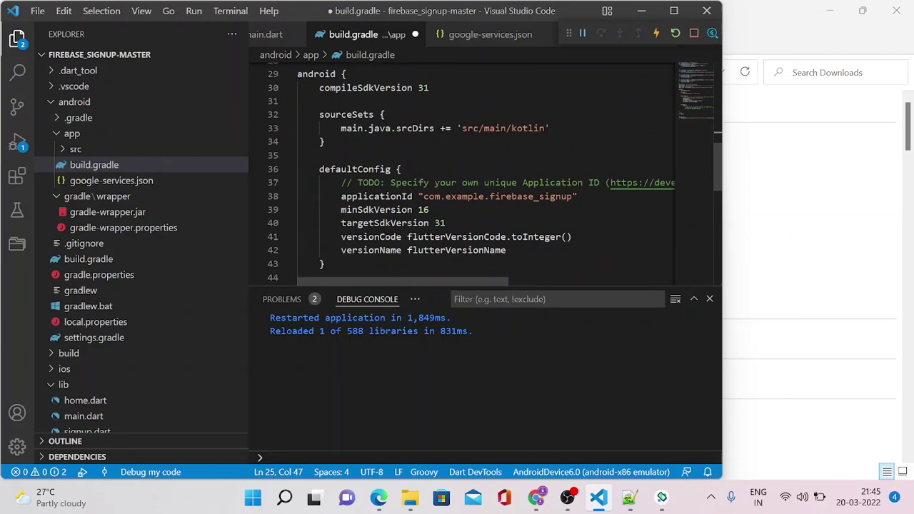
{"action": "scroll", "scroll_direction": "down", "scroll_amount": 3}
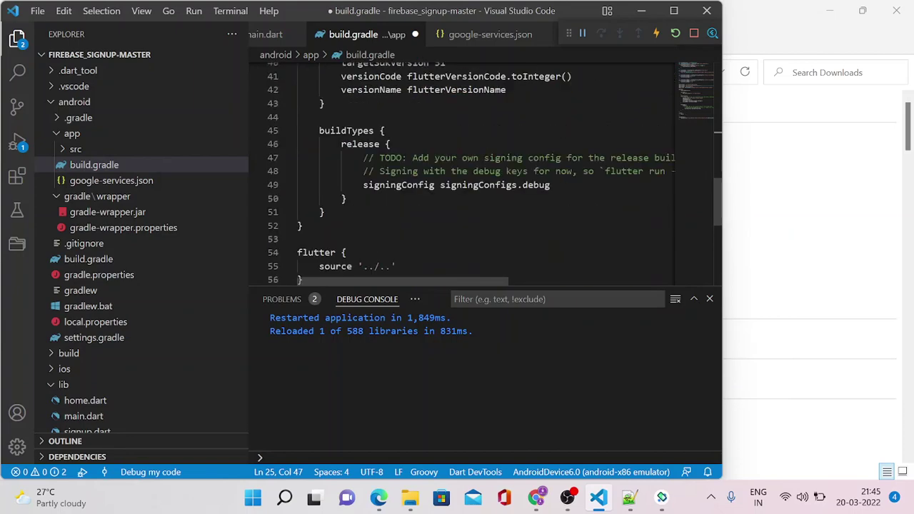
{"action": "scroll", "scroll_direction": "down", "scroll_amount": 3}
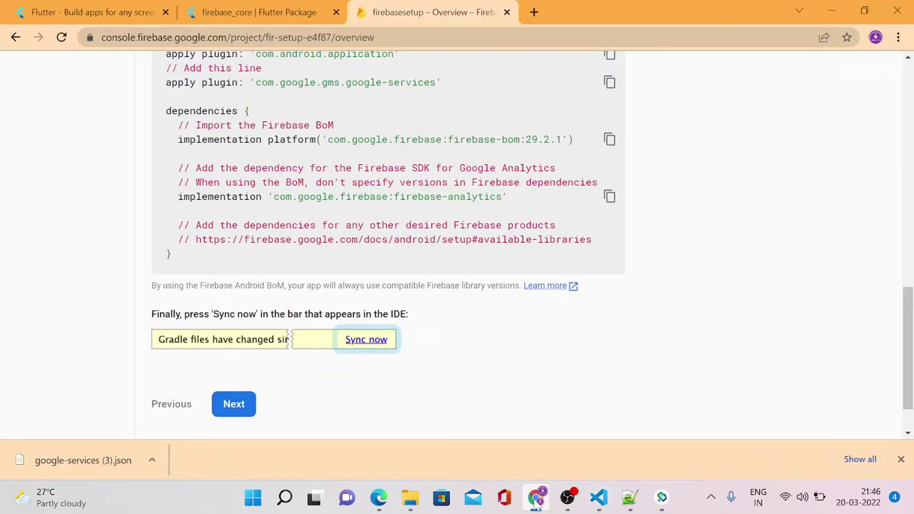
{"action": "left_click", "coordinate": [598, 496]}
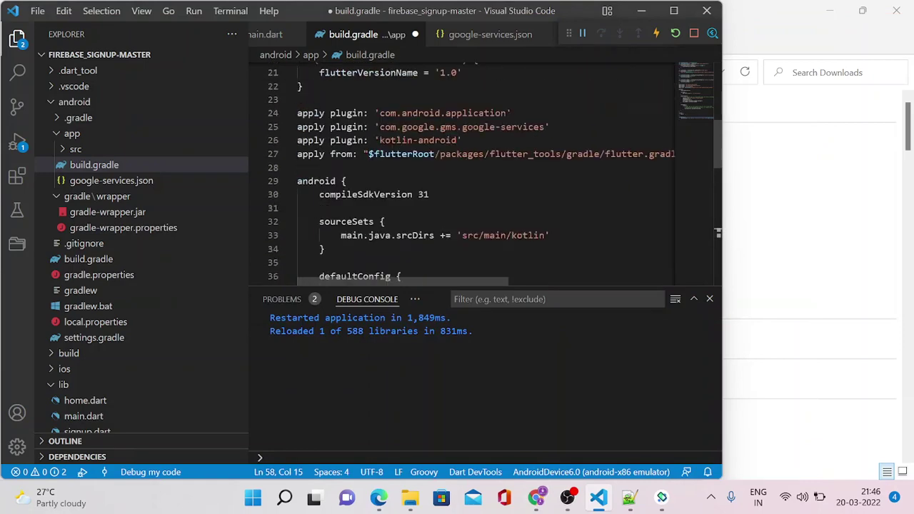
{"action": "scroll", "scroll_direction": "down", "scroll_amount": 3}
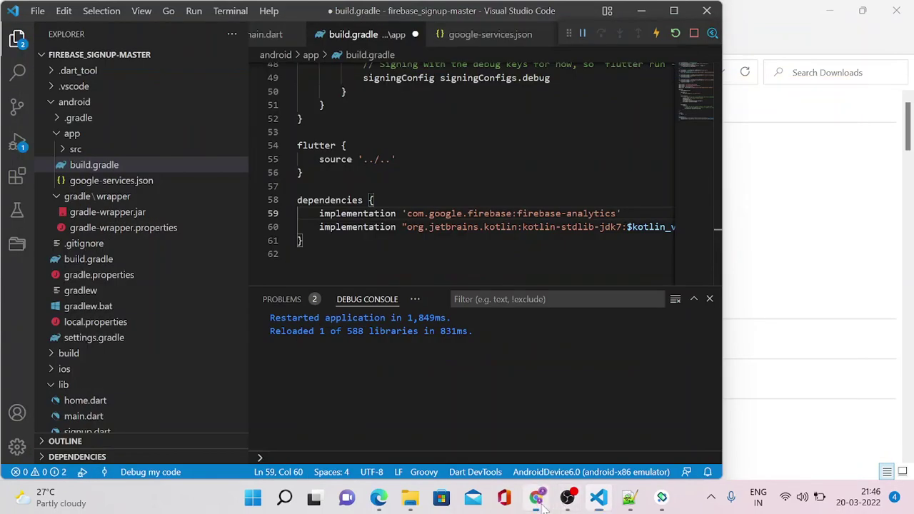
{"action": "left_click", "coordinate": [534, 497]}
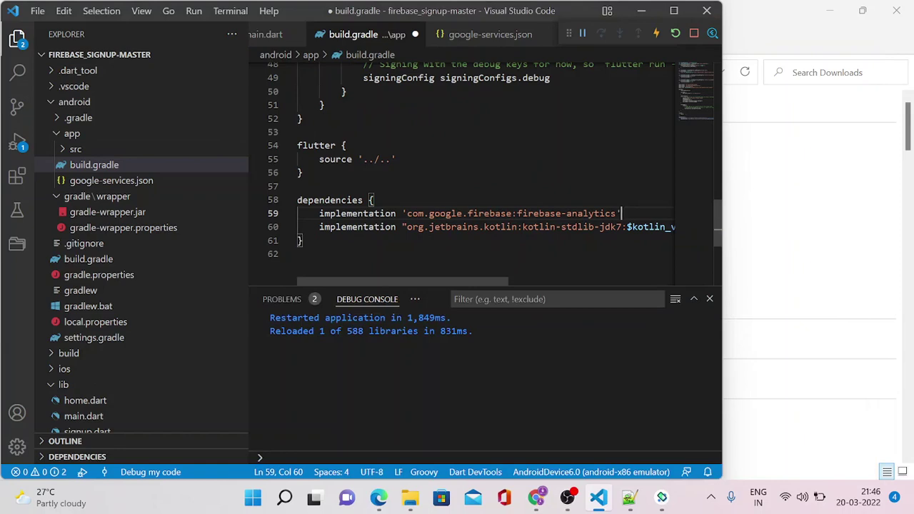
{"action": "type", "text": "implementation platform('com.google.firebase:firebase-bom:29.2.1')"}
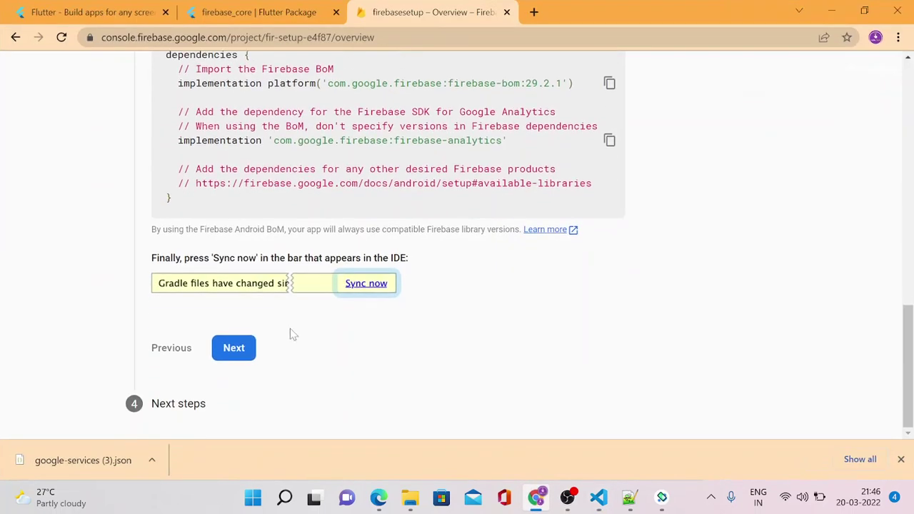
Finish the Firebase setup wizard and start creating a Cloud Firestore database
{"action": "left_click", "coordinate": [234, 348]}
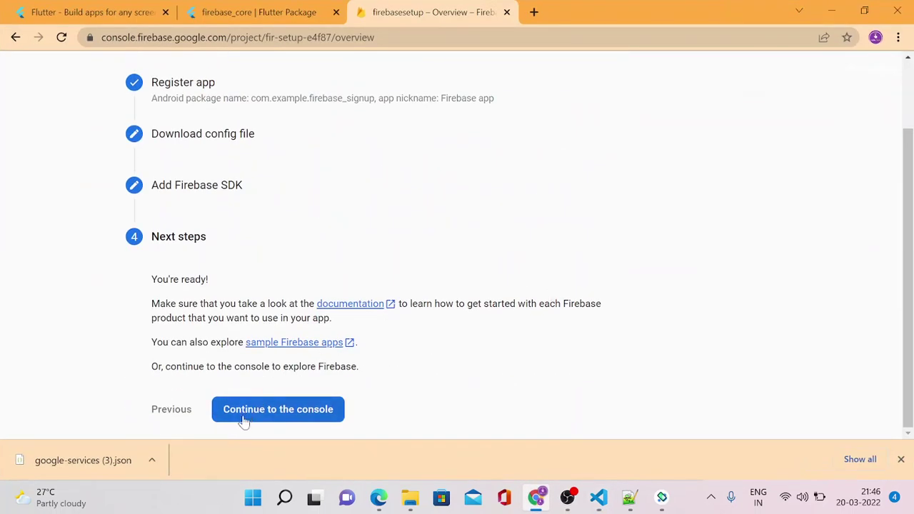
{"action": "left_click", "coordinate": [277, 409]}
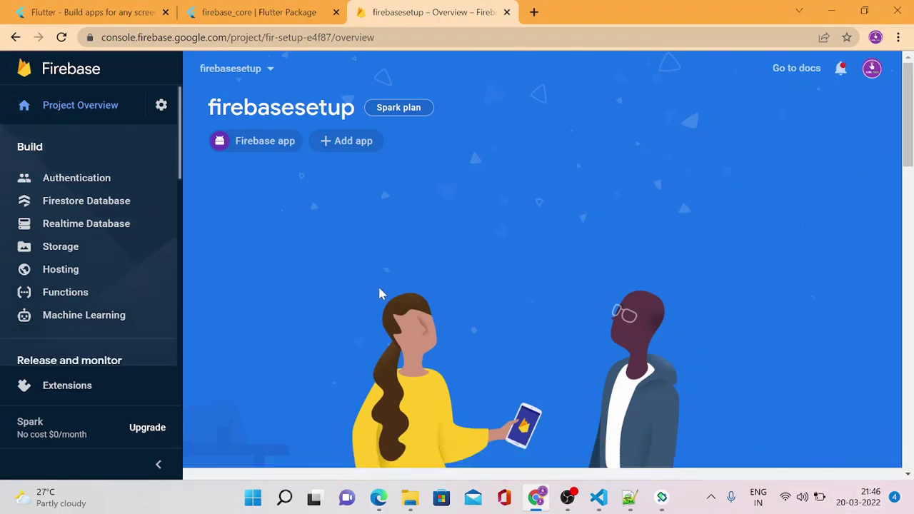
{"action": "mouse_move", "coordinate": [278, 217]}
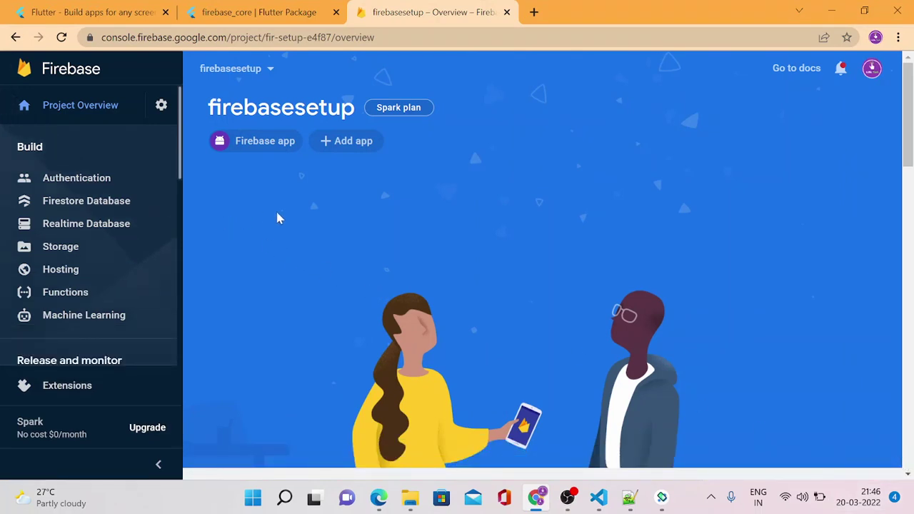
{"action": "mouse_move", "coordinate": [86, 200]}
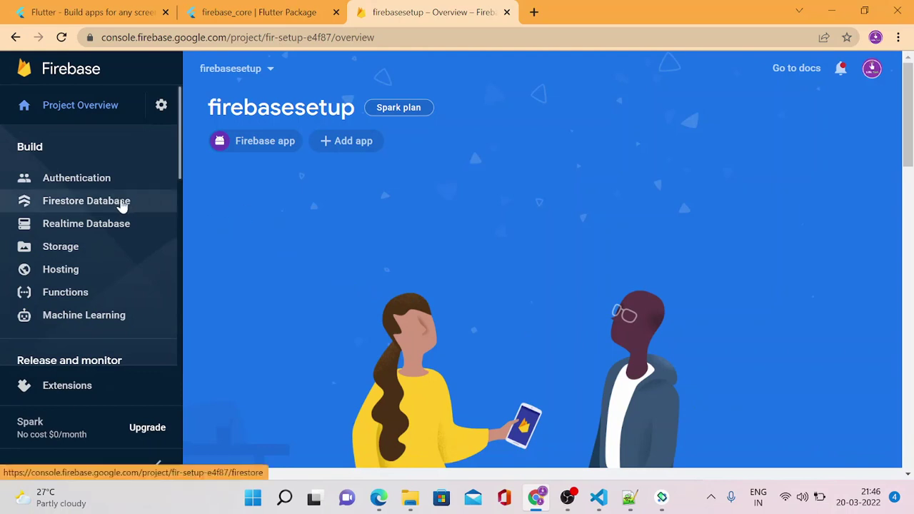
{"action": "left_click", "coordinate": [86, 200]}
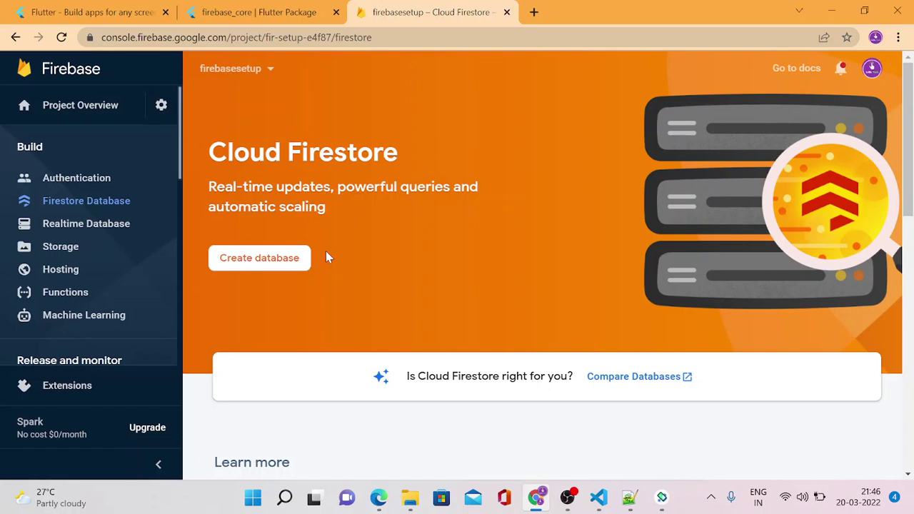
{"action": "left_click", "coordinate": [259, 257]}
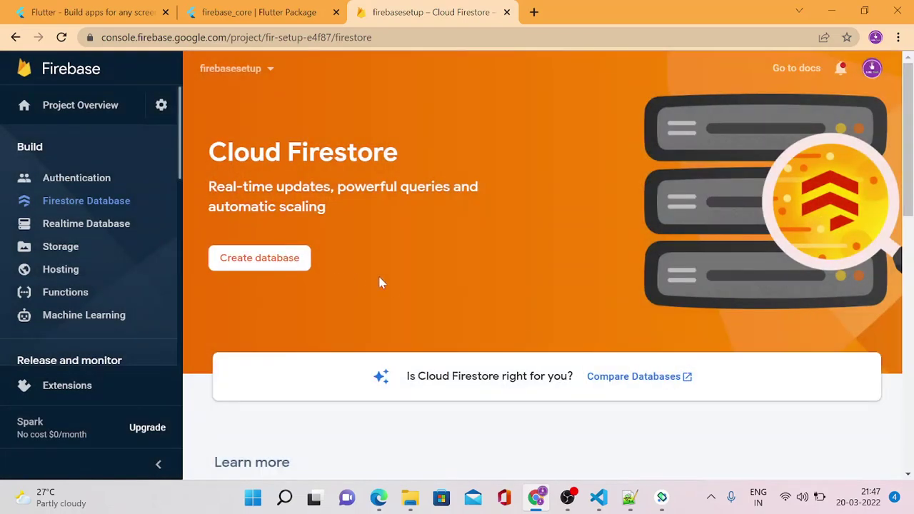
{"action": "left_click", "coordinate": [260, 257]}
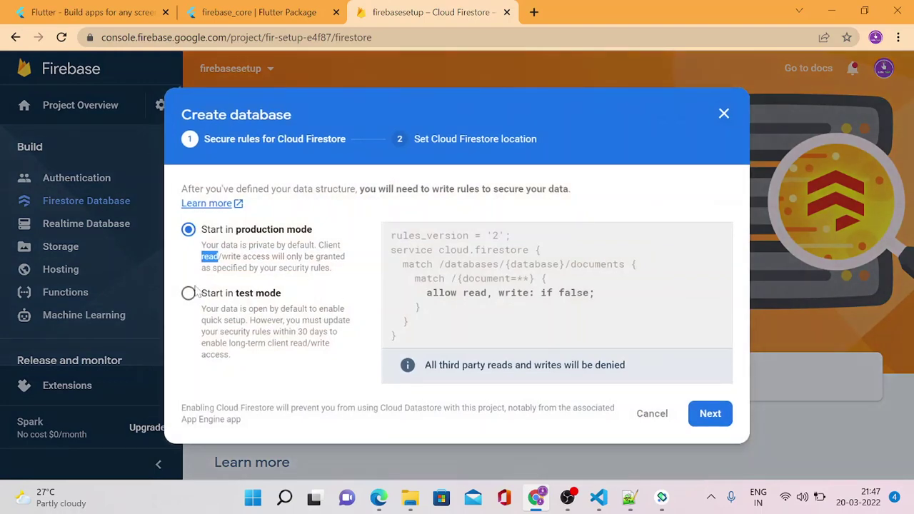
Enable the Firestore database in production mode at nam5 (us-central)
{"action": "left_click", "coordinate": [709, 414]}
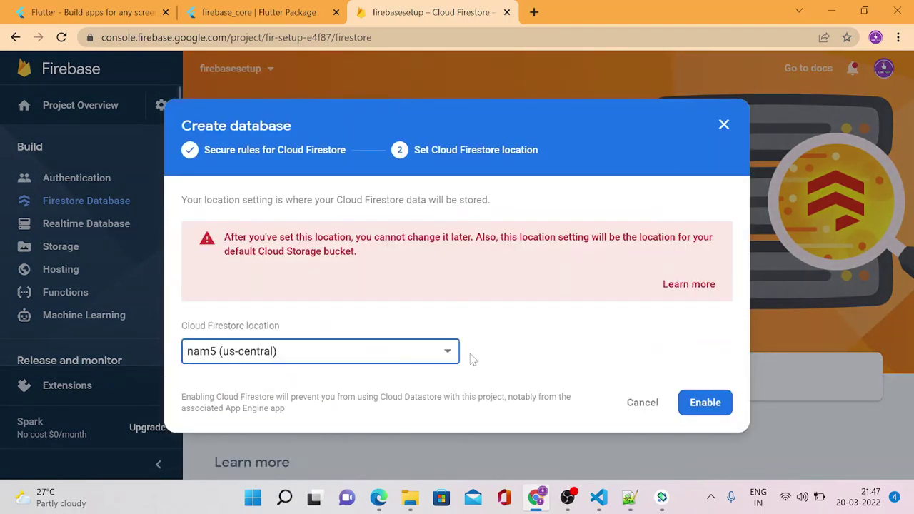
{"action": "left_click", "coordinate": [705, 402]}
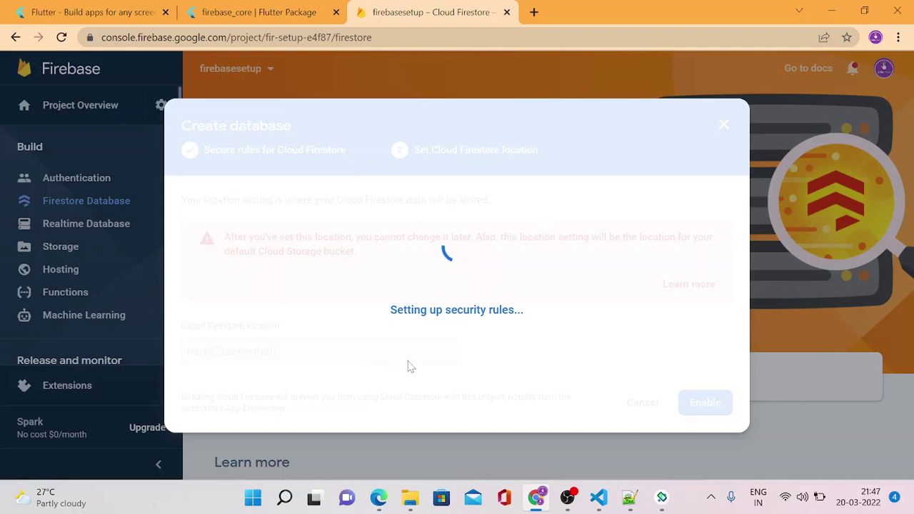
{"action": "left_click", "coordinate": [705, 403]}
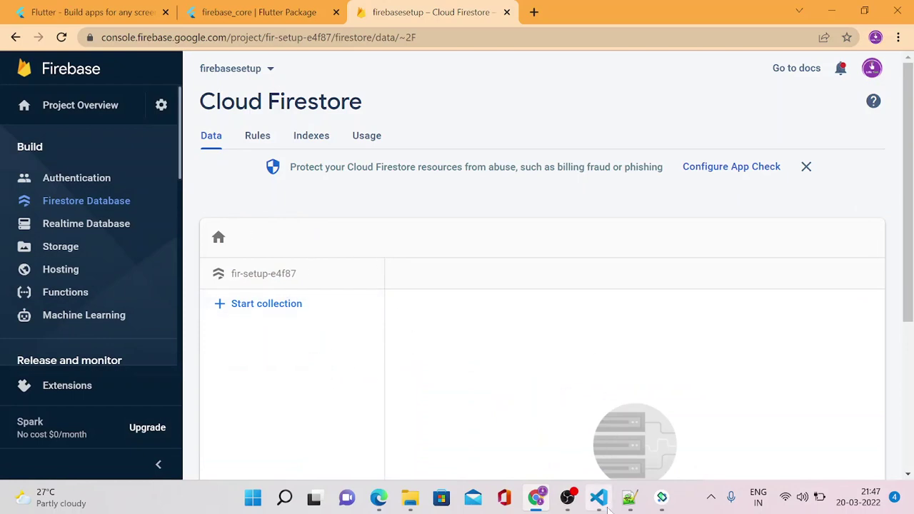
{"action": "left_click", "coordinate": [598, 497]}
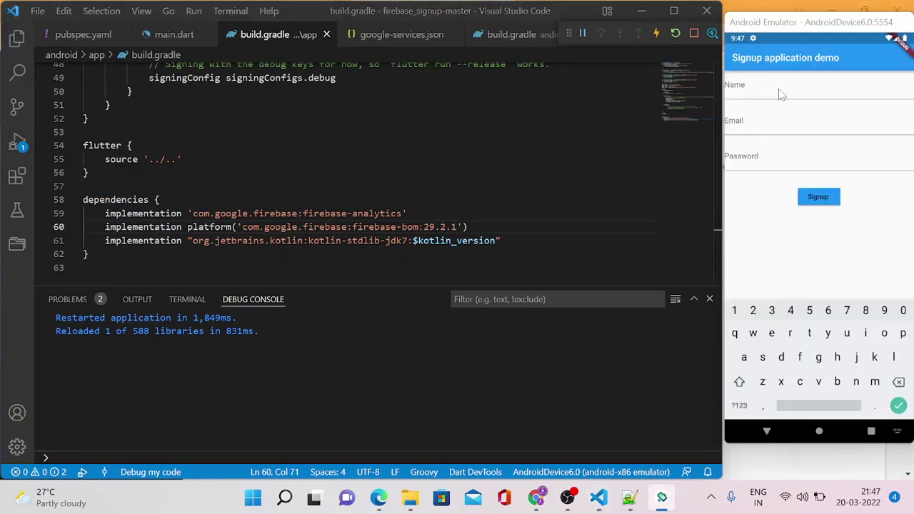
{"action": "mouse_move", "coordinate": [758, 95]}
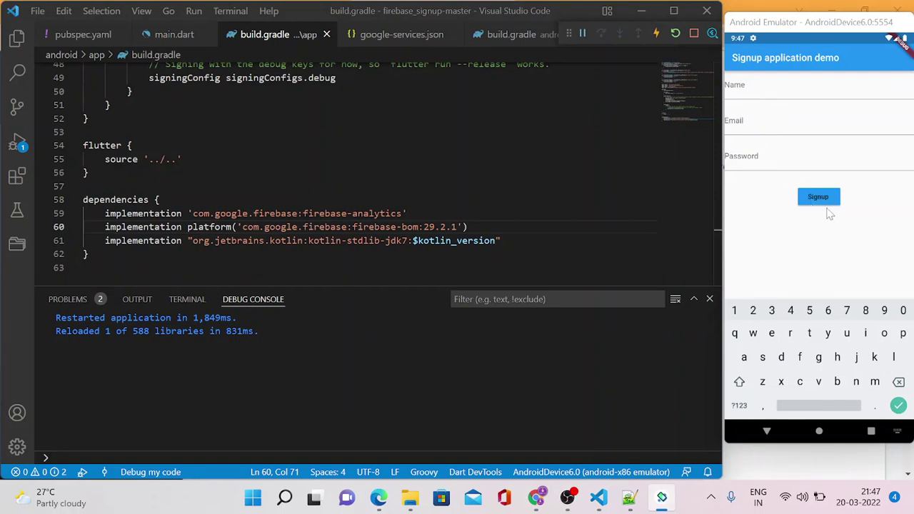
{"action": "mouse_move", "coordinate": [820, 240]}
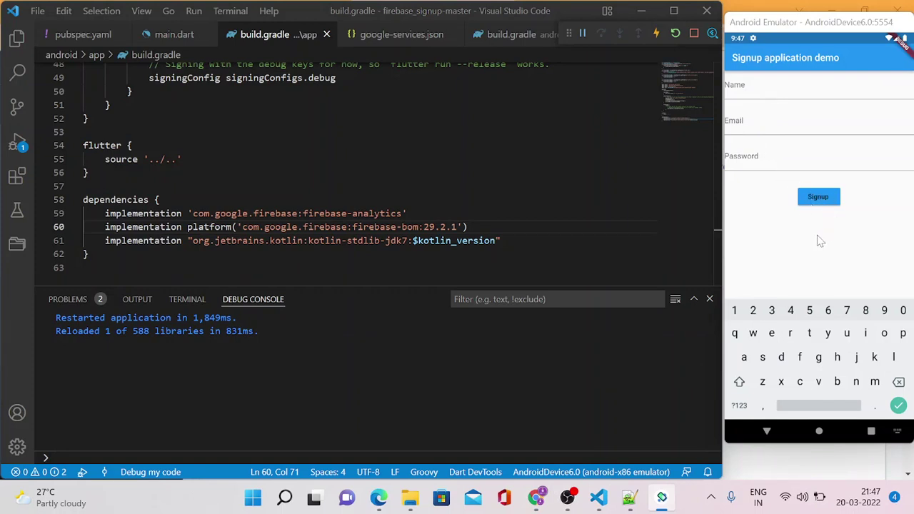
{"action": "mouse_move", "coordinate": [848, 215]}
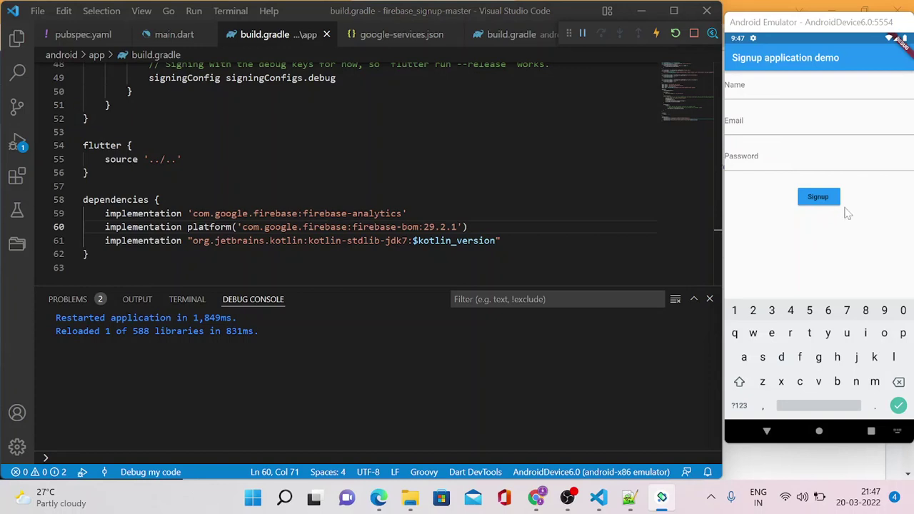
{"action": "mouse_move", "coordinate": [764, 434]}
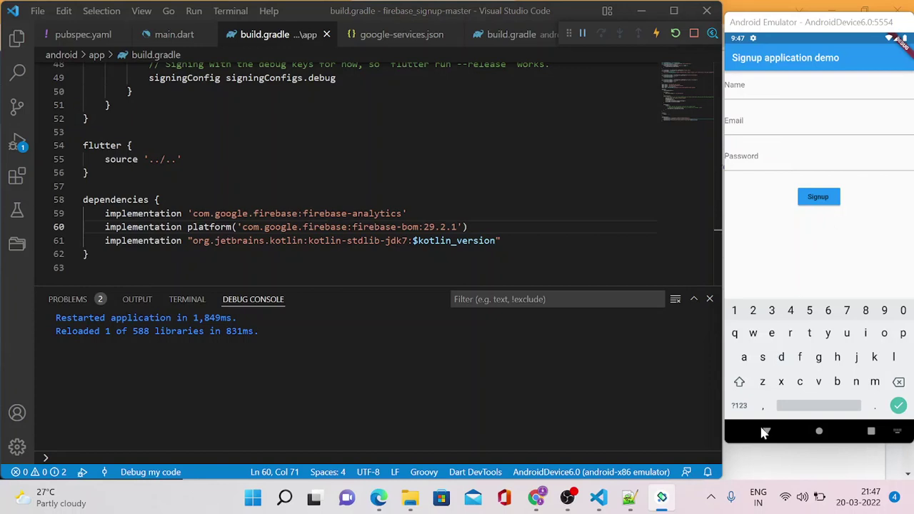
{"action": "right_click", "coordinate": [265, 35]}
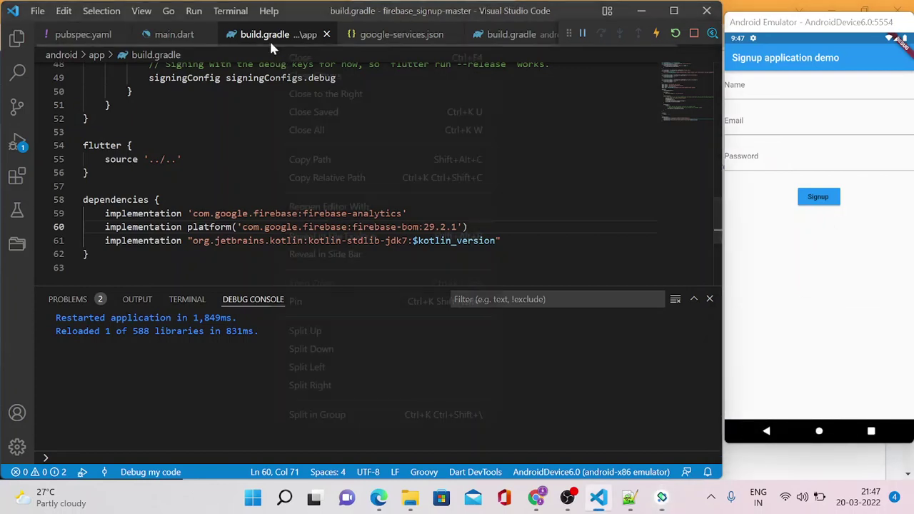
{"action": "right_click", "coordinate": [264, 34]}
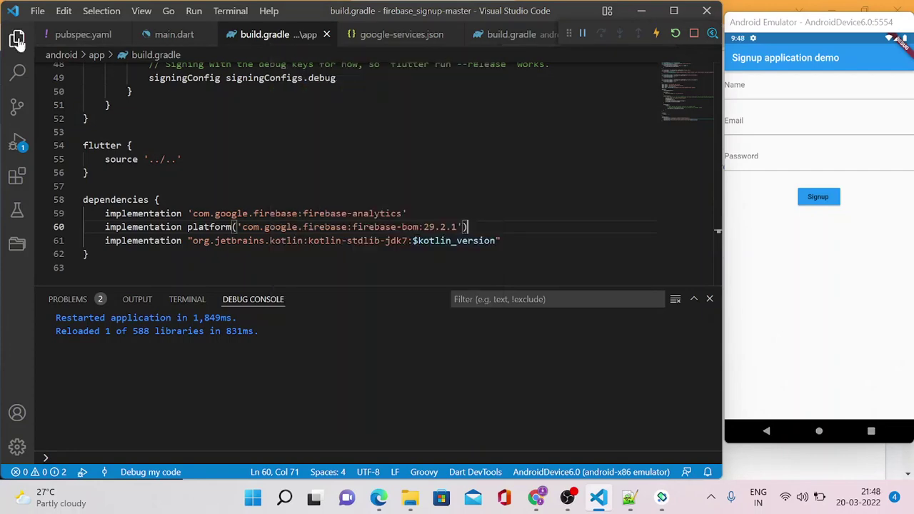
Show pubspec.yaml listing cloud_firestore ^3.1.10 under firebase_core ^1.13.1
{"action": "left_click", "coordinate": [17, 40]}
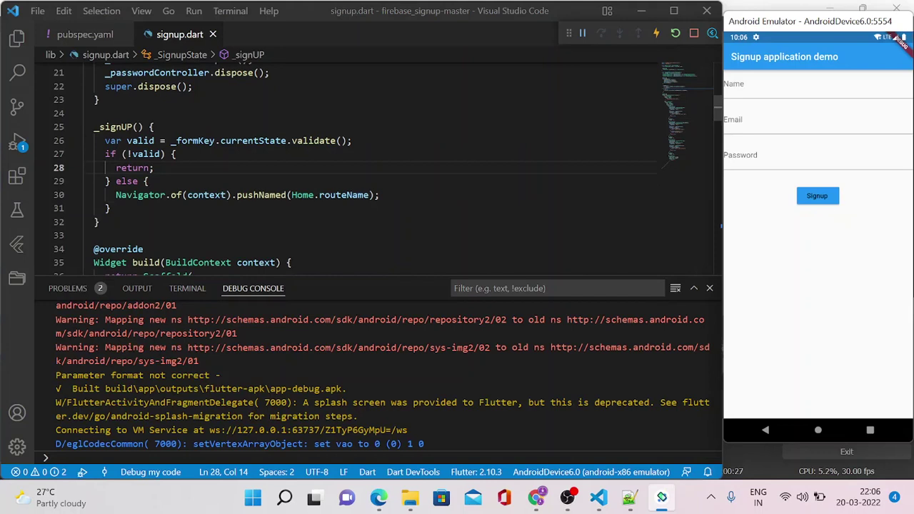
{"action": "mouse_move", "coordinate": [819, 231]}
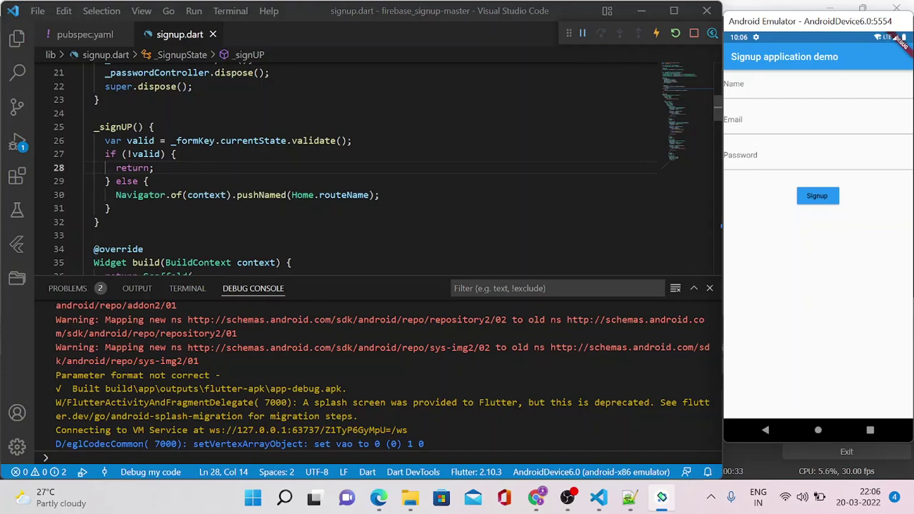
{"action": "left_click", "coordinate": [84, 34]}
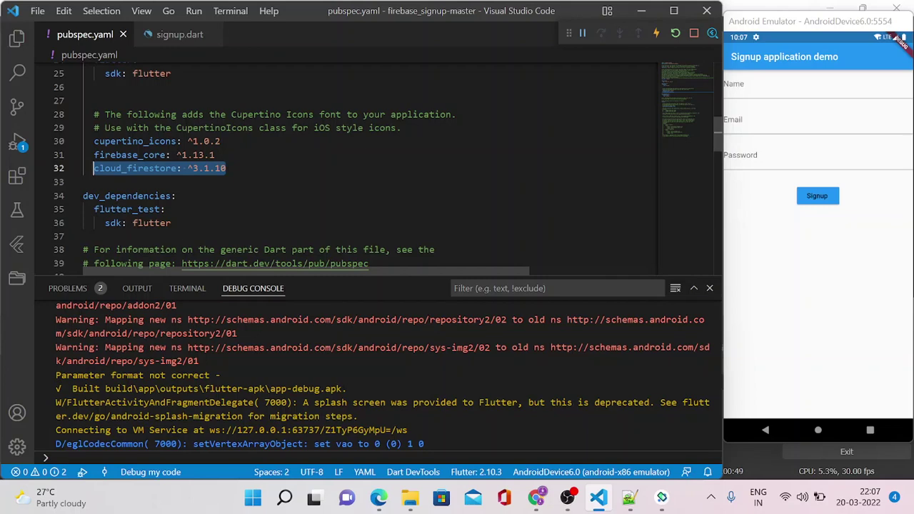
Point out the cloud_firestore dependency, then return to the _signUP method in signup.dart
{"action": "left_click", "coordinate": [129, 168]}
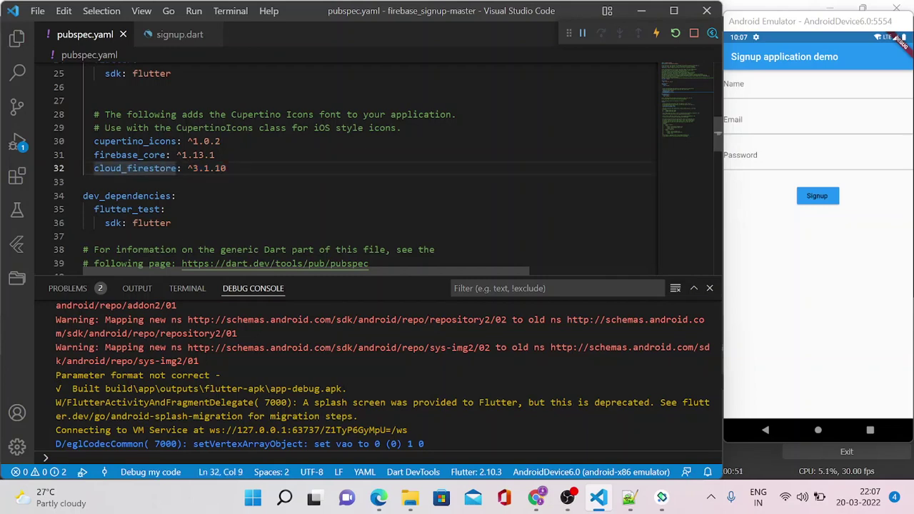
{"action": "left_click", "coordinate": [180, 34]}
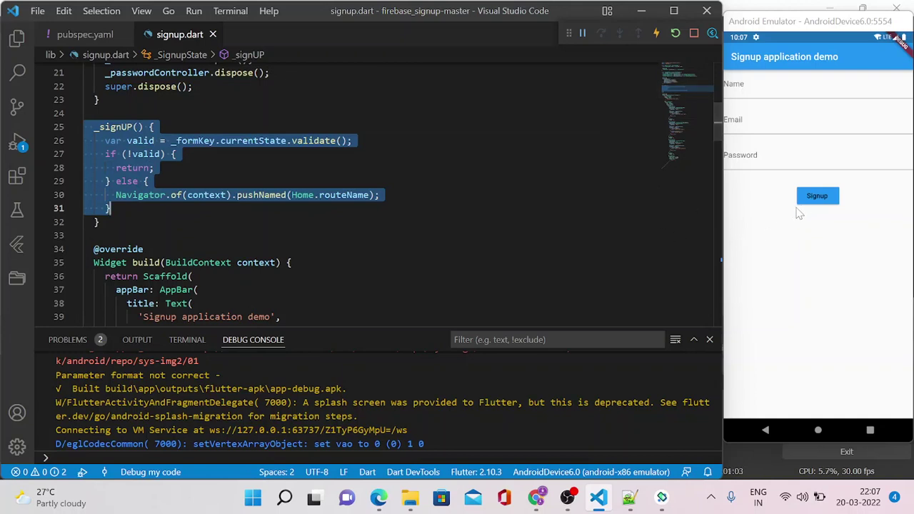
Test the signup form on the emulator: submit empty, then with name 'Mangal' and details filled in
{"action": "left_click", "coordinate": [817, 194]}
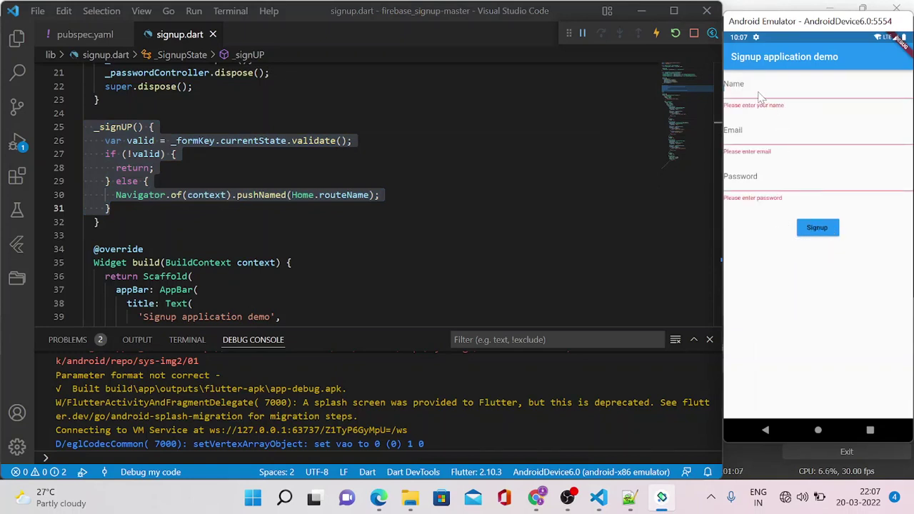
{"action": "left_click", "coordinate": [785, 94]}
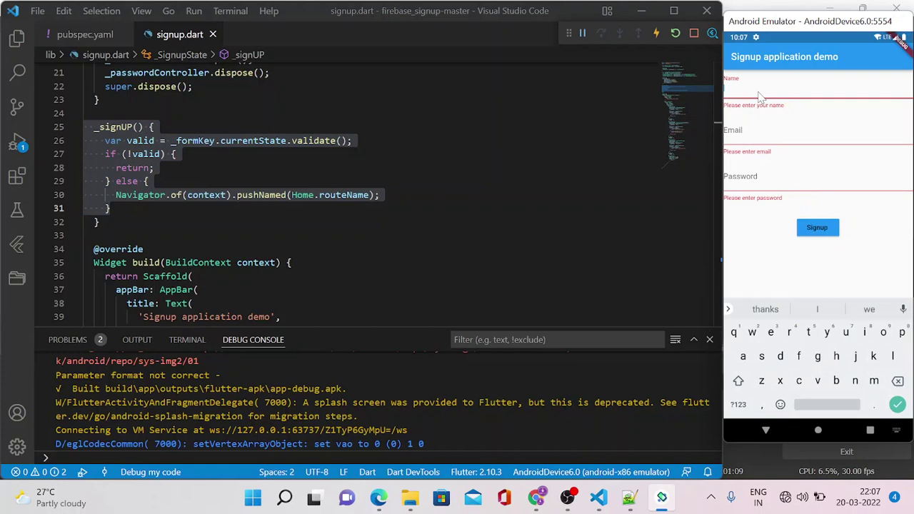
{"action": "type", "text": "Mangal"}
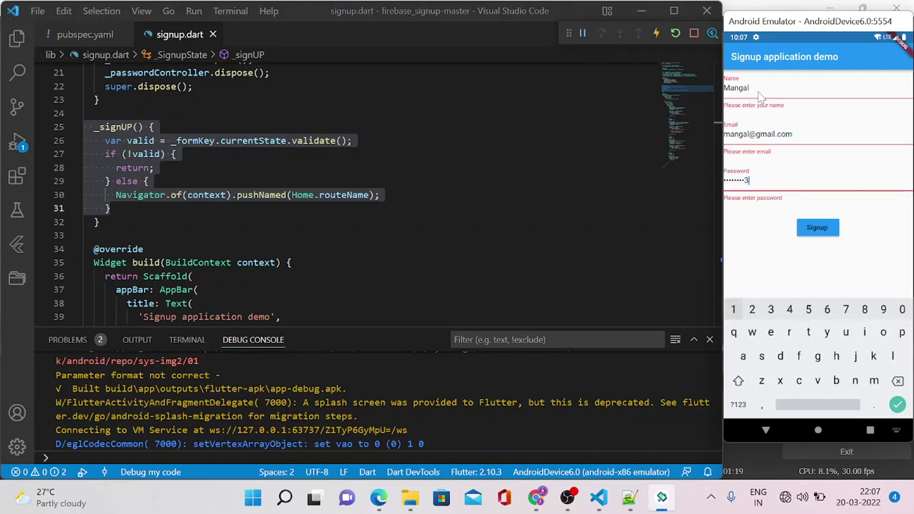
{"action": "left_click", "coordinate": [816, 227]}
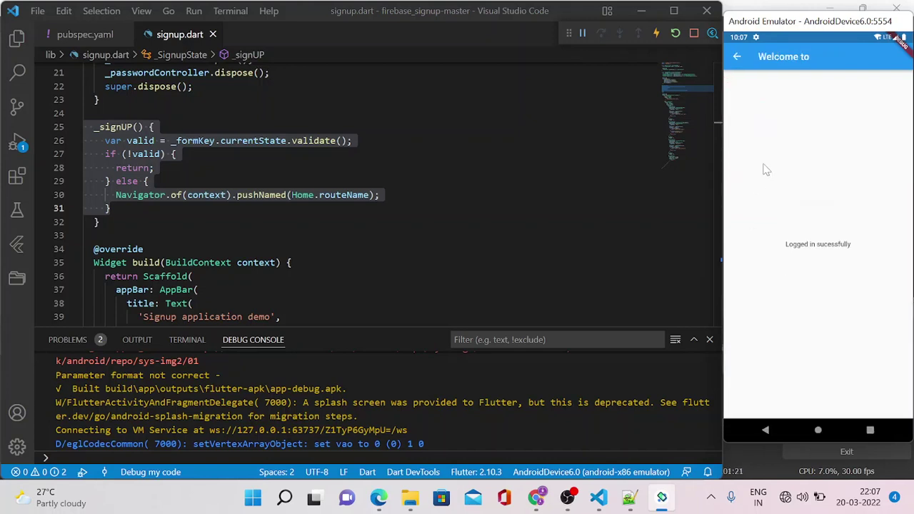
{"action": "mouse_move", "coordinate": [865, 146]}
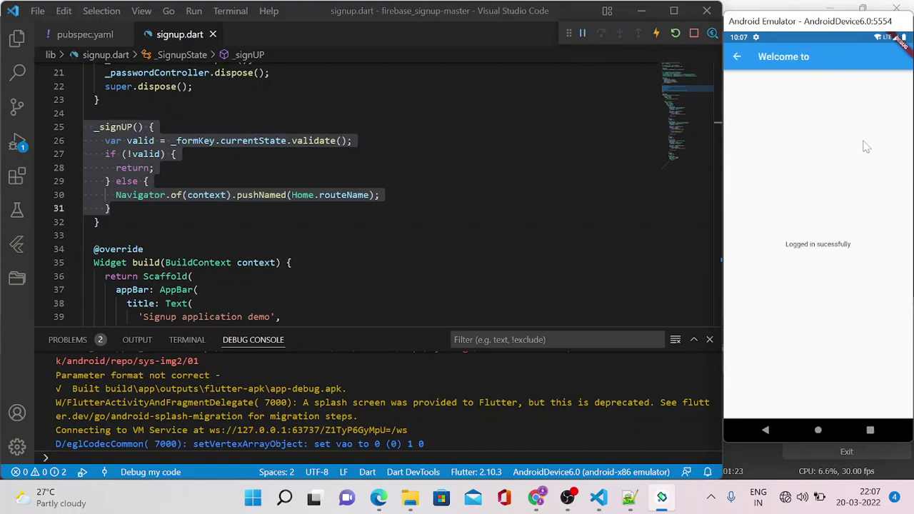
{"action": "mouse_move", "coordinate": [736, 57]}
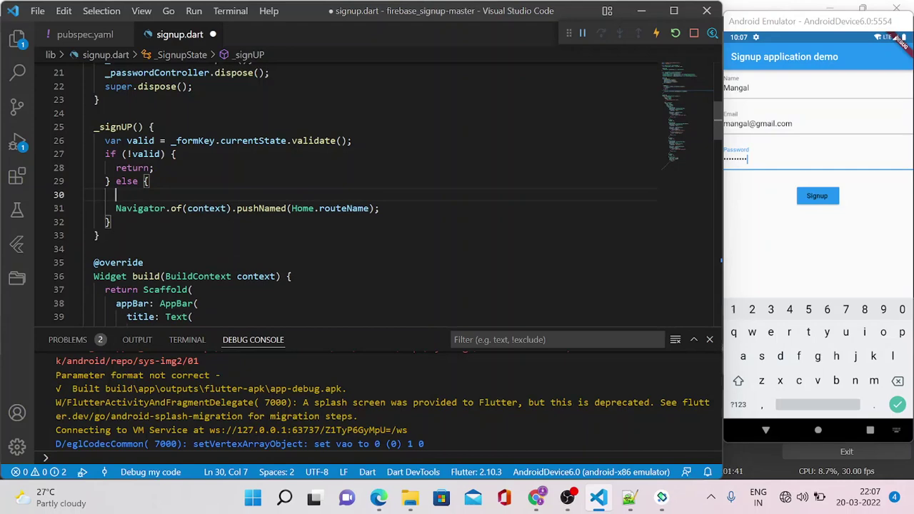
Write FirebaseFirestore.instance.collection('users').add(...) in the _signUP else branch
{"action": "type", "text": "FirebaseFirestore.instance"}
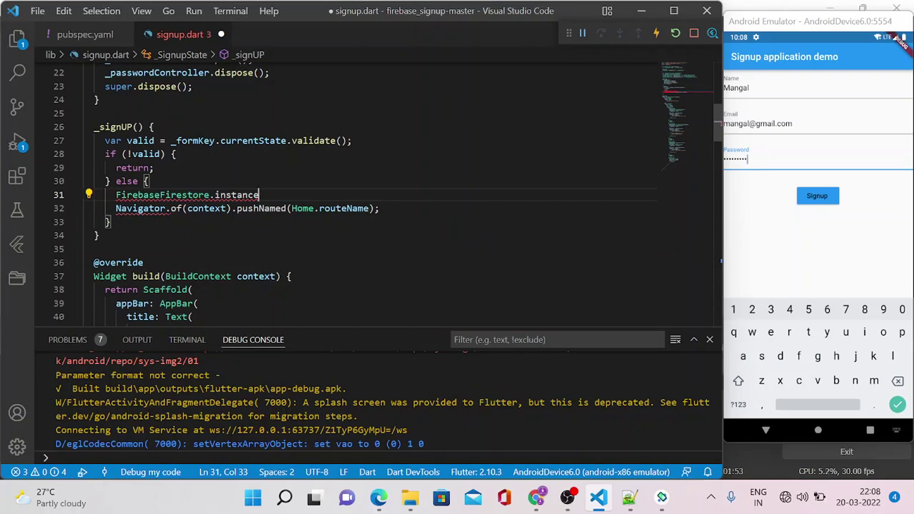
{"action": "type", "text": "."}
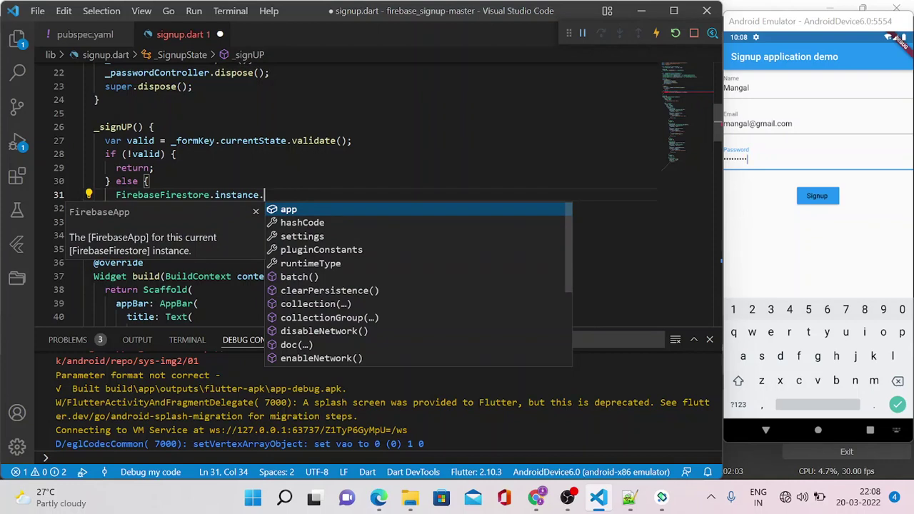
{"action": "type", "text": "c"}
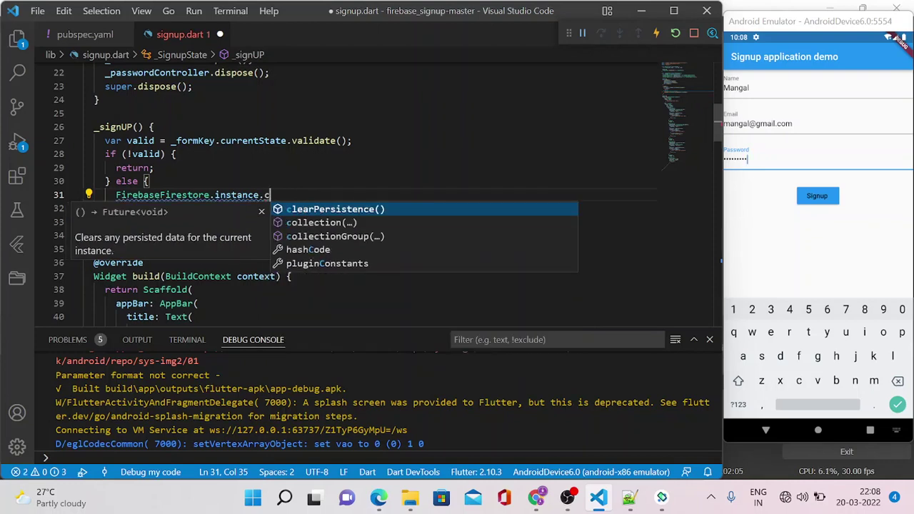
{"action": "left_click", "coordinate": [321, 223]}
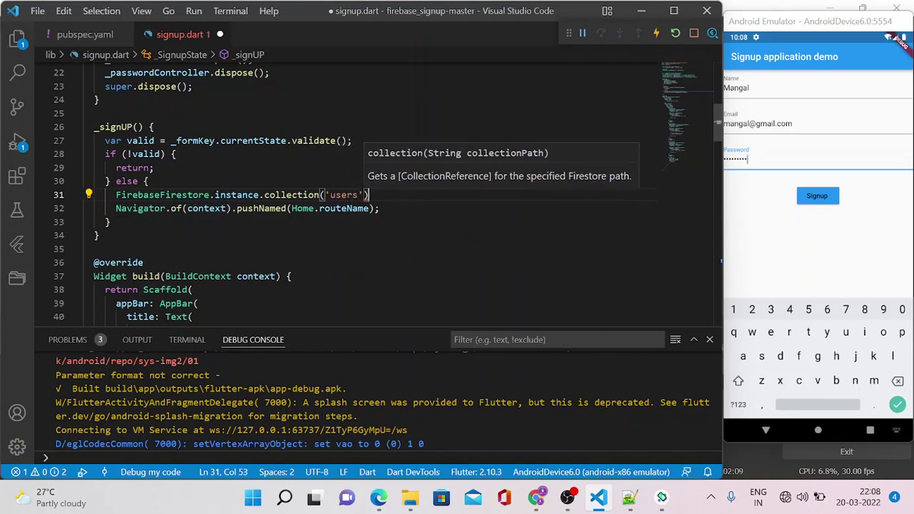
{"action": "type", "text": "."}
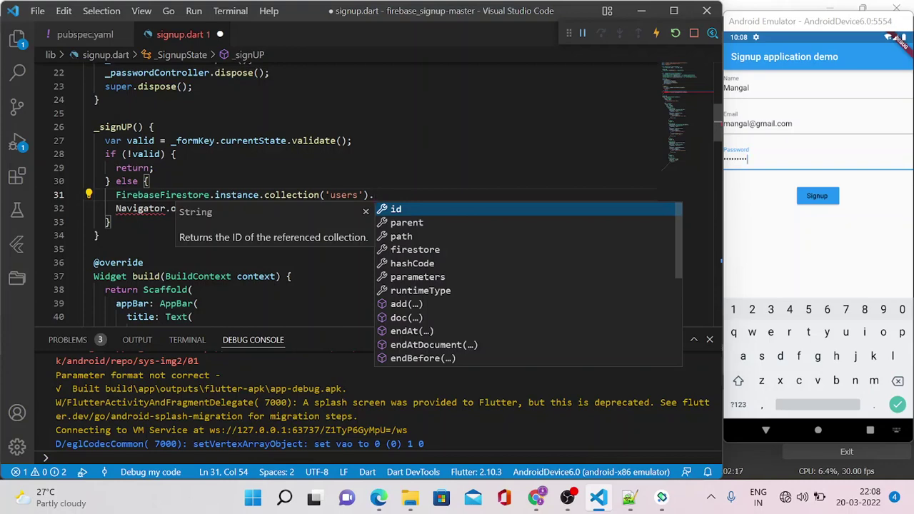
{"action": "type", "text": ".add(data)"}
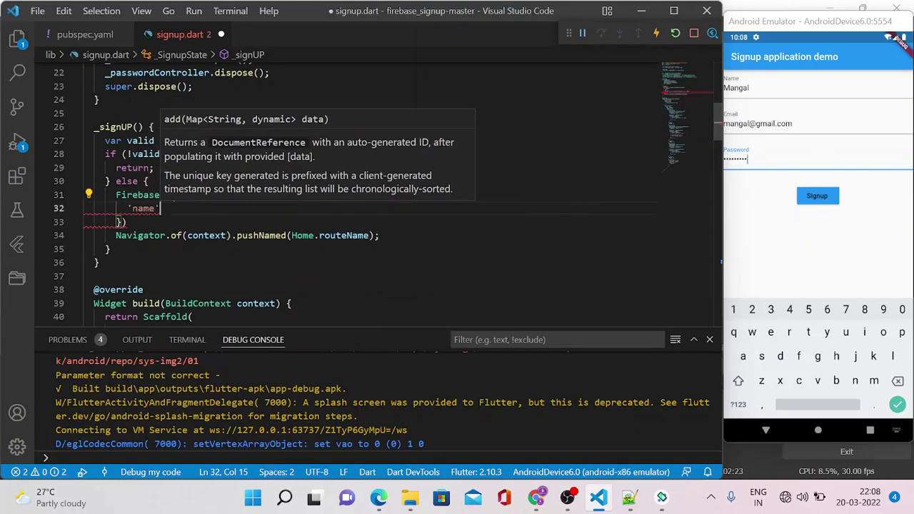
Fill the add map with name, email and password controller .text values
{"action": "type", "text": ":"}
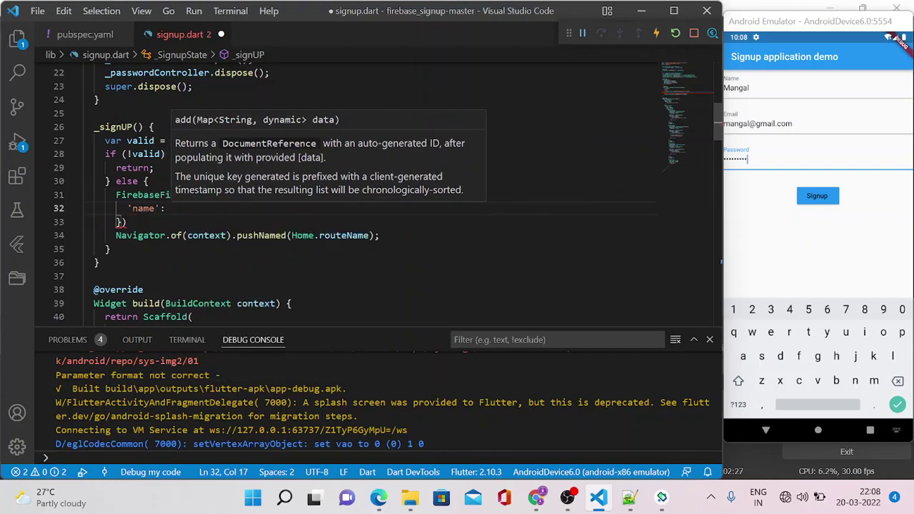
{"action": "type", "text": "_nam"}
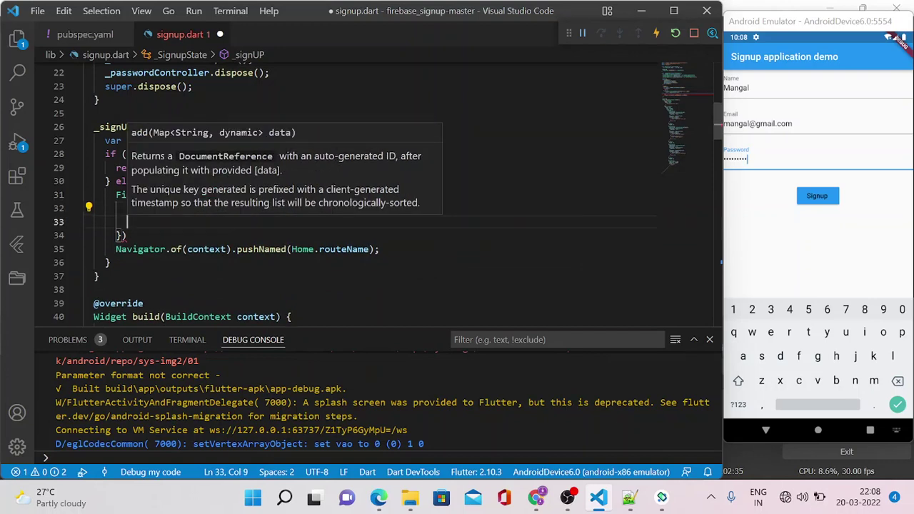
{"action": "type", "text": "'email':"}
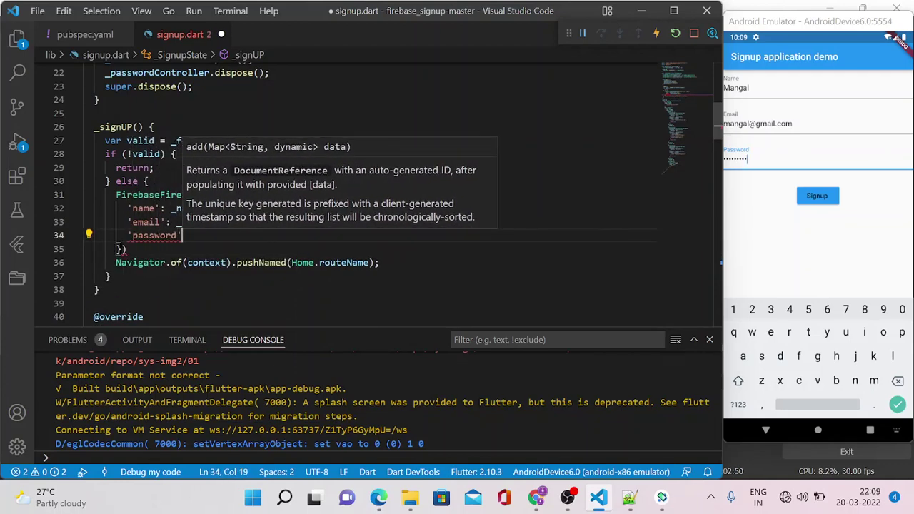
{"action": "type", "text": "_pas"}
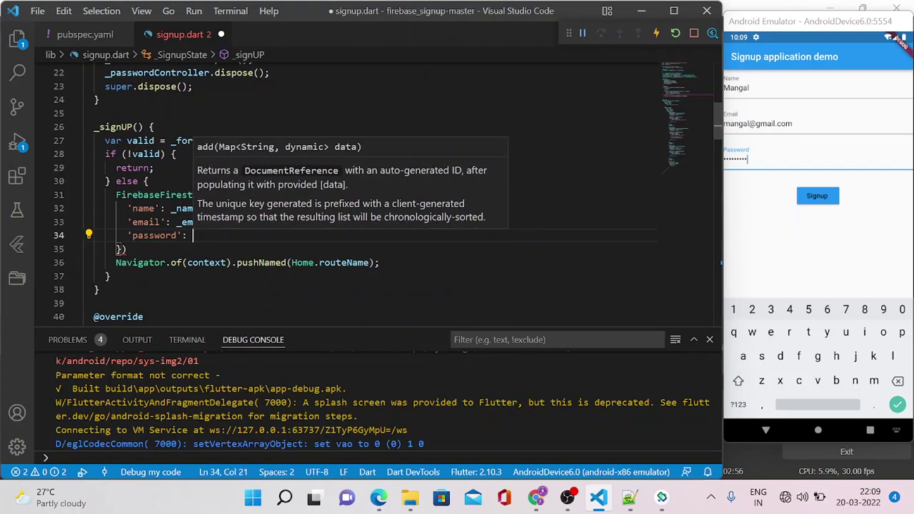
{"action": "type", "text": "_pa"}
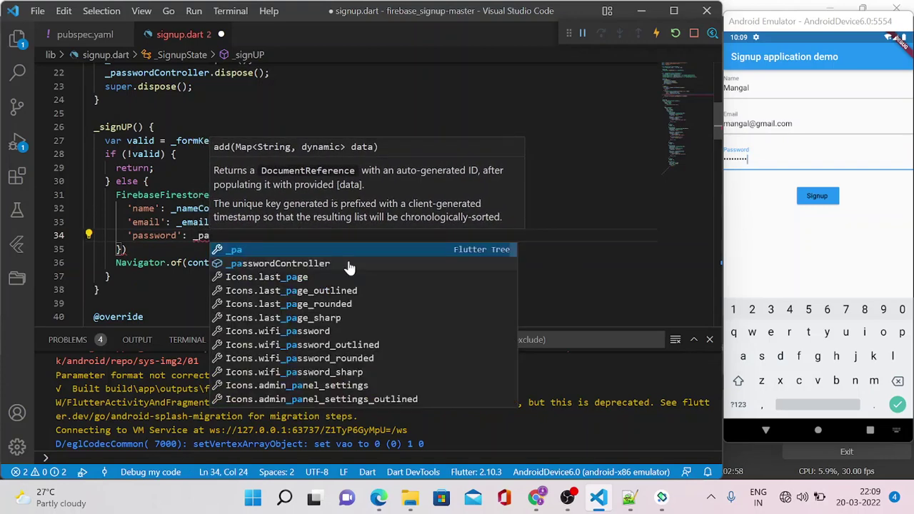
{"action": "type", "text": ".text"}
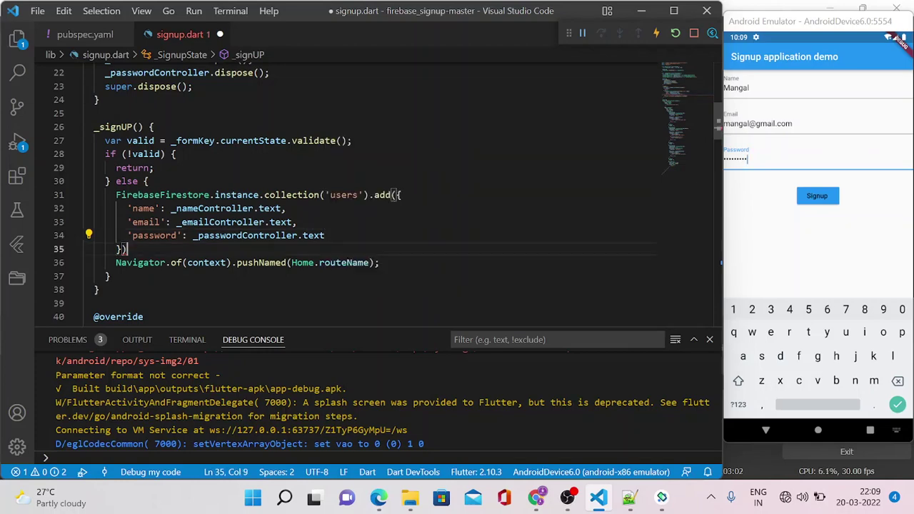
Chain .then((value) {...}) that prints value and navigates to Home.routeName when non-null
{"action": "type", "text": "."}
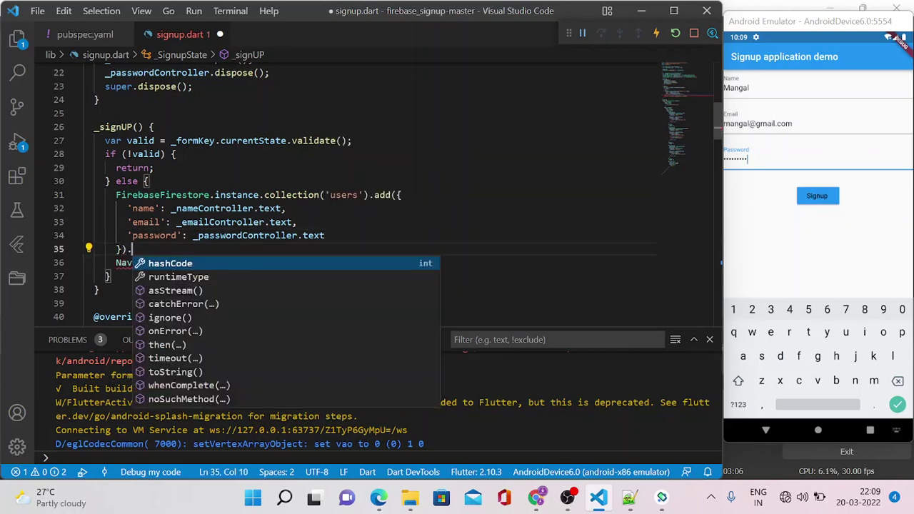
{"action": "type", "text": ".then((value) => null)"}
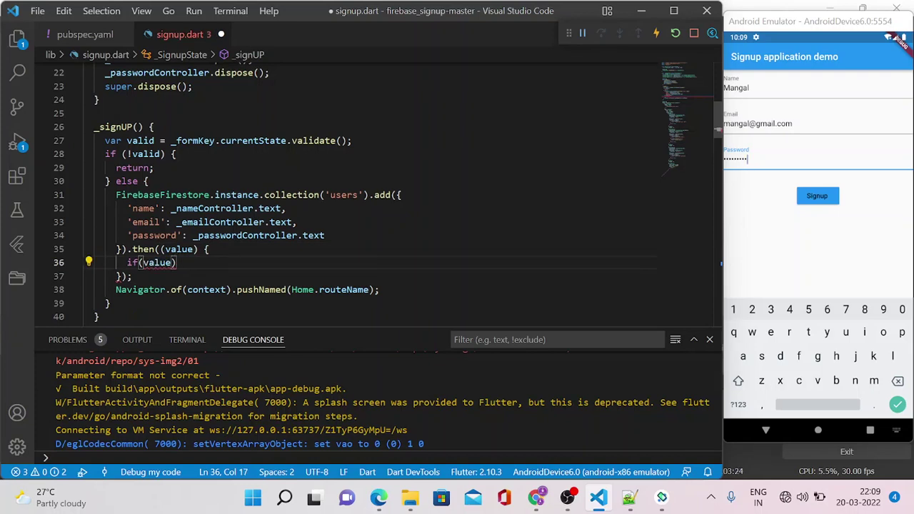
{"action": "type", "text": "i"}
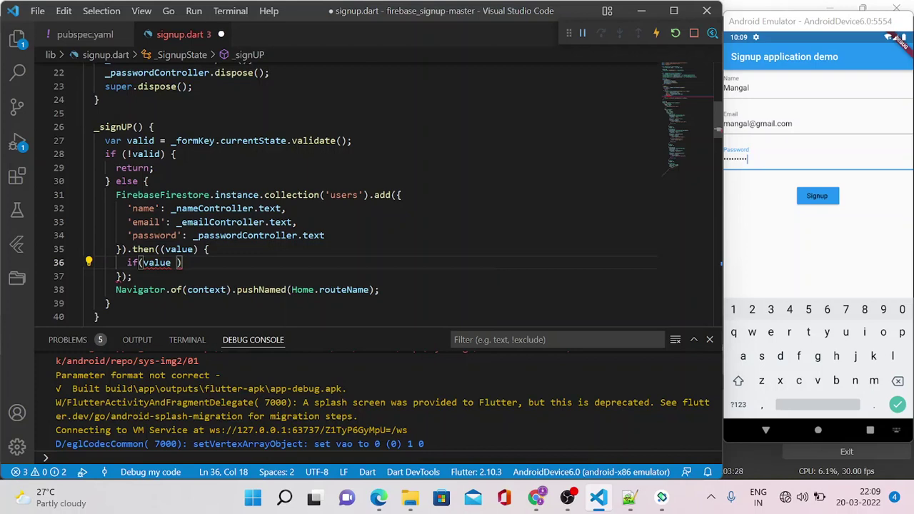
{"action": "type", "text": "!= null"}
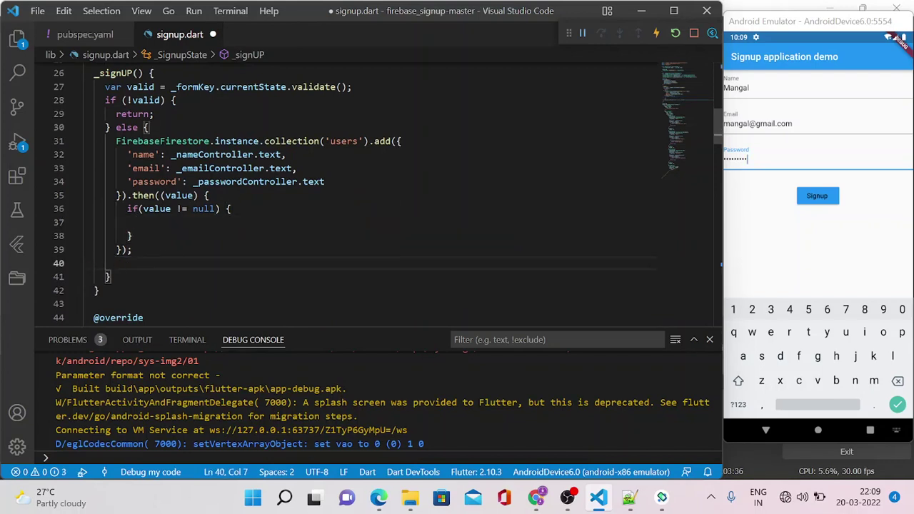
{"action": "type", "text": "Navigator.of(context).pushNamed(Home.routeName);"}
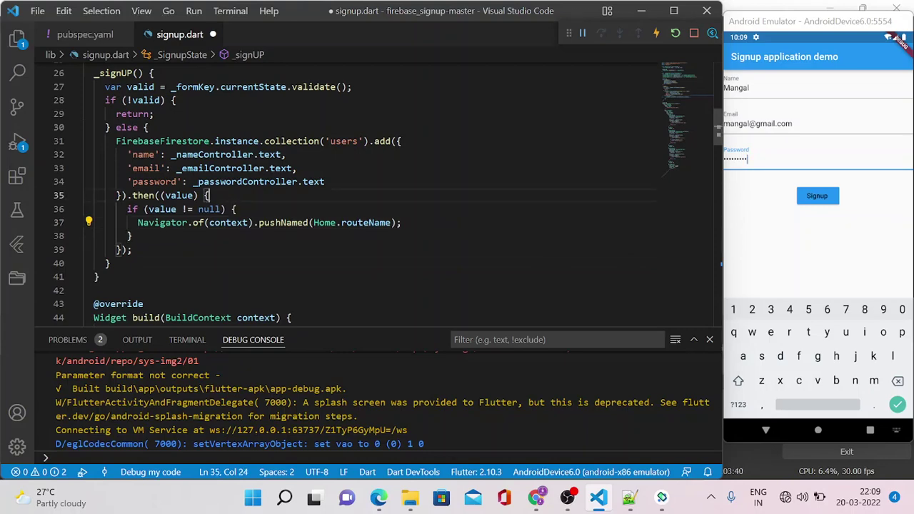
{"action": "type", "text": "print(value);"}
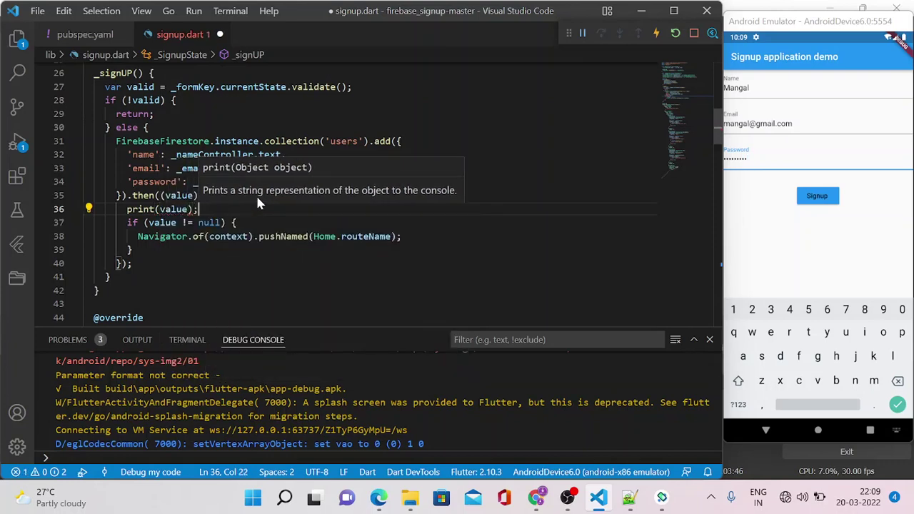
Save signup.dart, hot reload and hot restart the app, then bring the browser forward
{"action": "key", "text": "ctrl+s"}
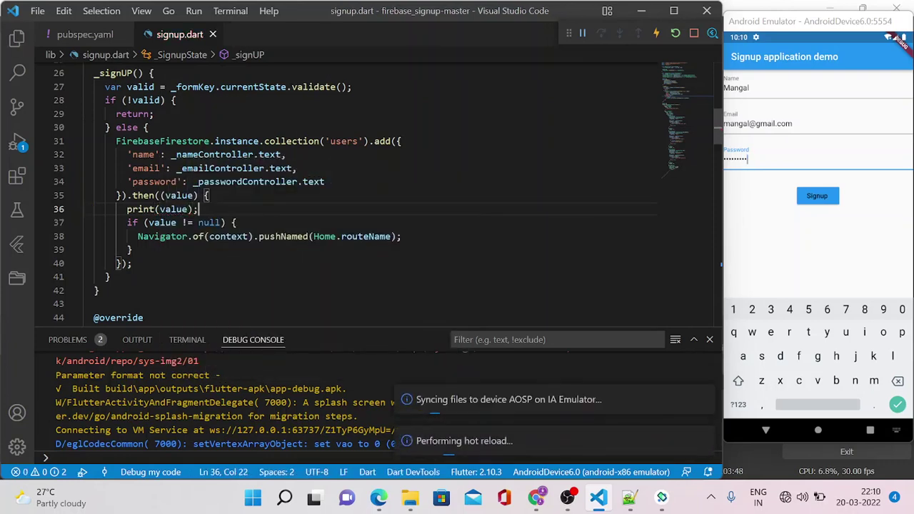
{"action": "left_click", "coordinate": [675, 35]}
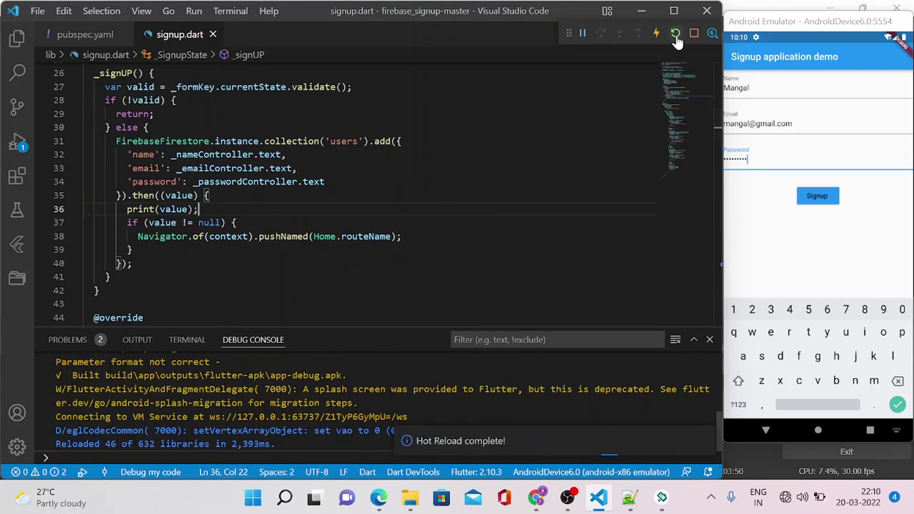
{"action": "left_click", "coordinate": [673, 35]}
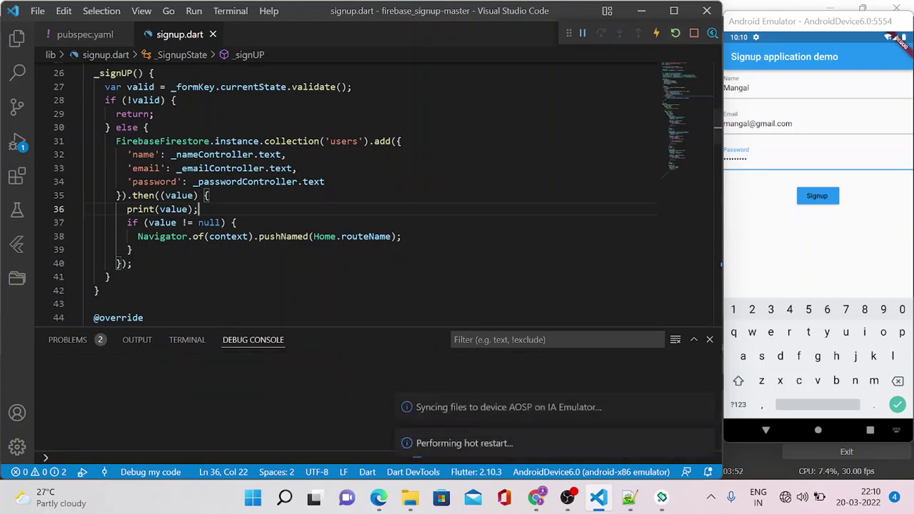
{"action": "left_click_drag", "start_coordinate": [349, 340], "coordinate": [348, 306]}
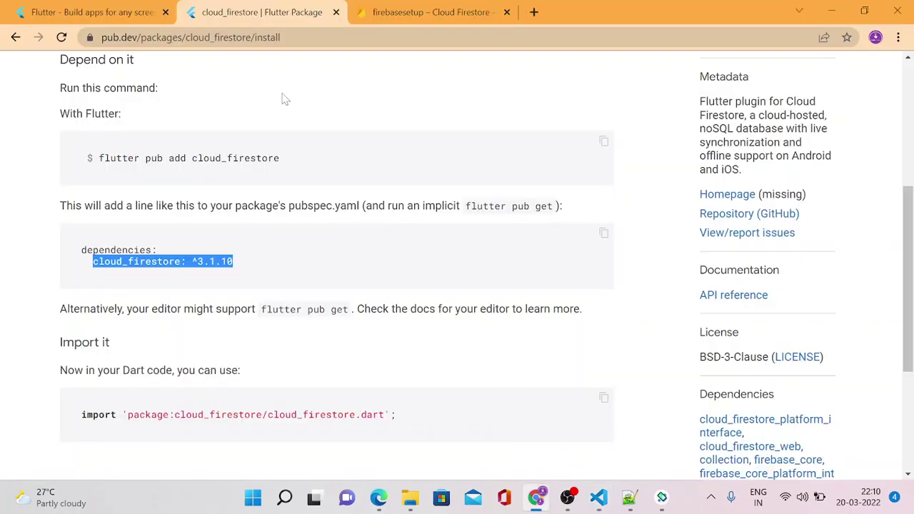
Check the still-empty Firestore Data view in the console, then return to the editor and emulator
{"action": "left_click", "coordinate": [431, 11]}
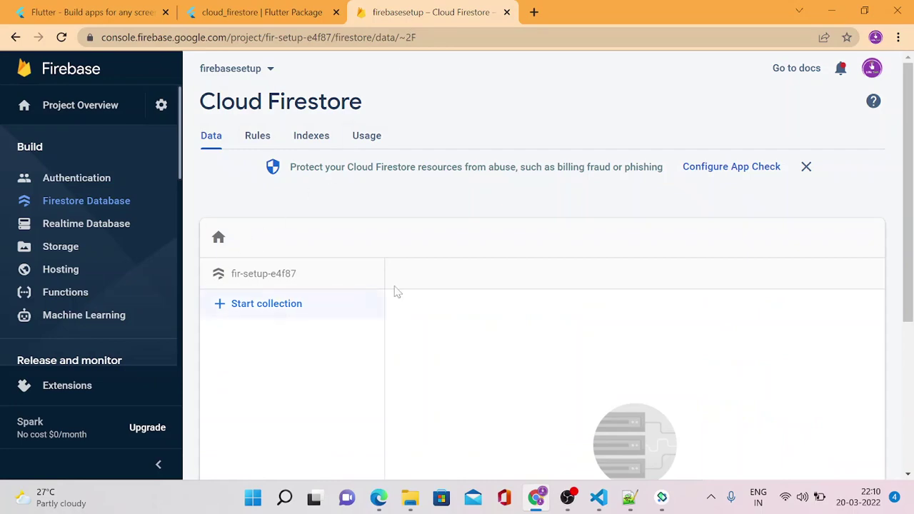
{"action": "scroll", "scroll_direction": "down", "scroll_amount": 3}
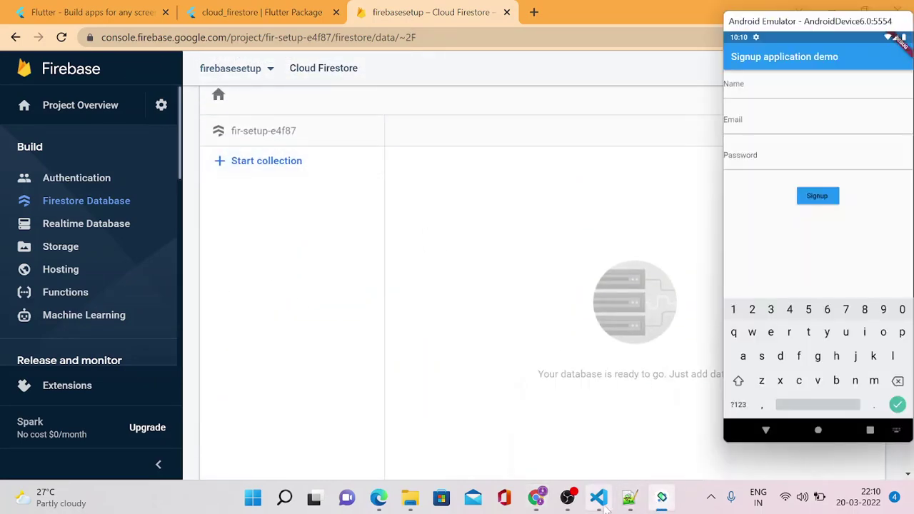
{"action": "left_click", "coordinate": [599, 497]}
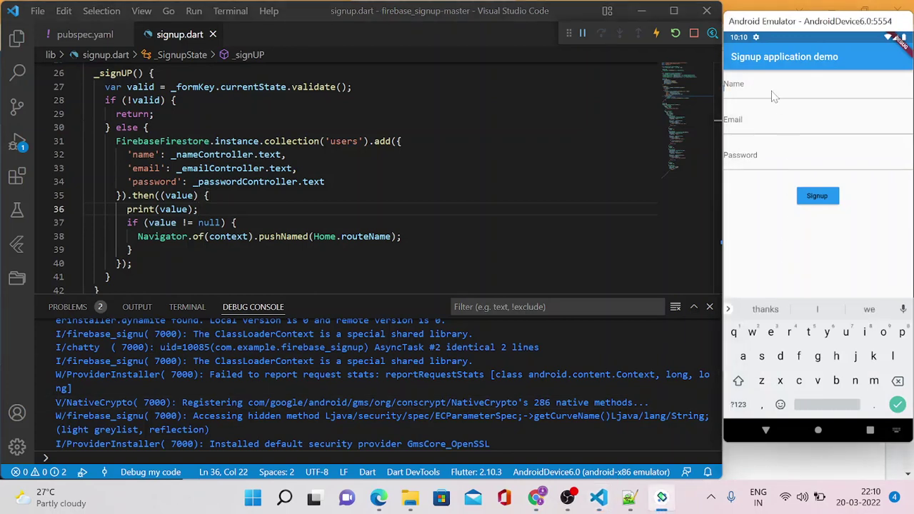
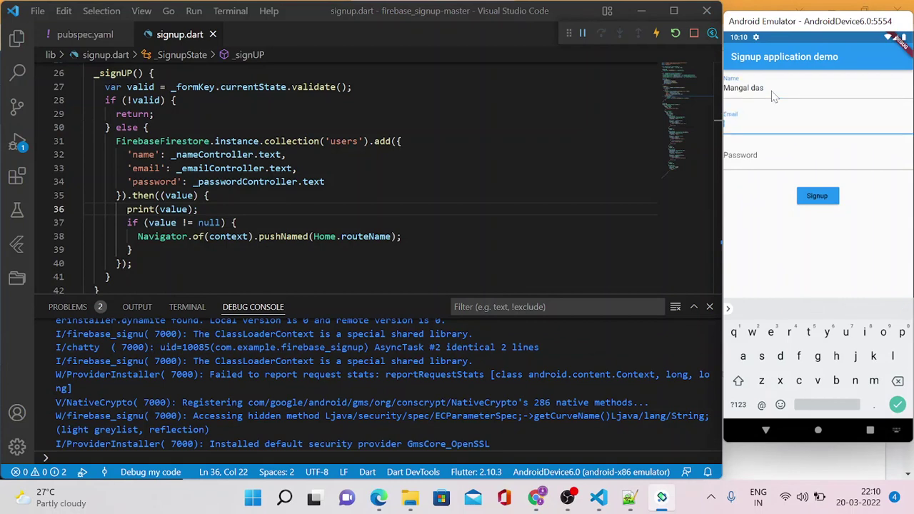
Sign up as Mangal with a magnal@ email in the emulator, reaching the Logged in successfully screen
{"action": "type", "text": "magnal@"}
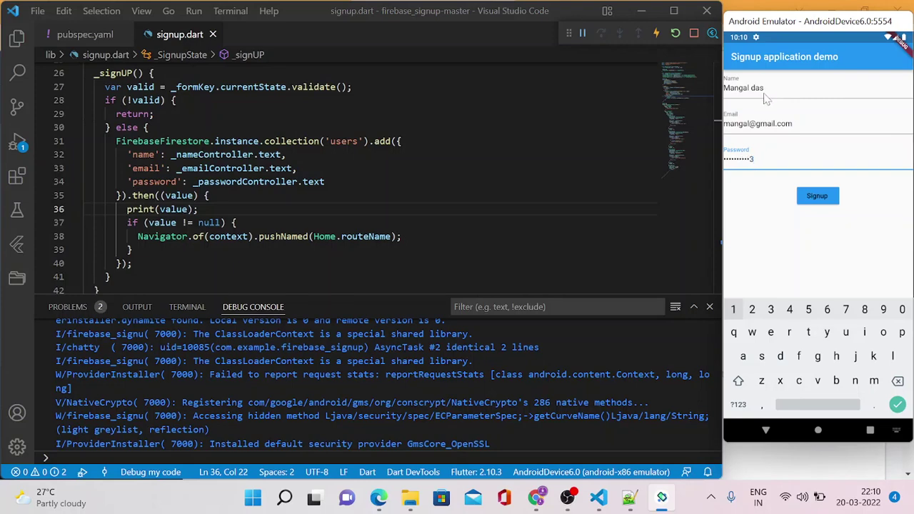
{"action": "left_click", "coordinate": [816, 195]}
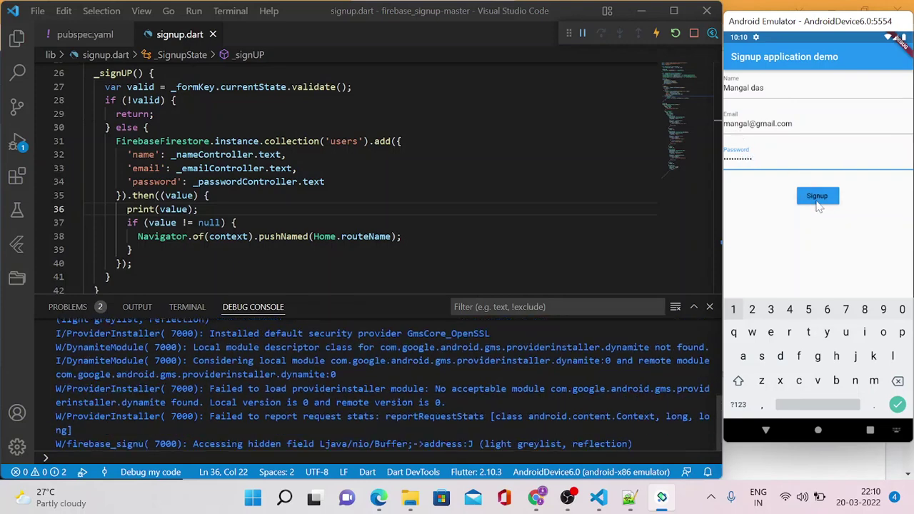
{"action": "left_click", "coordinate": [817, 195]}
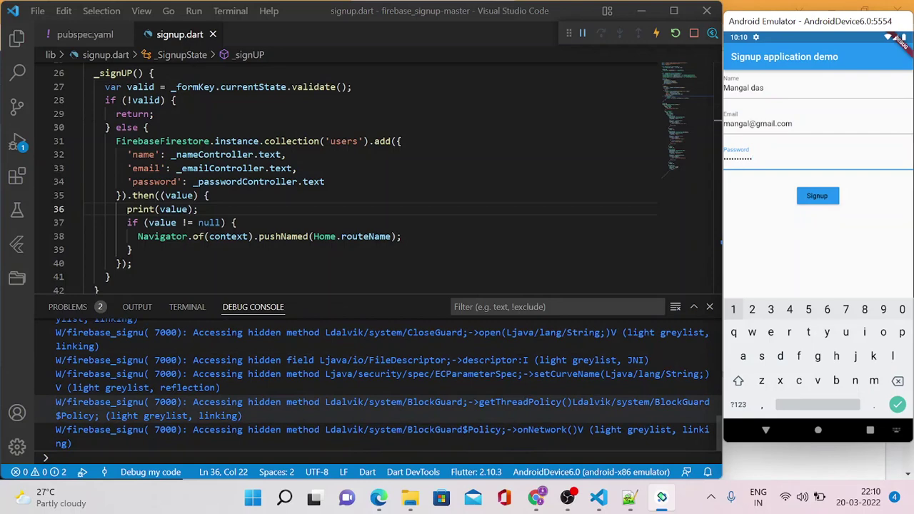
{"action": "left_click", "coordinate": [817, 194]}
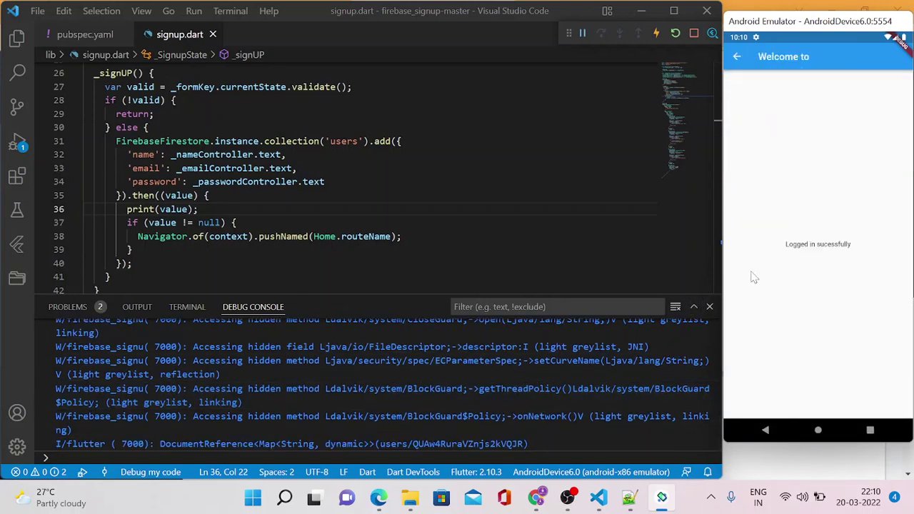
{"action": "mouse_move", "coordinate": [826, 248]}
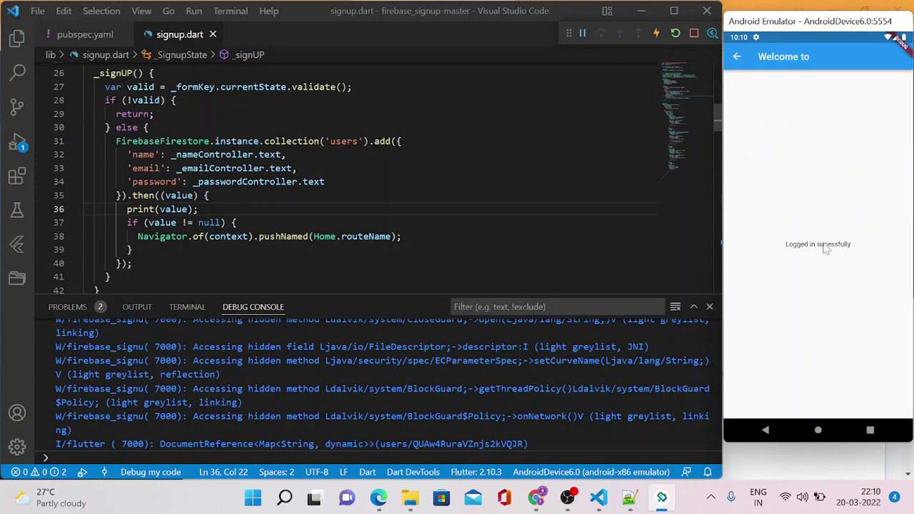
{"action": "mouse_move", "coordinate": [535, 497]}
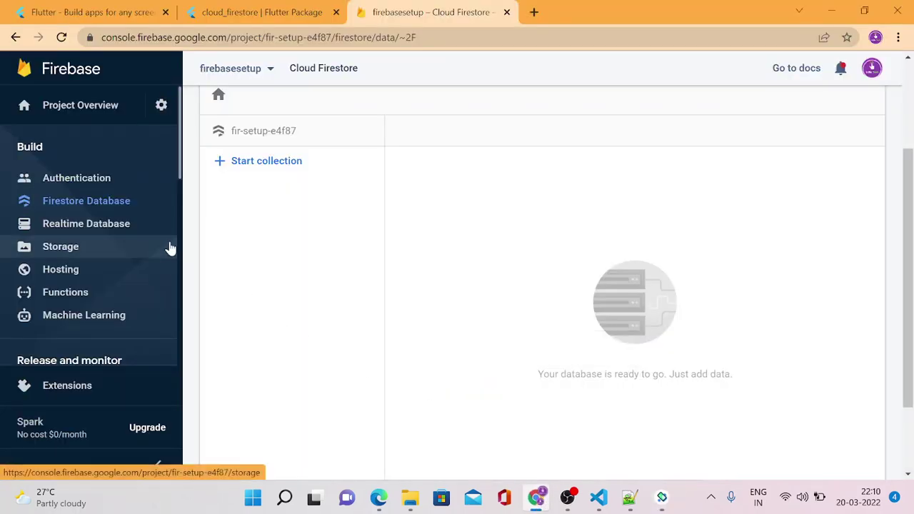
Refresh the Firestore Data view via the Rules tab so the new users collection document appears
{"action": "left_click", "coordinate": [257, 136]}
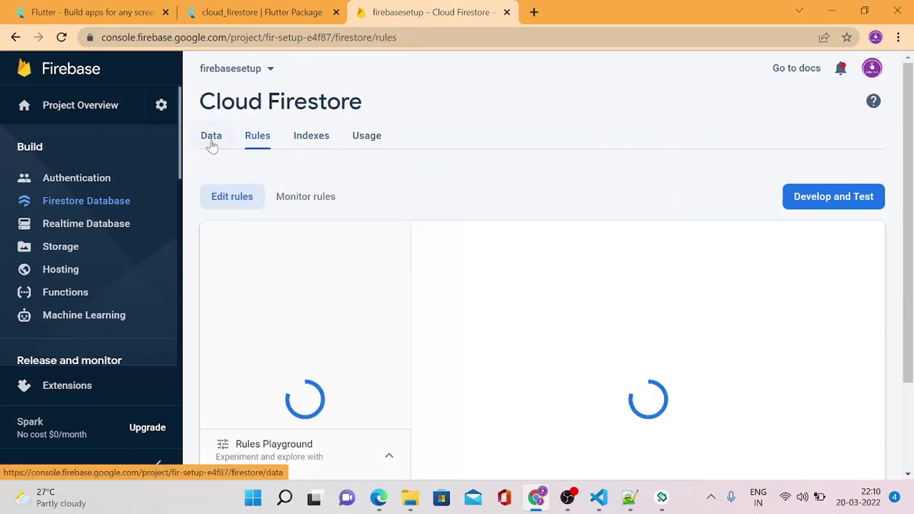
{"action": "left_click", "coordinate": [211, 135]}
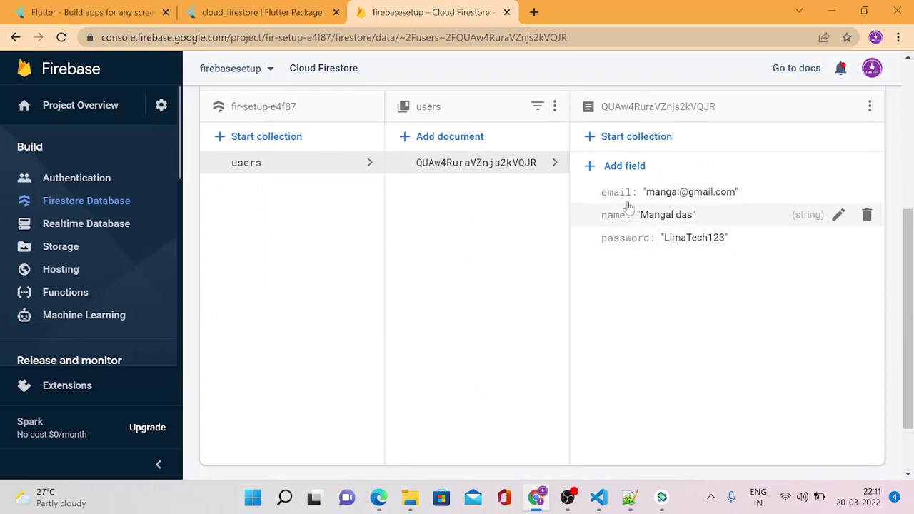
{"action": "mouse_move", "coordinate": [694, 226]}
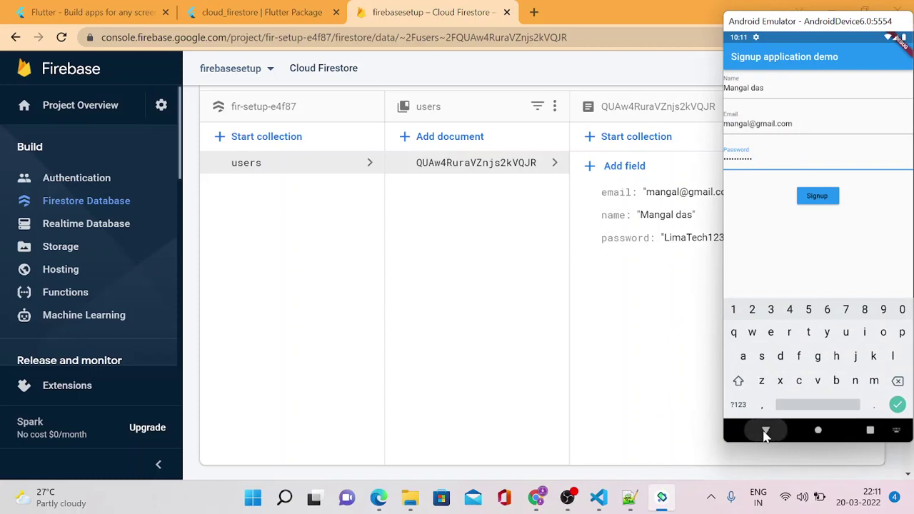
Dismiss the emulator's on-screen keyboard so the filled signup form shows beside the stored document
{"action": "left_click", "coordinate": [765, 428]}
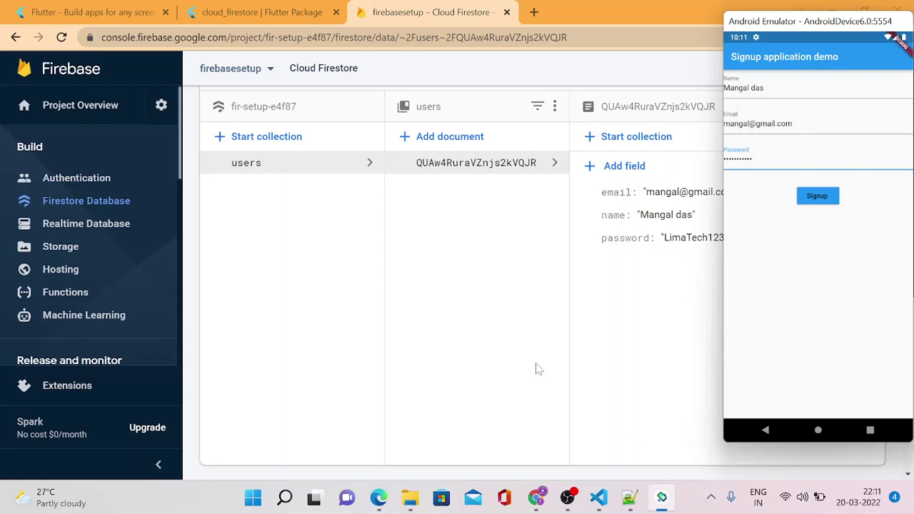
{"action": "mouse_move", "coordinate": [589, 325]}
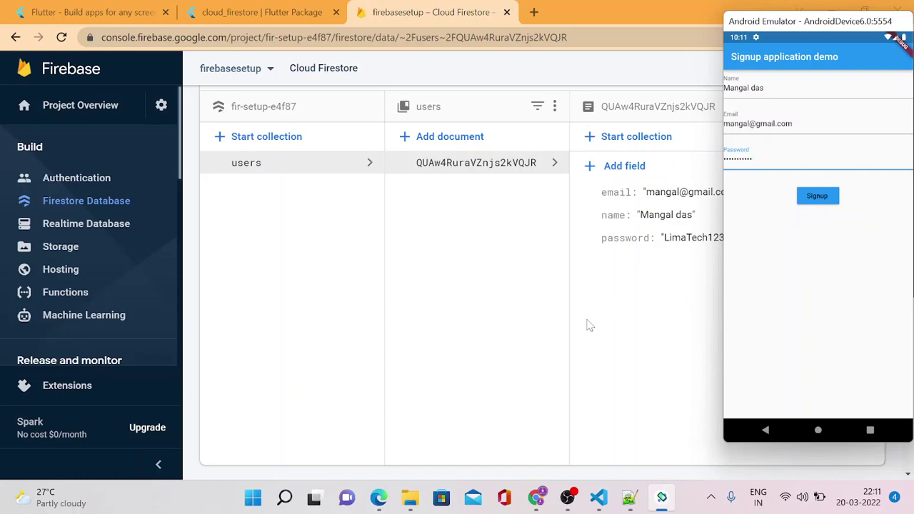
{"action": "mouse_move", "coordinate": [570, 326]}
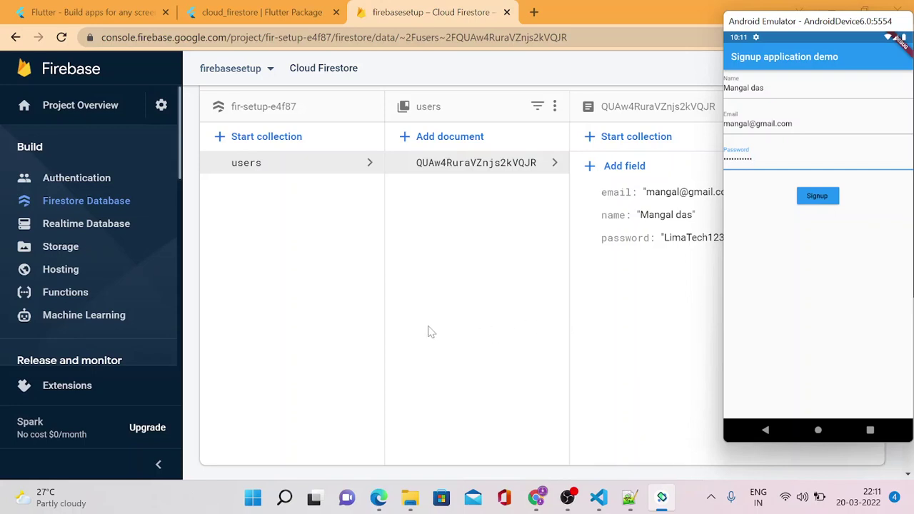
{"action": "mouse_move", "coordinate": [434, 334]}
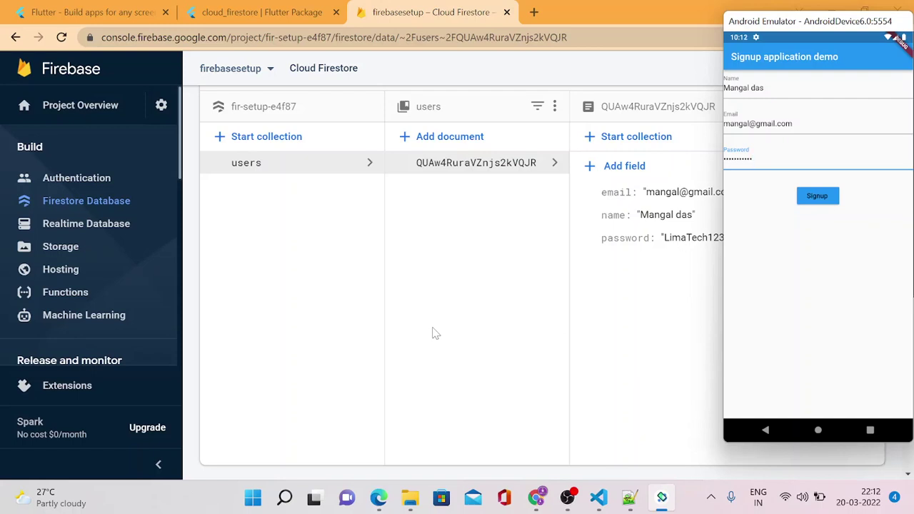
{"action": "mouse_move", "coordinate": [434, 337]}
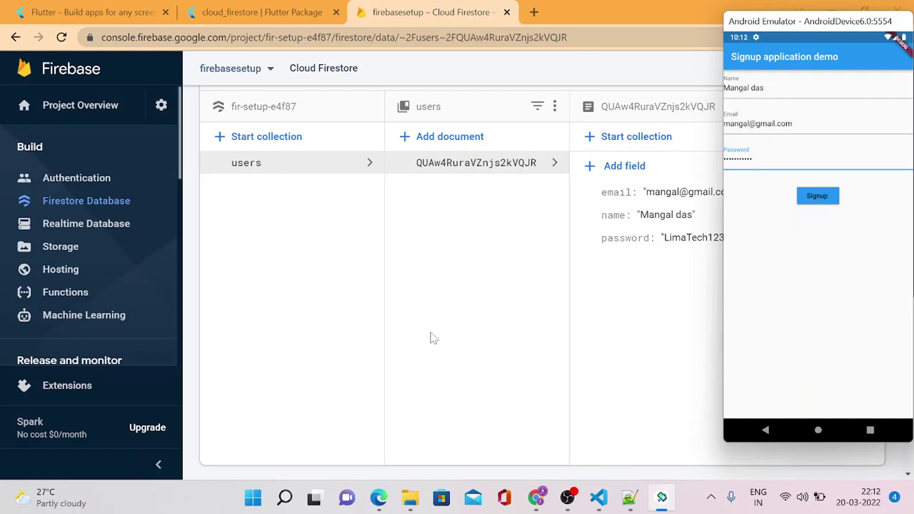
{"action": "mouse_move", "coordinate": [535, 359]}
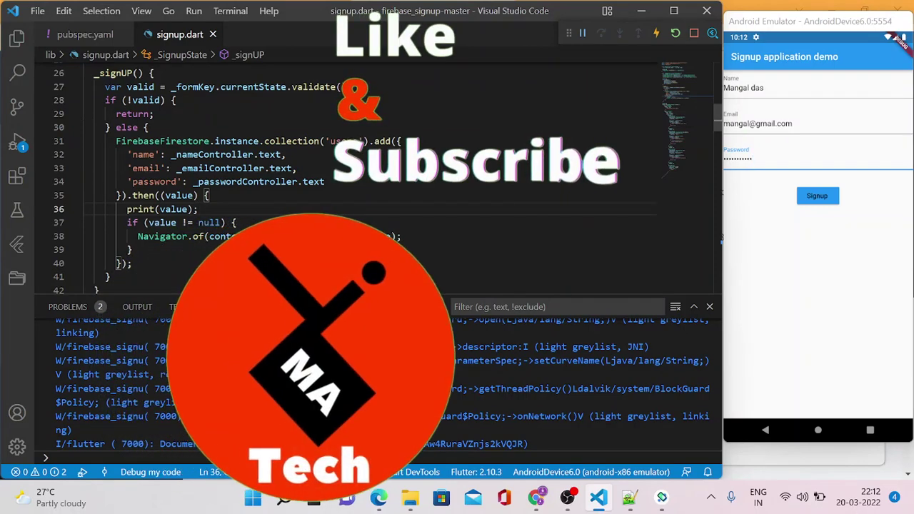
{"action": "left_click", "coordinate": [252, 306]}
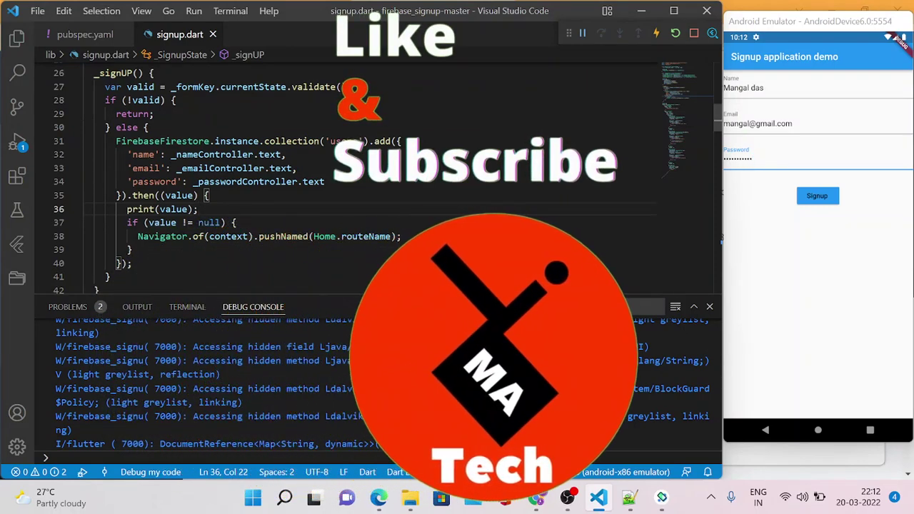